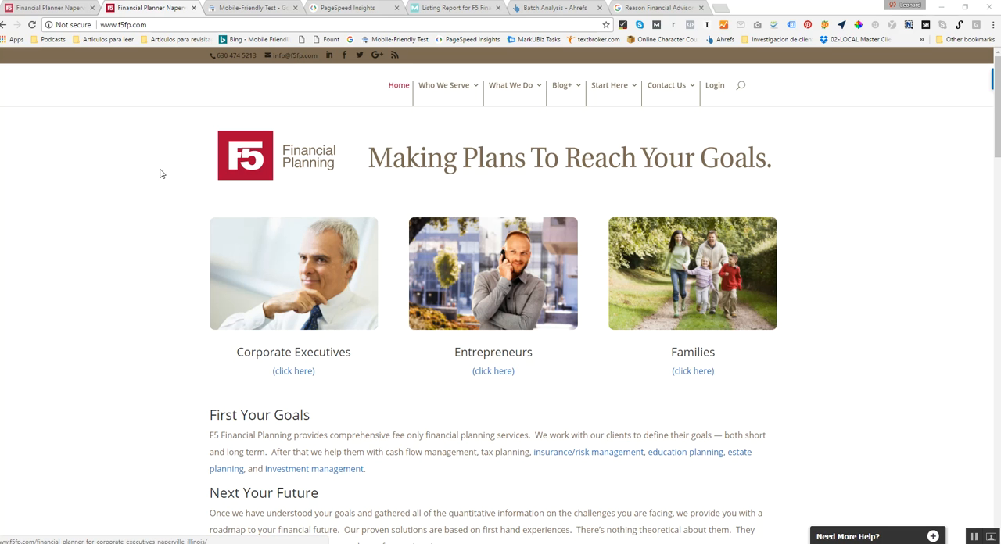
{"action": "mouse_move", "coordinate": [772, 313]}
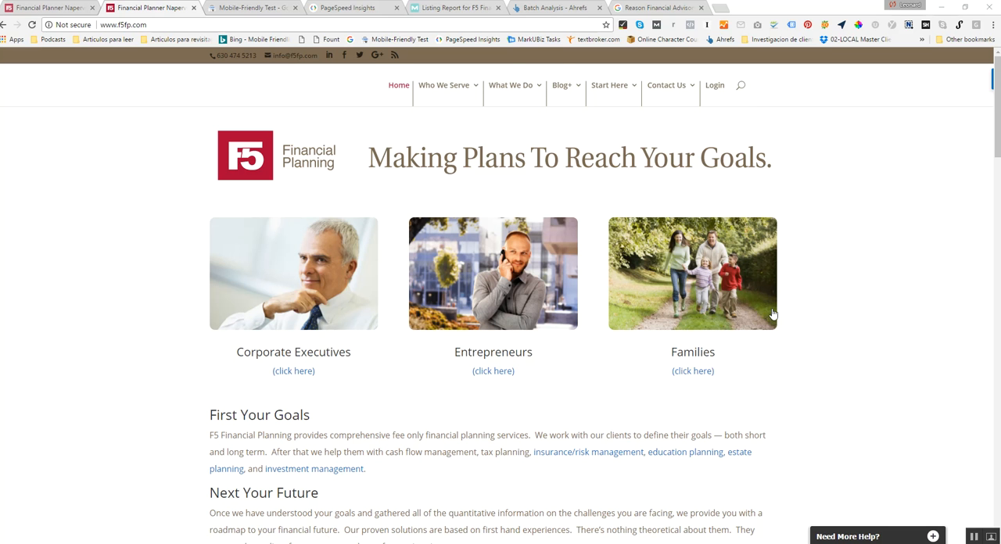
{"action": "mouse_move", "coordinate": [288, 97]}
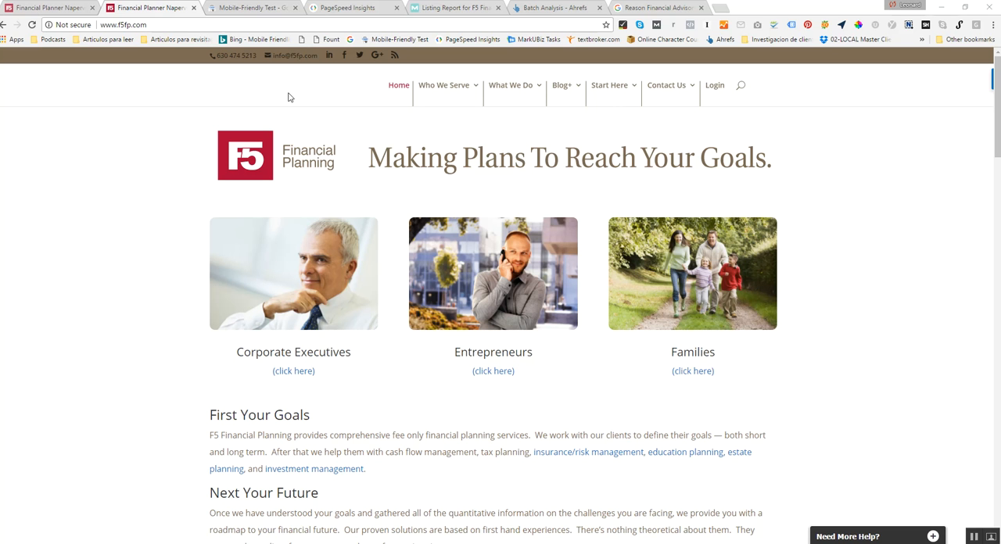
{"action": "mouse_move", "coordinate": [187, 119]}
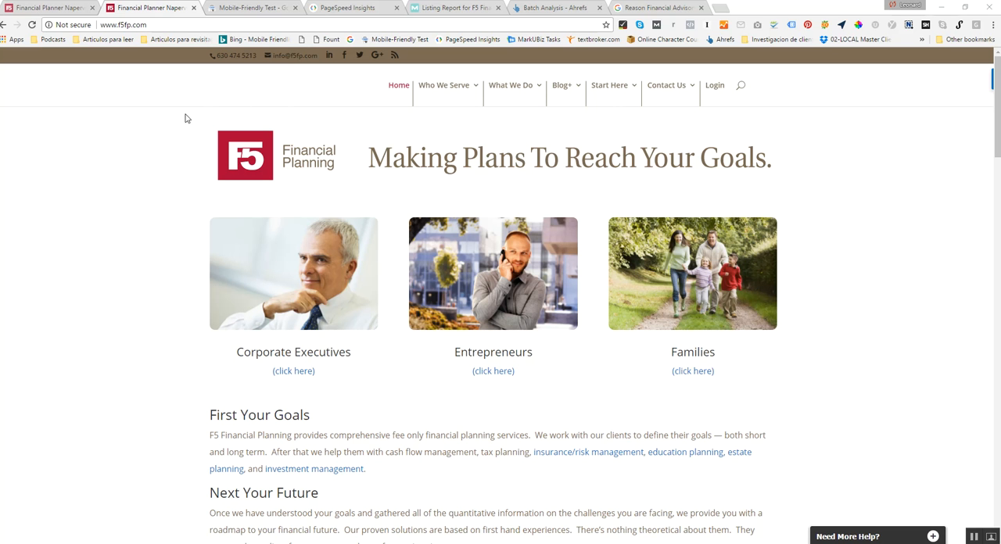
{"action": "mouse_move", "coordinate": [147, 125]}
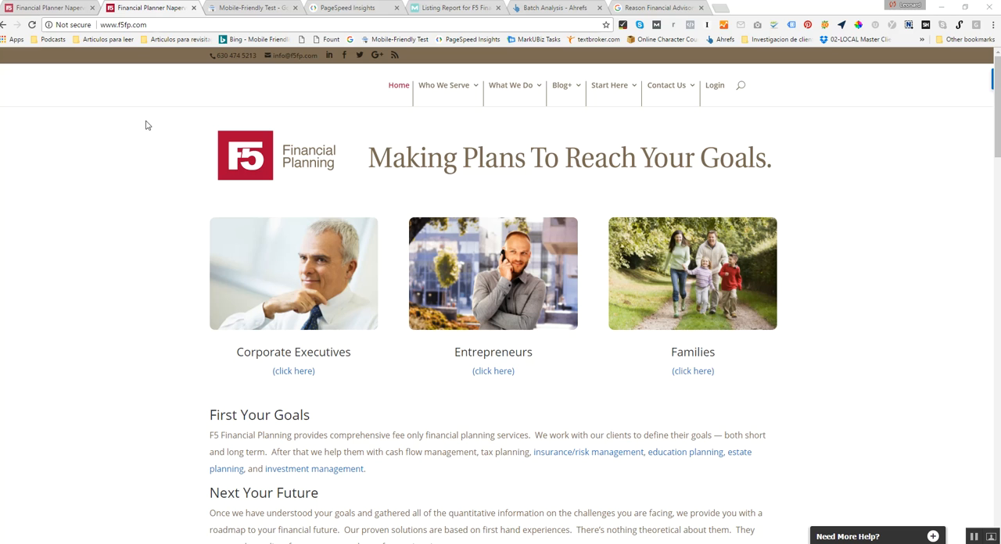
{"action": "mouse_move", "coordinate": [838, 108]}
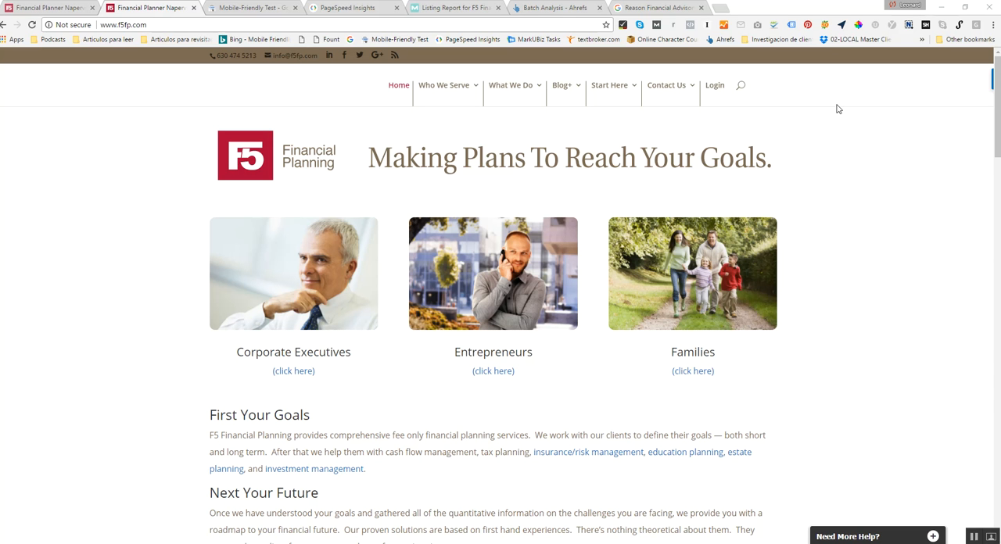
{"action": "mouse_move", "coordinate": [278, 178]}
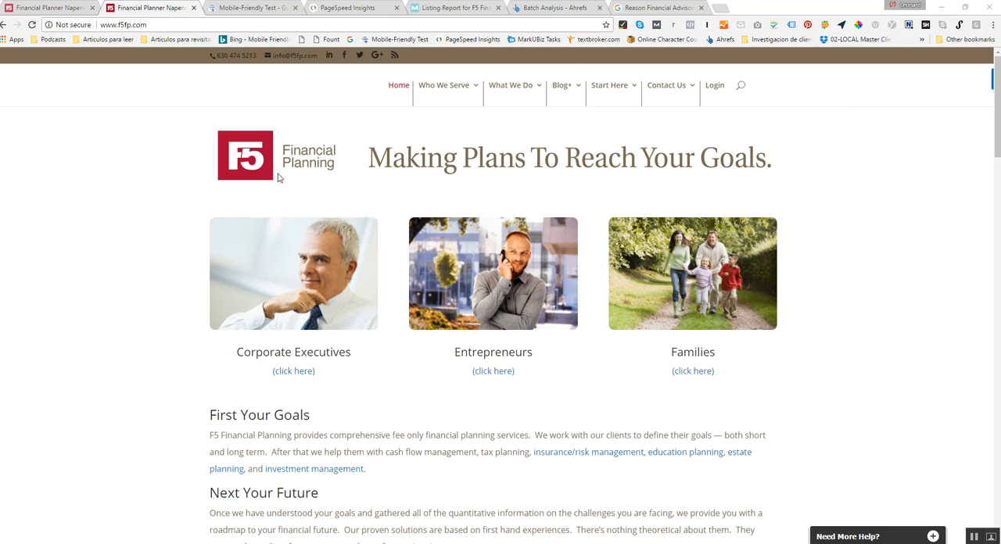
{"action": "mouse_move", "coordinate": [205, 72]}
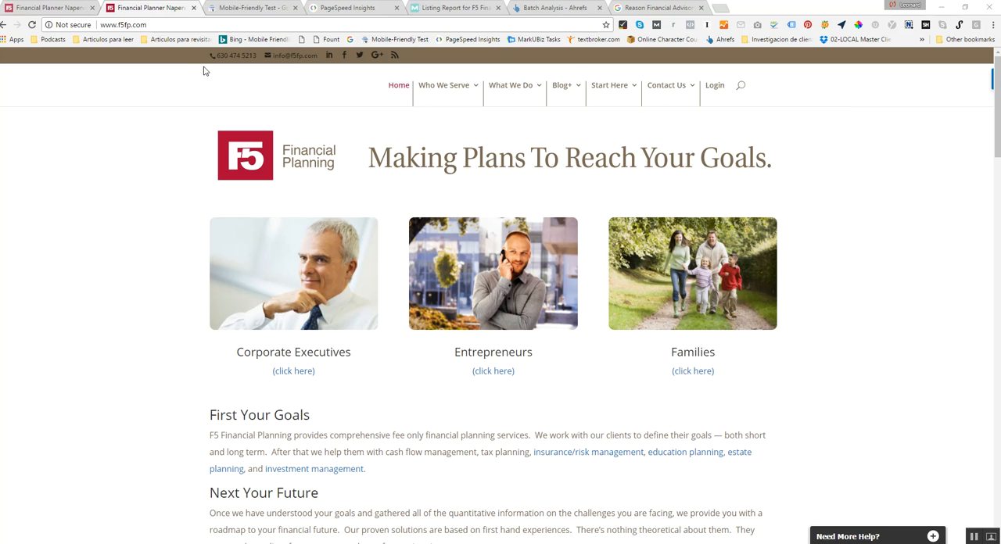
{"action": "mouse_move", "coordinate": [570, 191]}
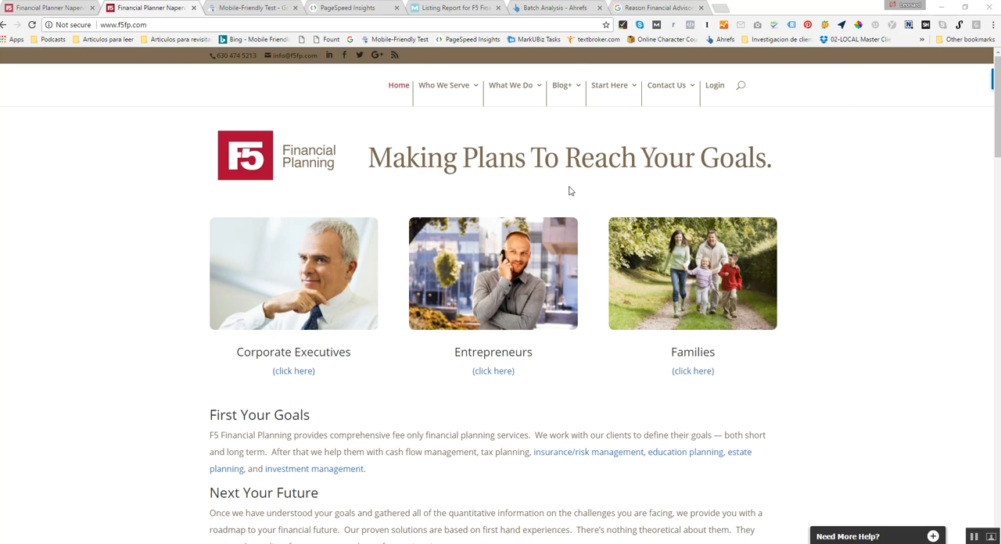
Look over the F5 Financial Planning homepage and go to the firm's story and philosophy pages.
{"action": "scroll", "scroll_direction": "down", "scroll_amount": 3}
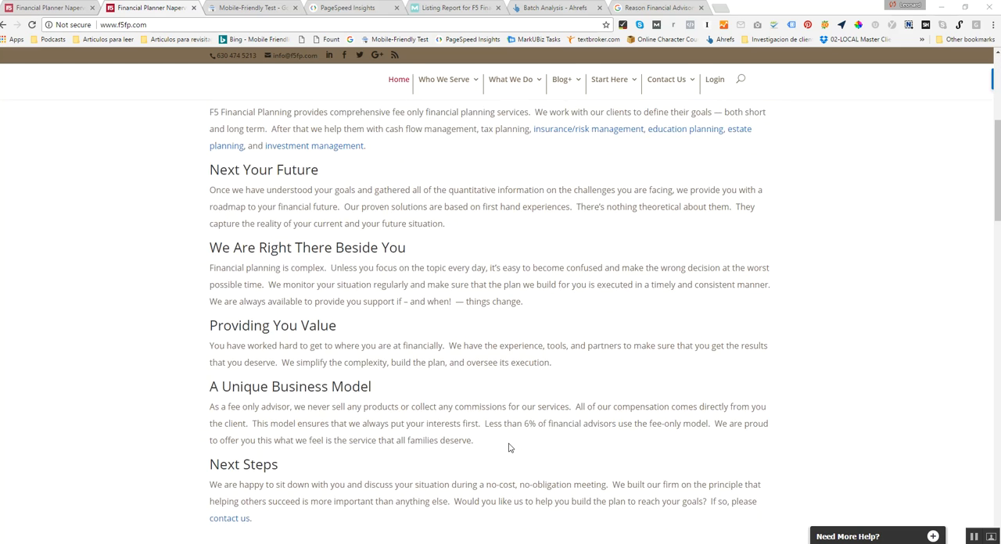
{"action": "scroll", "scroll_direction": "down", "scroll_amount": 3}
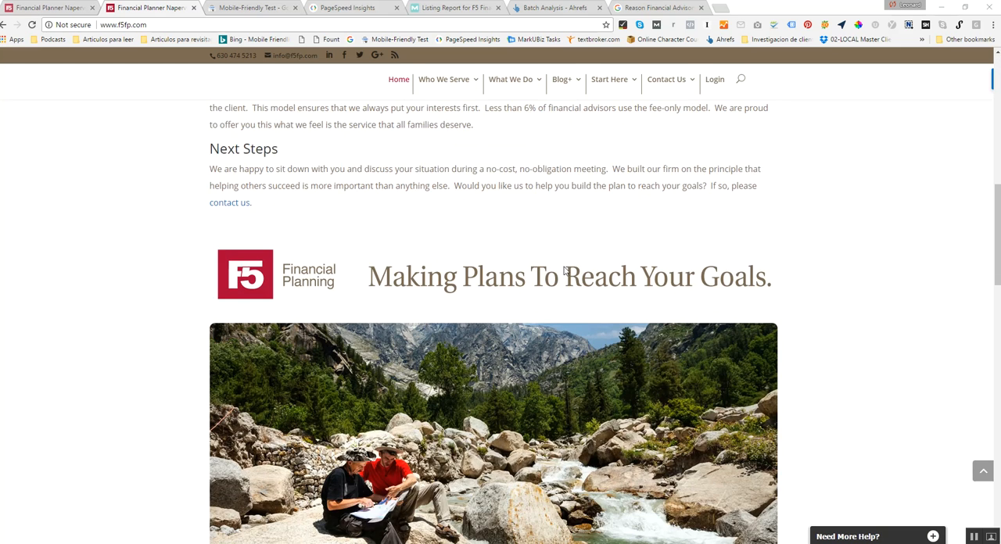
{"action": "scroll", "scroll_direction": "down", "scroll_amount": 3}
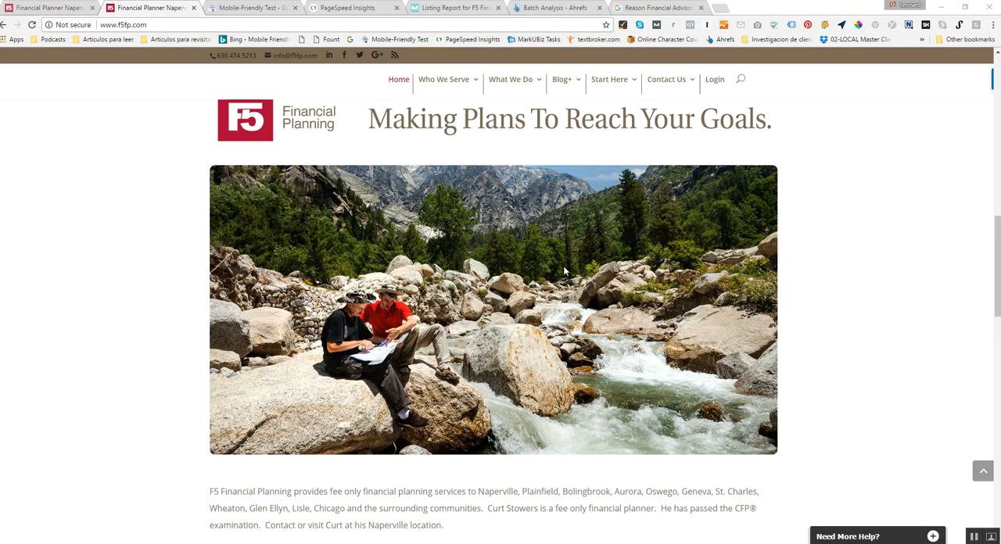
{"action": "scroll", "scroll_direction": "down", "scroll_amount": 3}
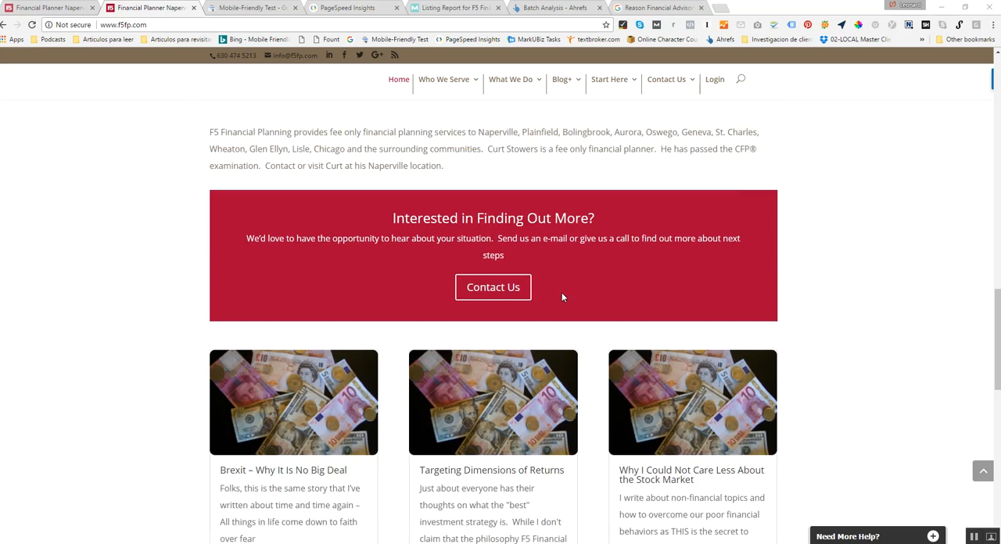
{"action": "scroll", "scroll_direction": "up", "scroll_amount": 3}
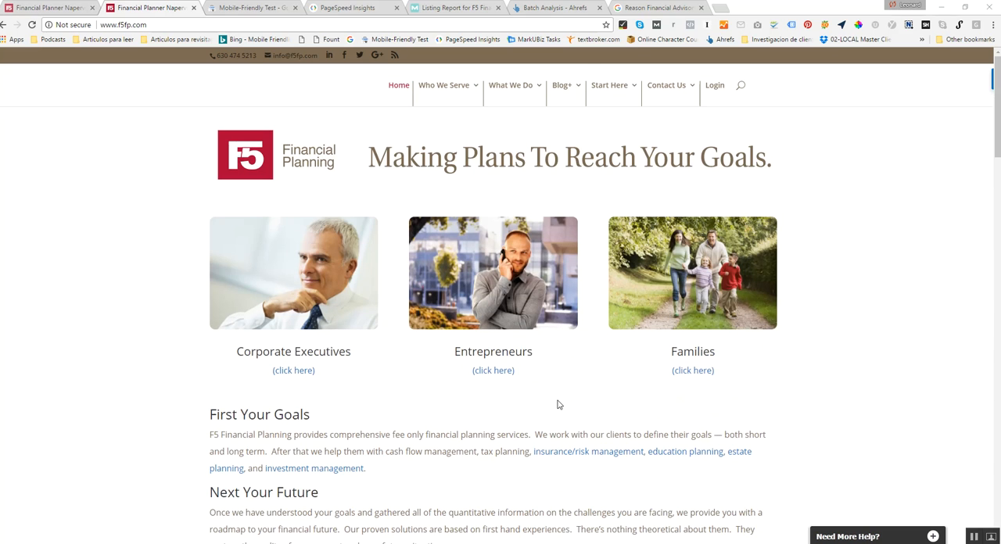
{"action": "mouse_move", "coordinate": [816, 208]}
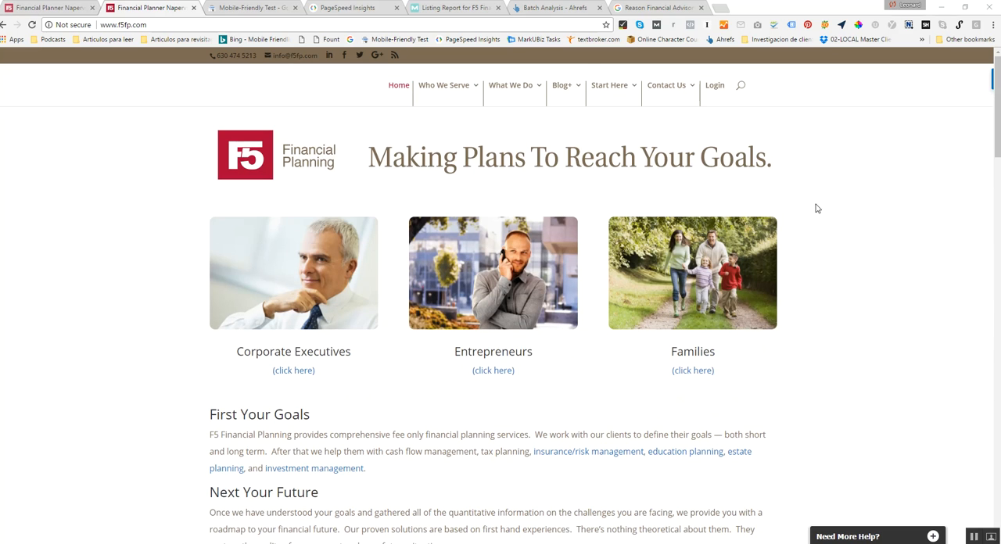
{"action": "mouse_move", "coordinate": [844, 200]}
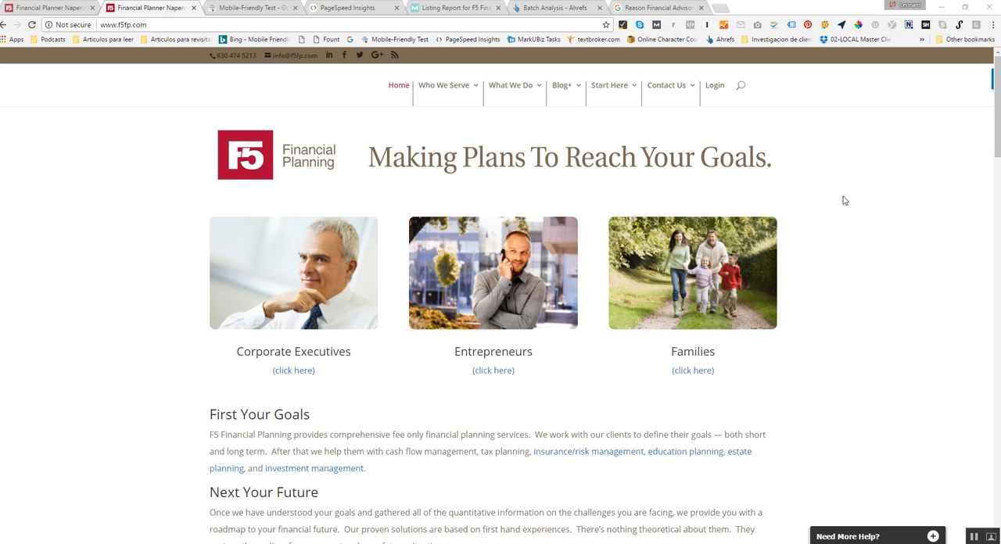
{"action": "mouse_move", "coordinate": [616, 100]}
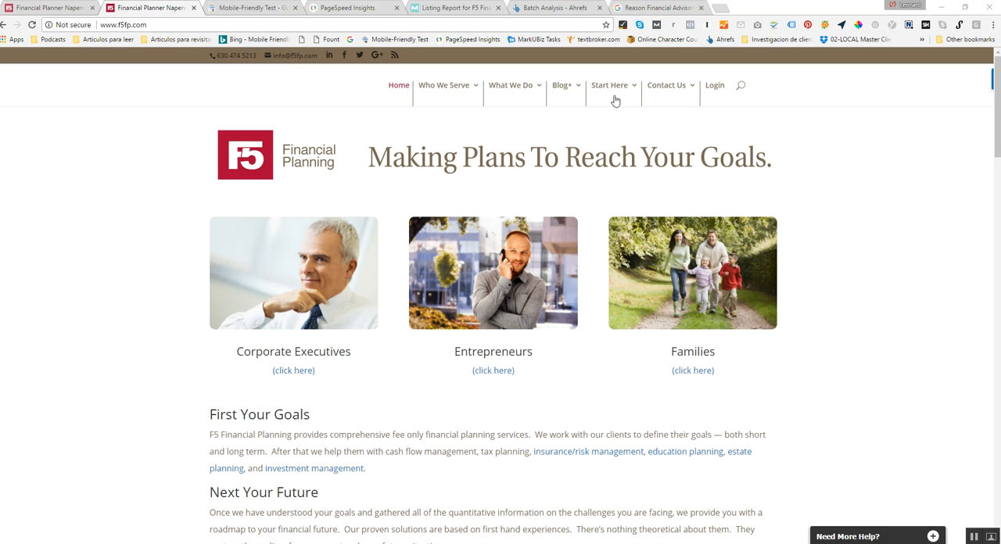
{"action": "left_click", "coordinate": [610, 85]}
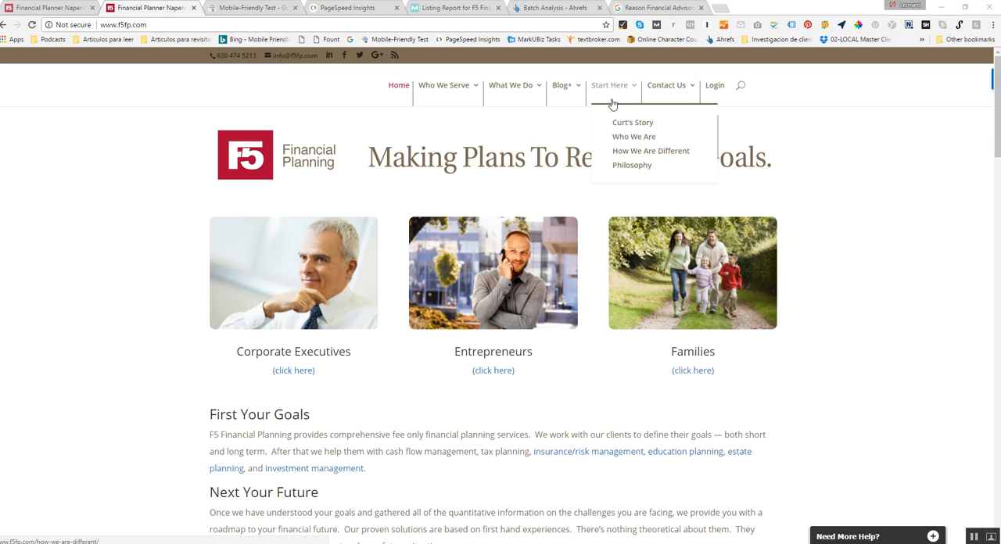
{"action": "mouse_move", "coordinate": [814, 166]}
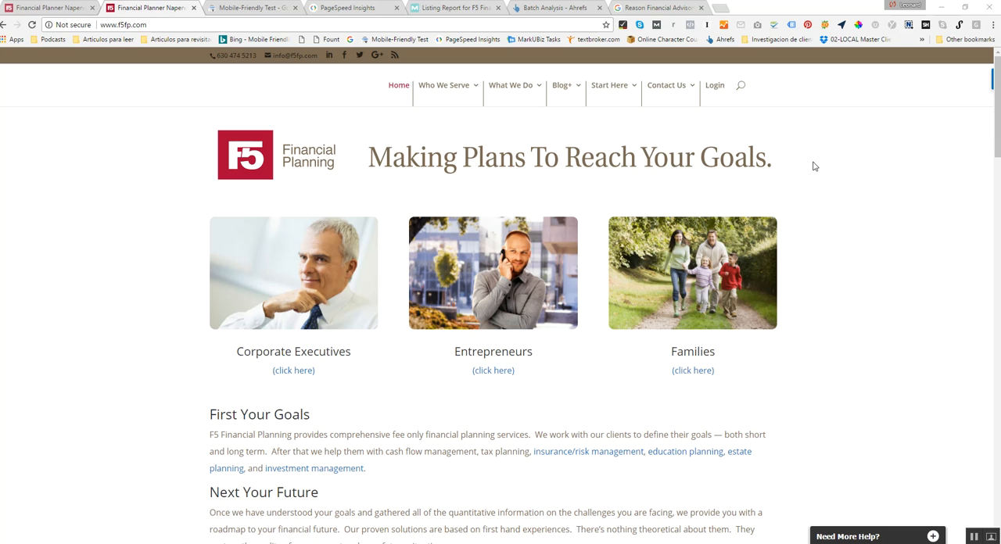
{"action": "mouse_move", "coordinate": [599, 353]}
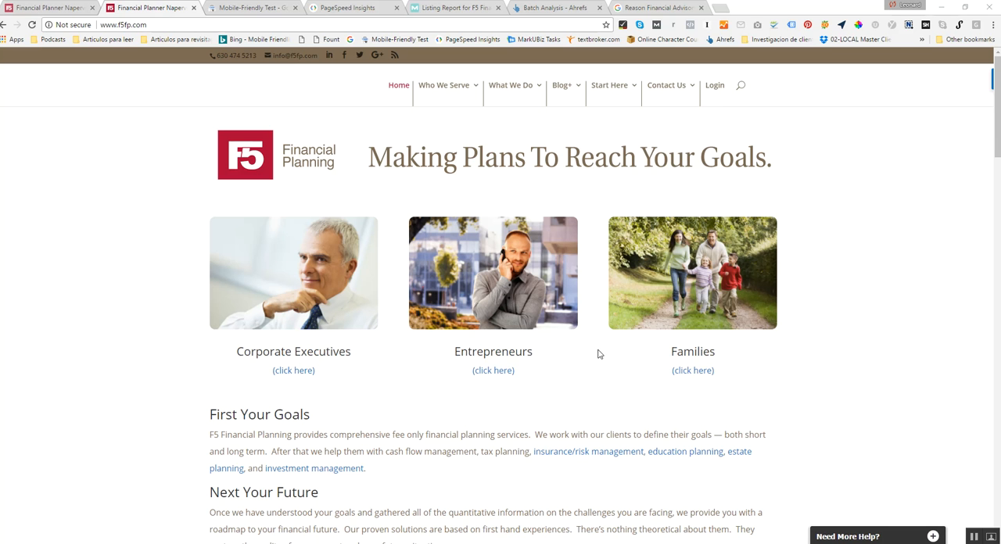
{"action": "mouse_move", "coordinate": [313, 181]}
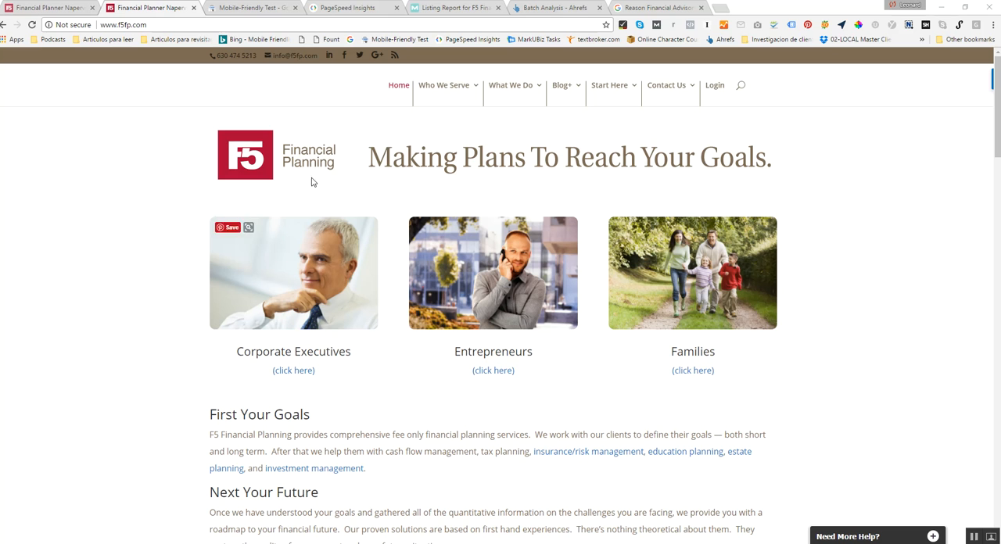
{"action": "mouse_move", "coordinate": [707, 282]}
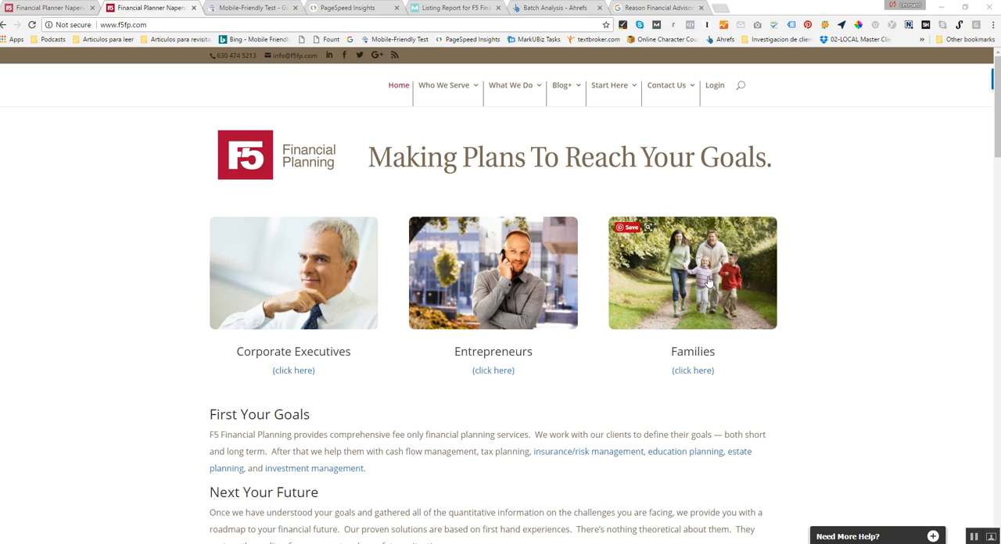
{"action": "mouse_move", "coordinate": [524, 391]}
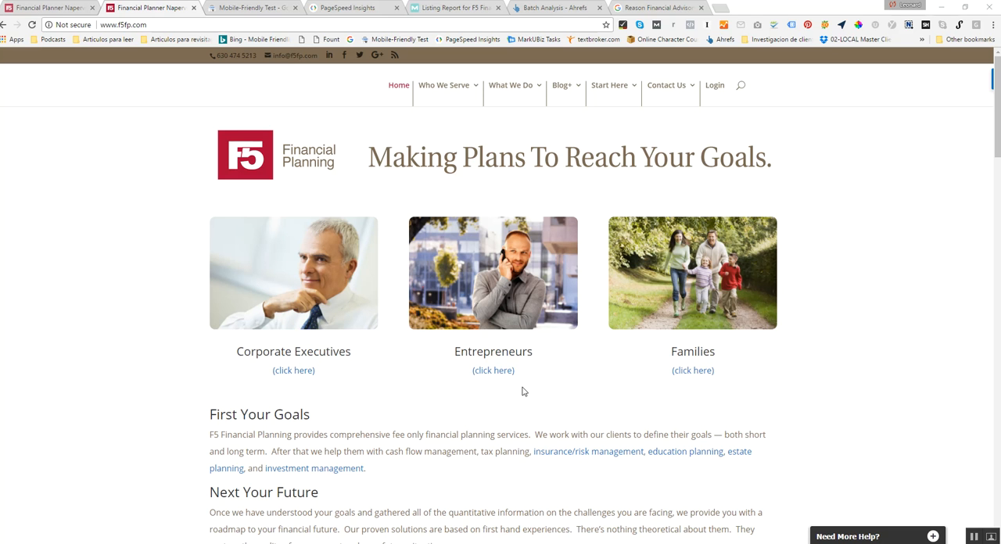
{"action": "mouse_move", "coordinate": [560, 380]}
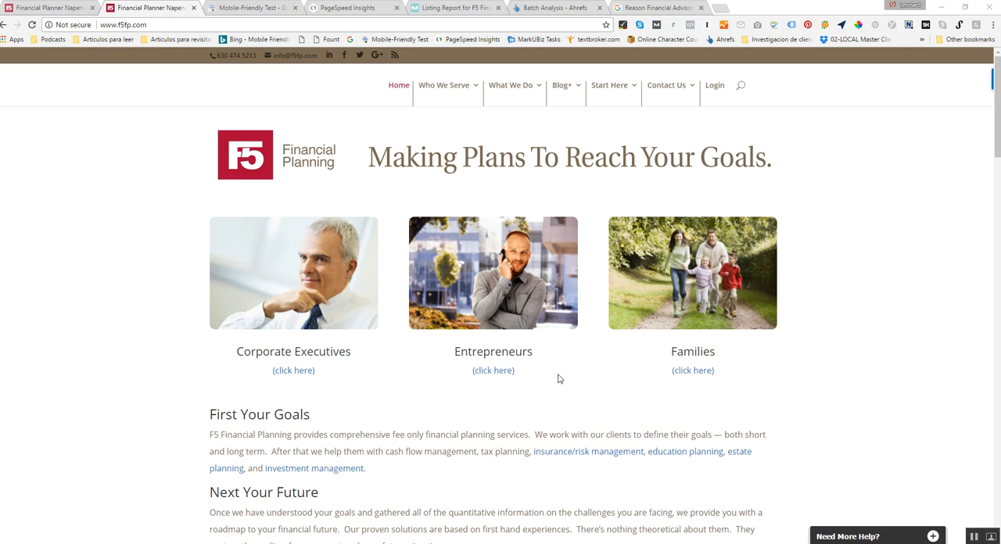
{"action": "mouse_move", "coordinate": [605, 384]}
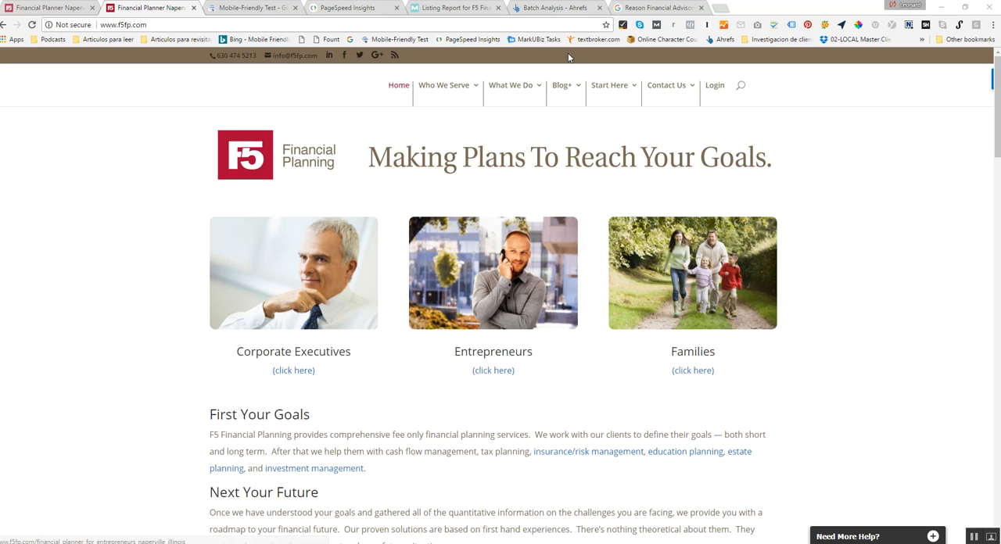
Review the story pages, then show Chrome's site information panel reporting the connection is not secure.
{"action": "scroll", "scroll_direction": "down", "scroll_amount": 3}
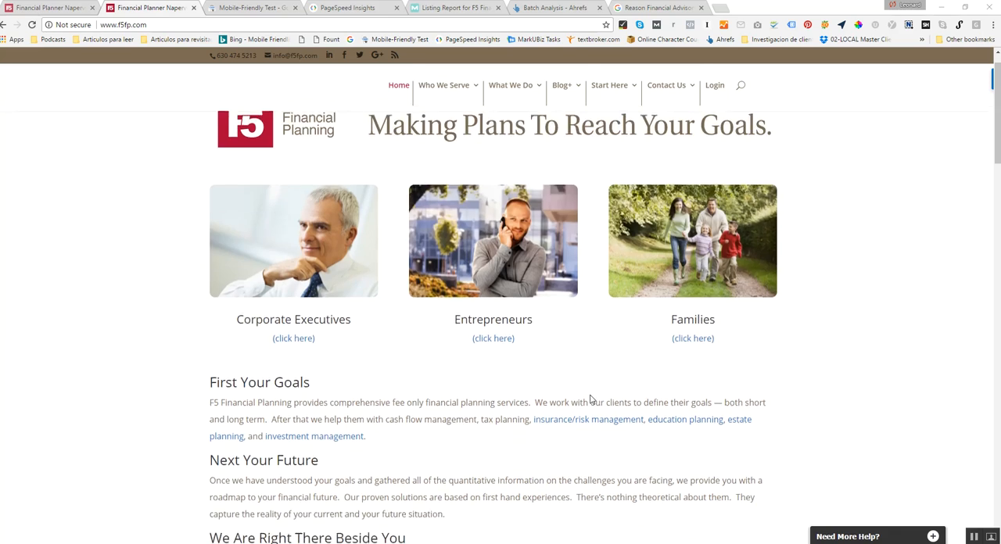
{"action": "scroll", "scroll_direction": "down", "scroll_amount": 3}
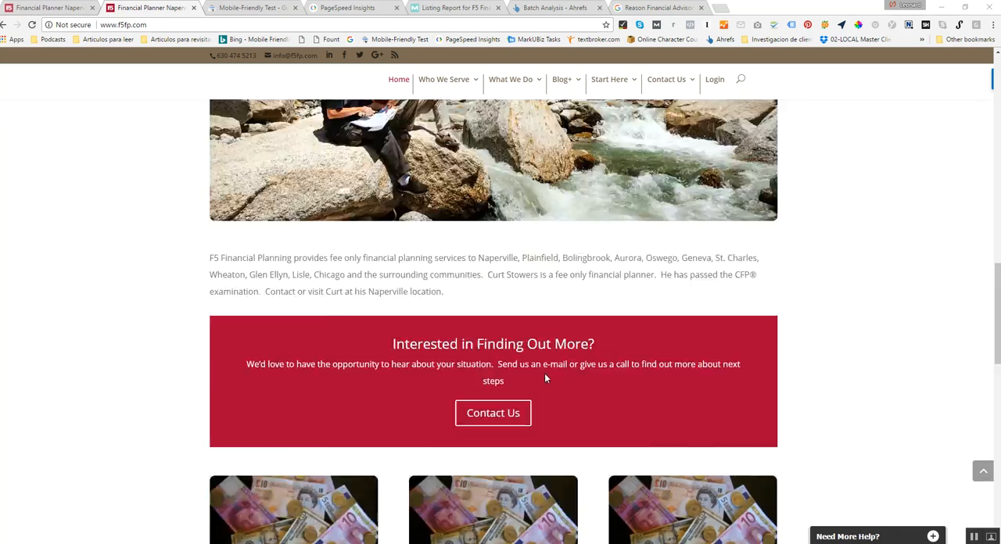
{"action": "scroll", "scroll_direction": "up", "scroll_amount": 3}
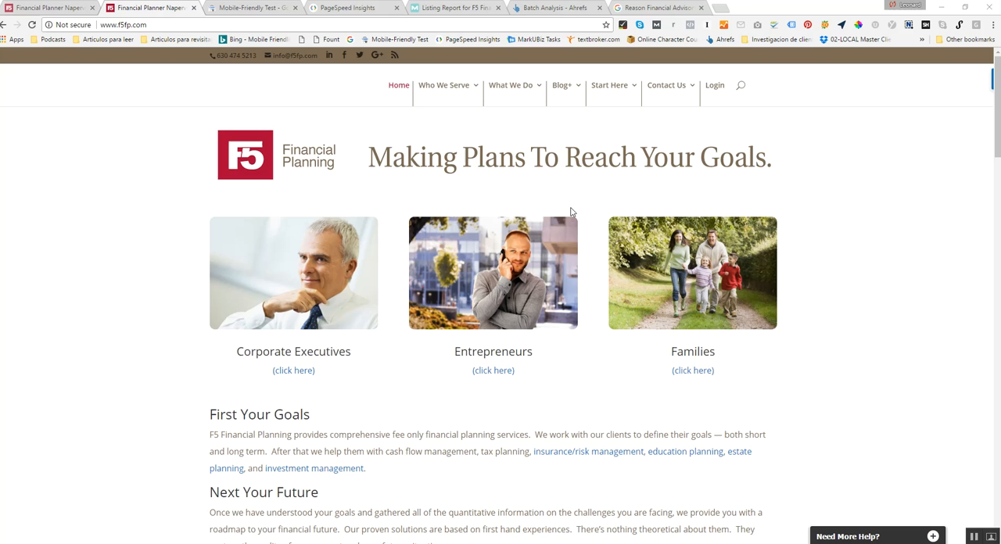
{"action": "scroll", "scroll_direction": "down", "scroll_amount": 3}
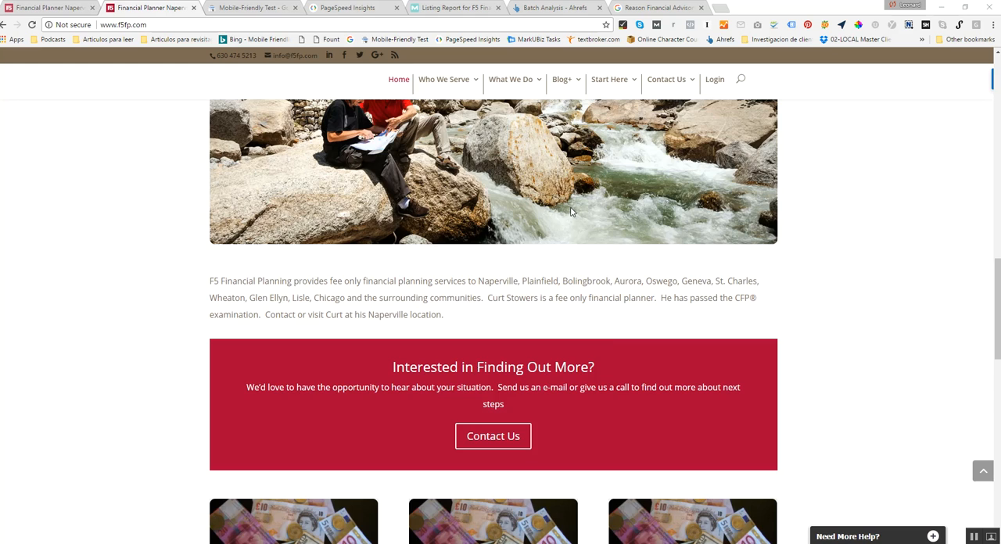
{"action": "scroll", "scroll_direction": "up", "scroll_amount": 3}
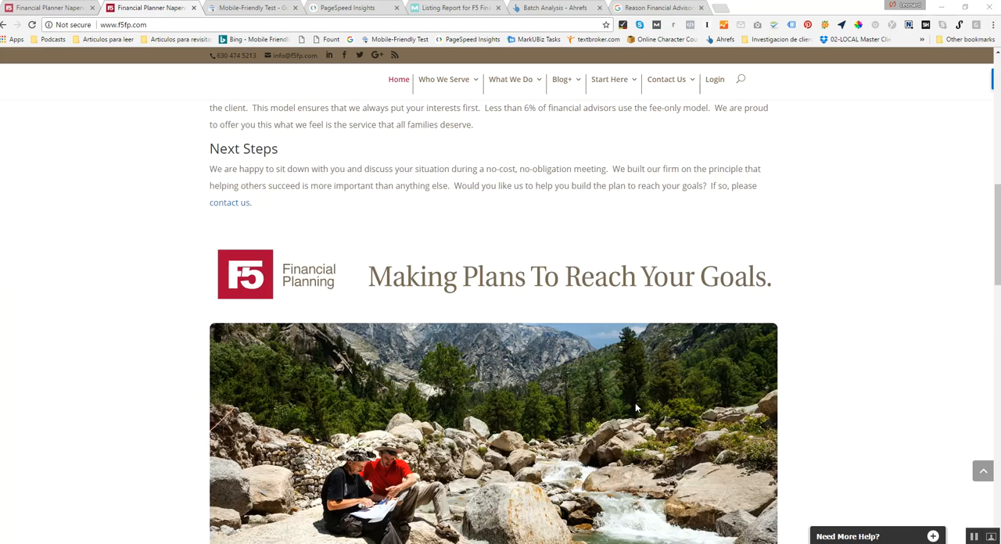
{"action": "scroll", "scroll_direction": "down", "scroll_amount": 3}
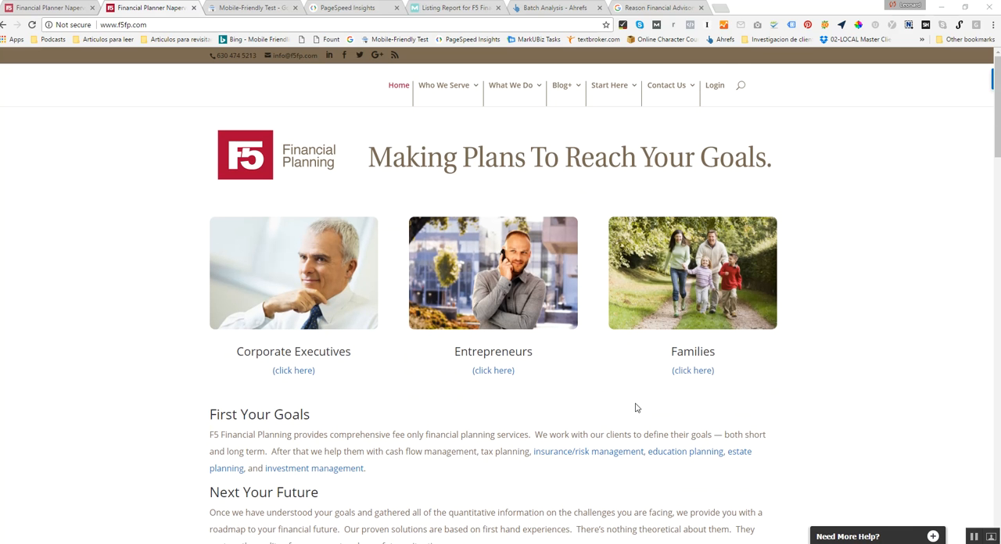
{"action": "mouse_move", "coordinate": [538, 410]}
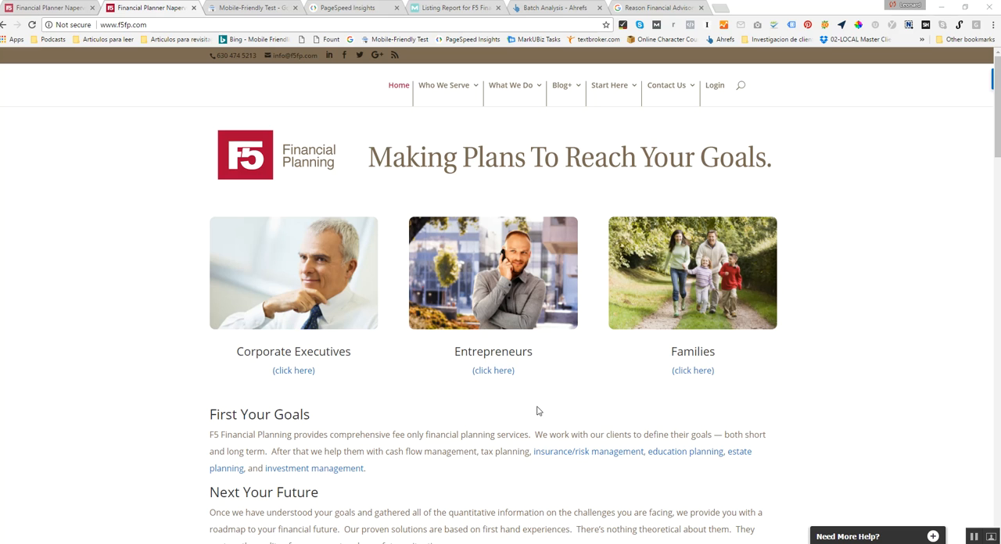
{"action": "mouse_move", "coordinate": [508, 362]}
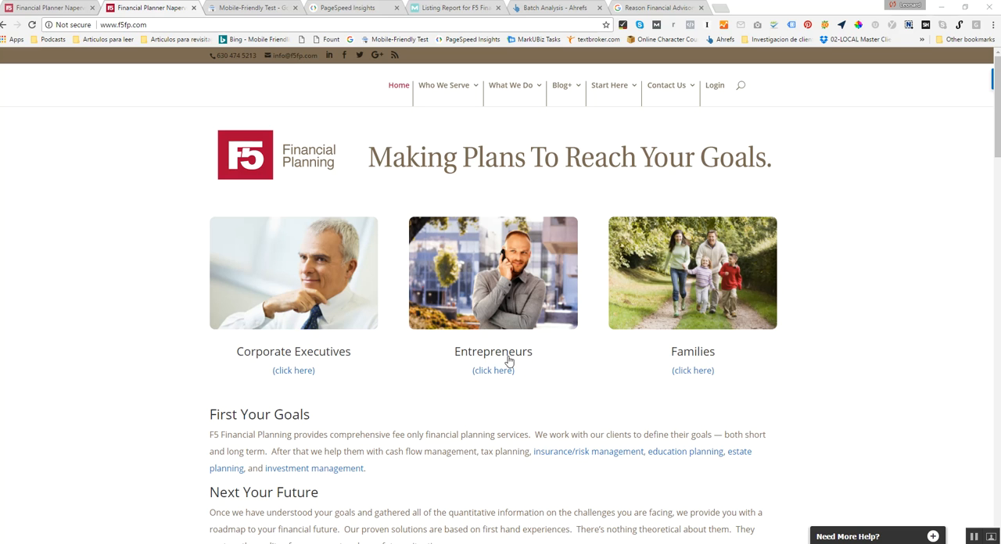
{"action": "mouse_move", "coordinate": [651, 384]}
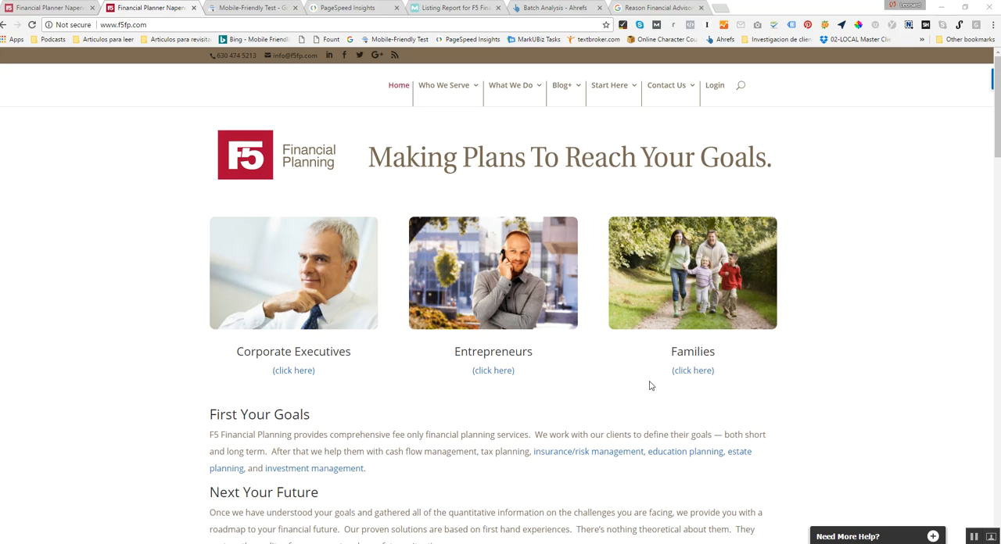
{"action": "mouse_move", "coordinate": [786, 390]}
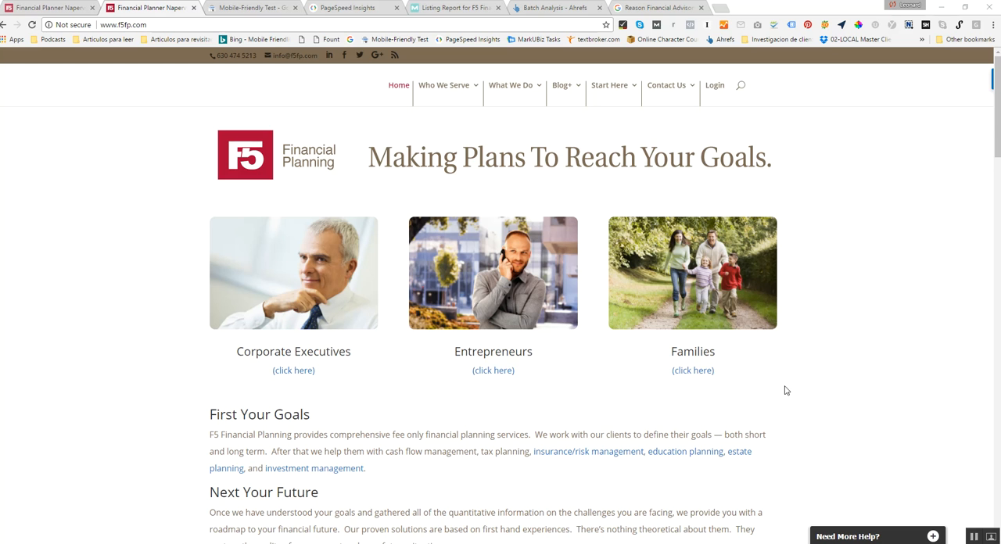
{"action": "scroll", "scroll_direction": "down", "scroll_amount": 3}
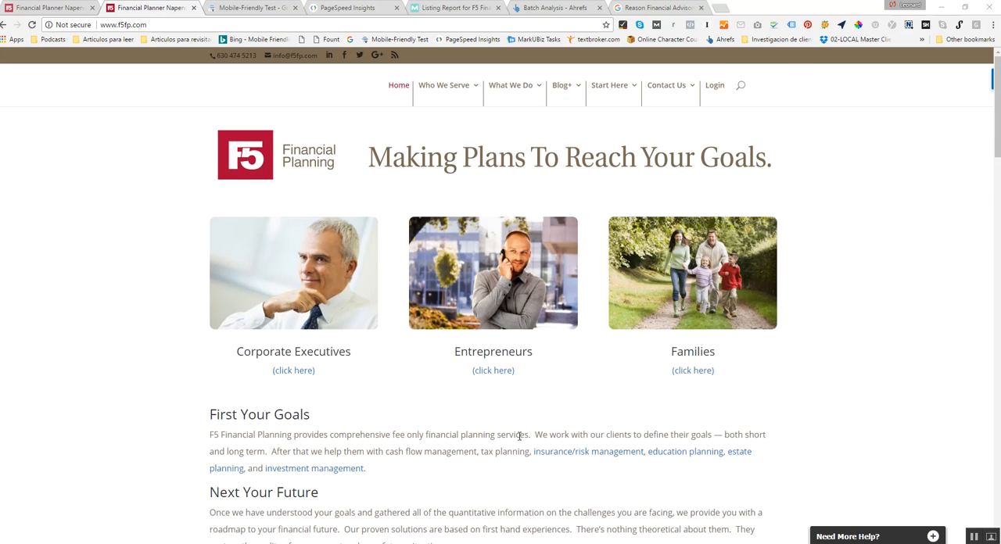
{"action": "mouse_move", "coordinate": [483, 489]}
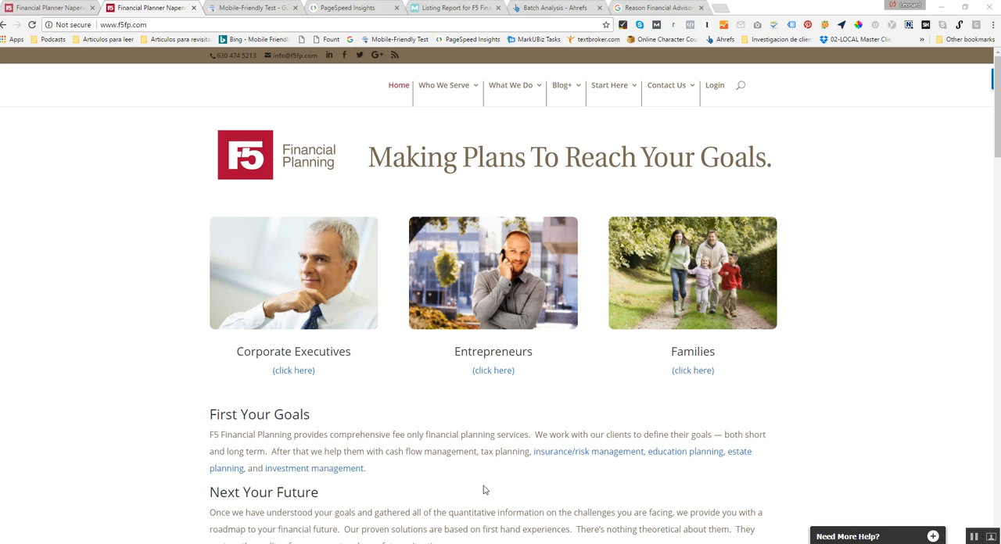
{"action": "mouse_move", "coordinate": [769, 422]}
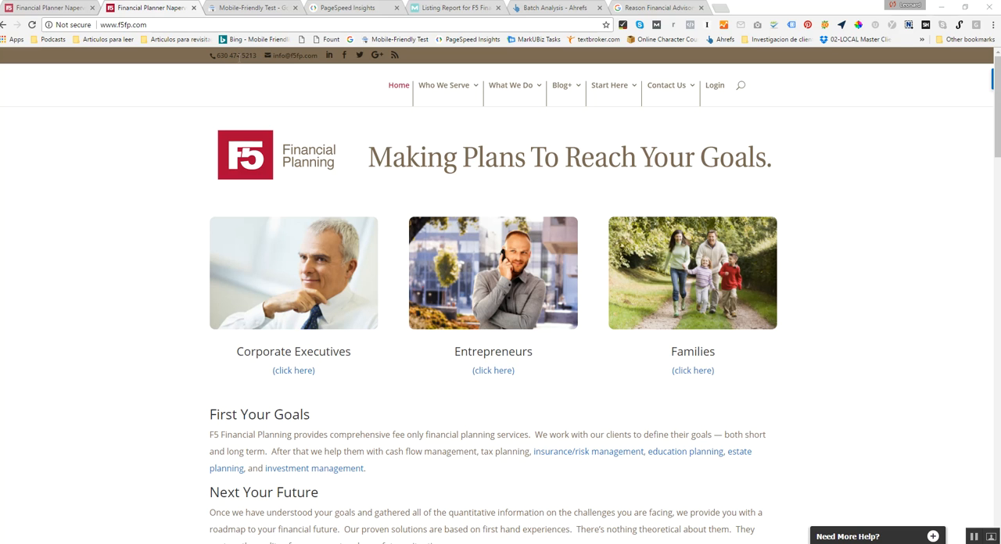
{"action": "mouse_move", "coordinate": [710, 58]}
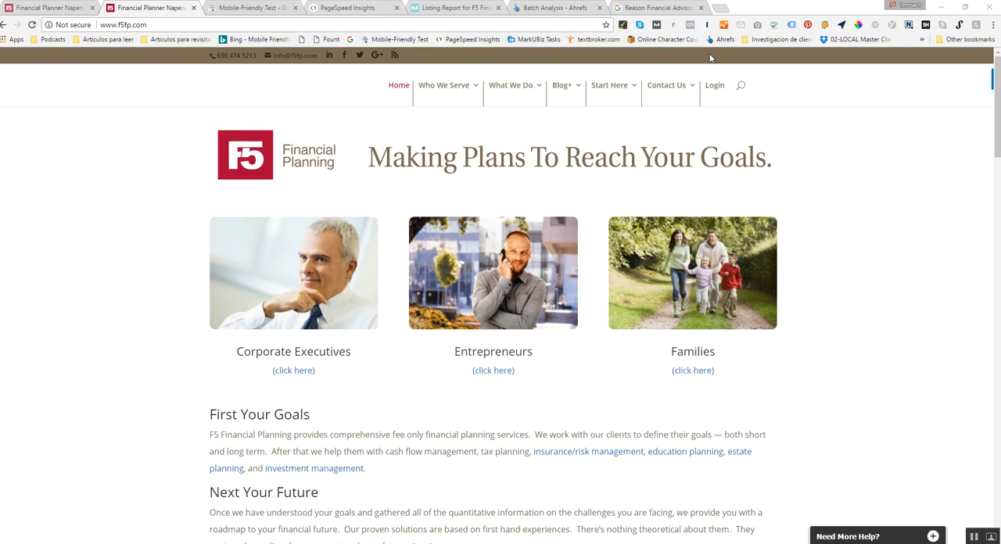
{"action": "mouse_move", "coordinate": [754, 56]}
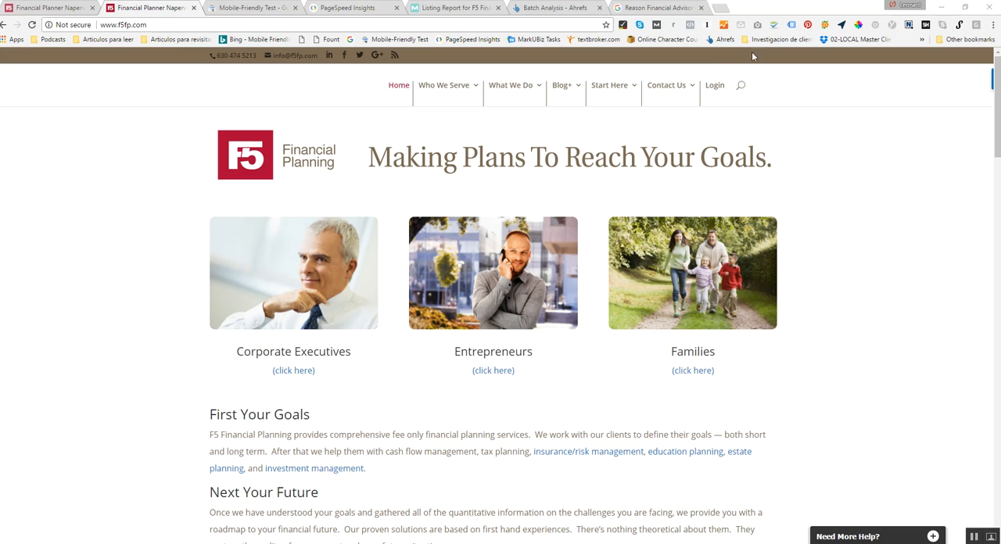
{"action": "mouse_move", "coordinate": [705, 78]}
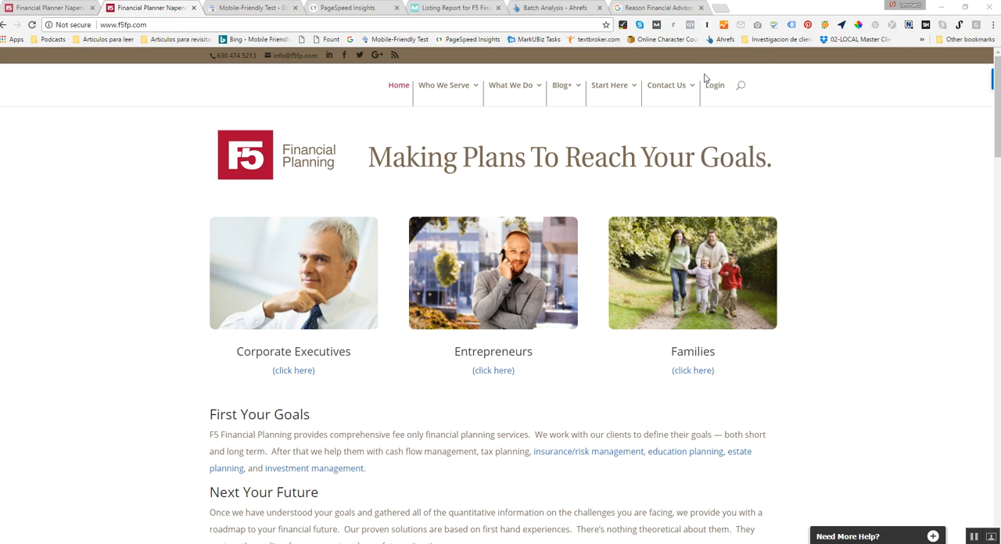
{"action": "mouse_move", "coordinate": [157, 103]}
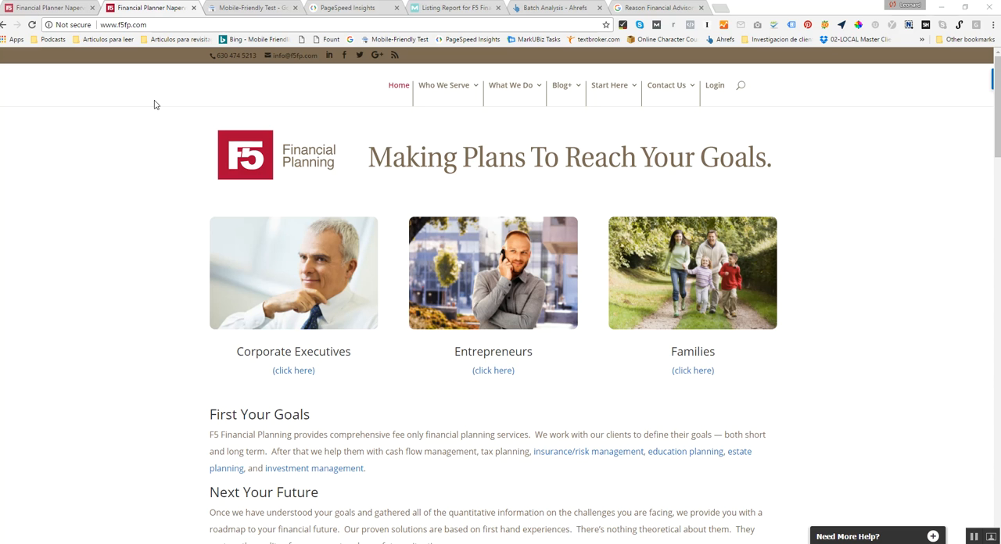
{"action": "mouse_move", "coordinate": [76, 35]}
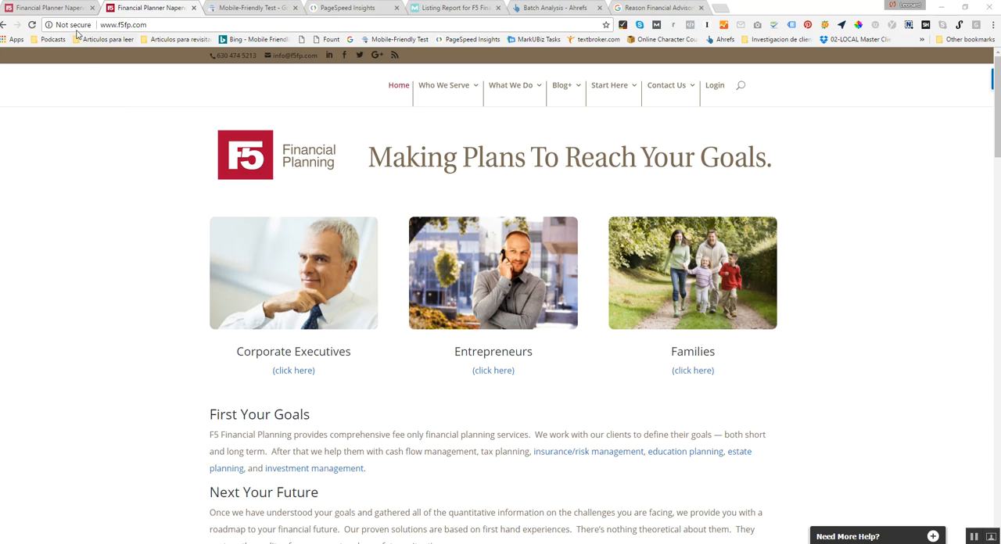
{"action": "mouse_move", "coordinate": [70, 25]}
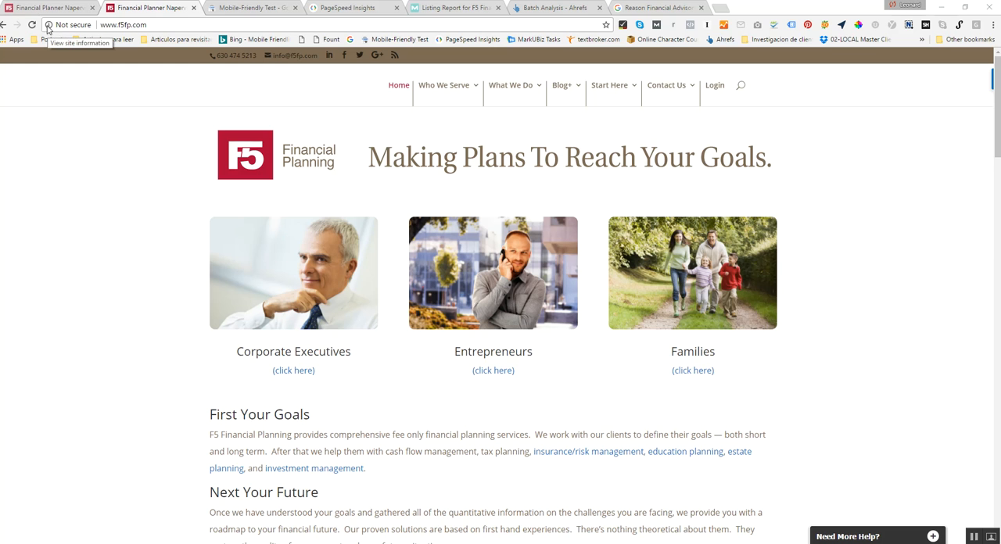
{"action": "left_click", "coordinate": [70, 25]}
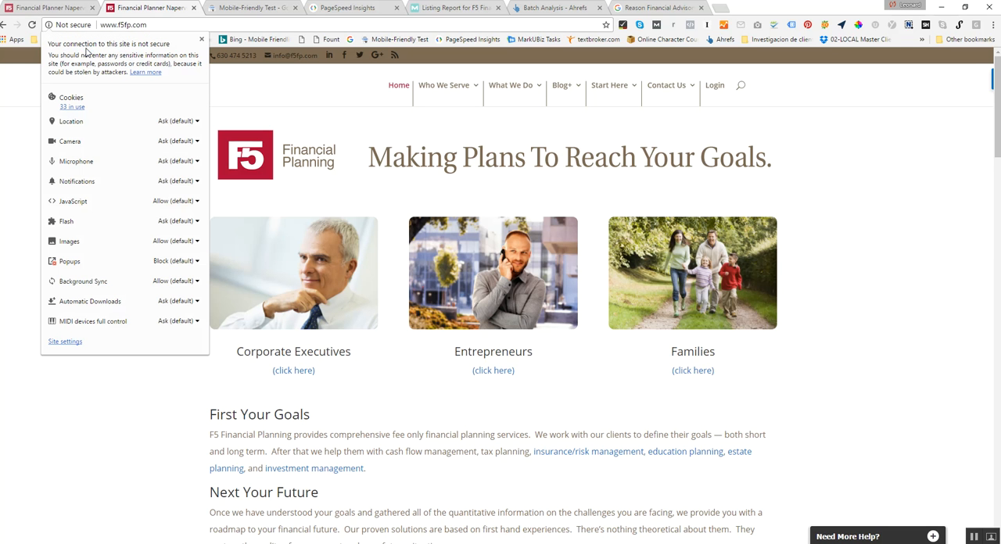
{"action": "mouse_move", "coordinate": [102, 63]}
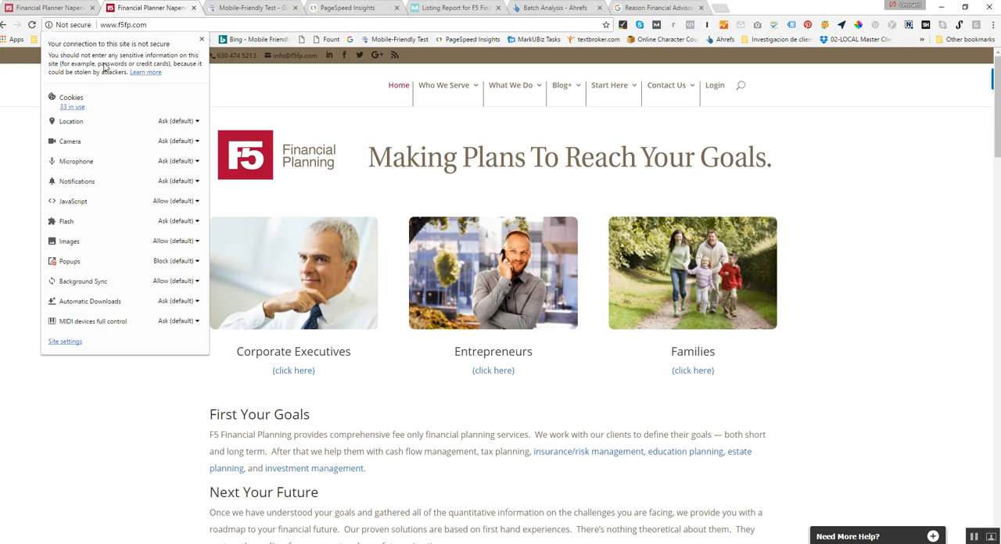
{"action": "mouse_move", "coordinate": [102, 77]}
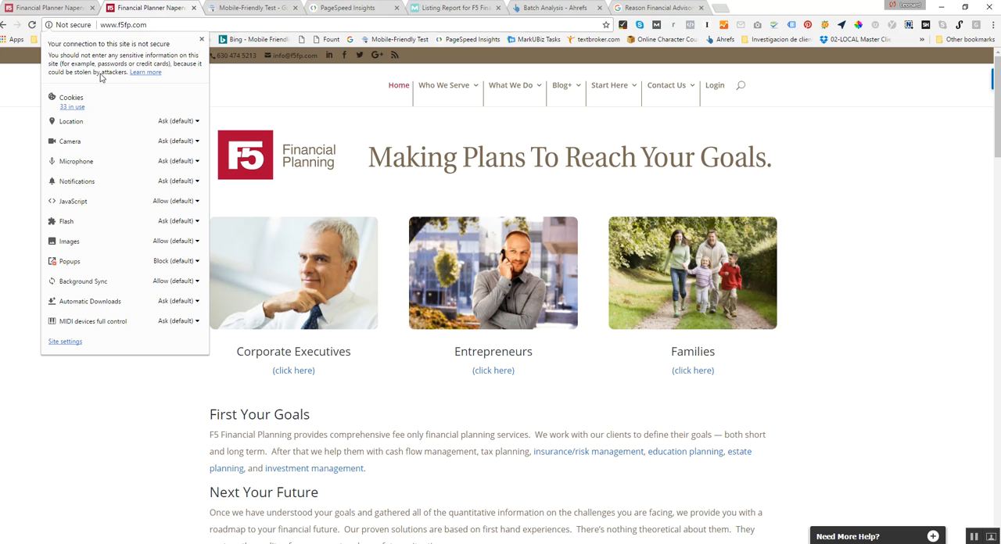
{"action": "mouse_move", "coordinate": [251, 81]}
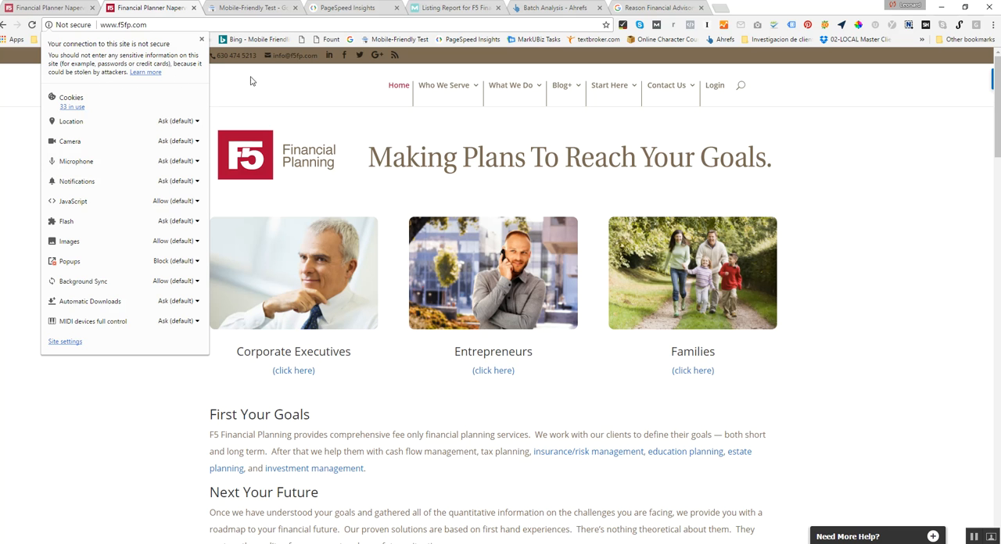
{"action": "left_click", "coordinate": [696, 140]}
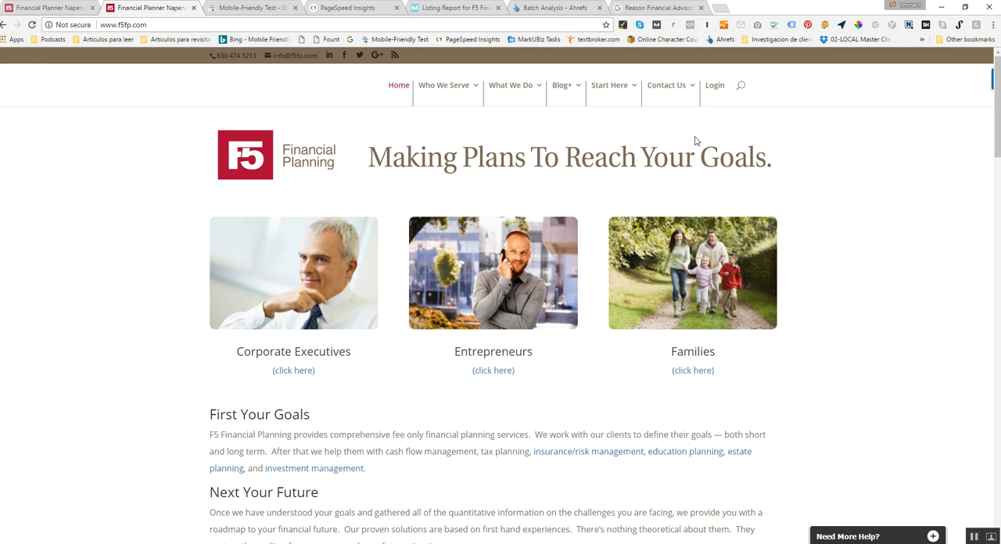
{"action": "mouse_move", "coordinate": [691, 142]}
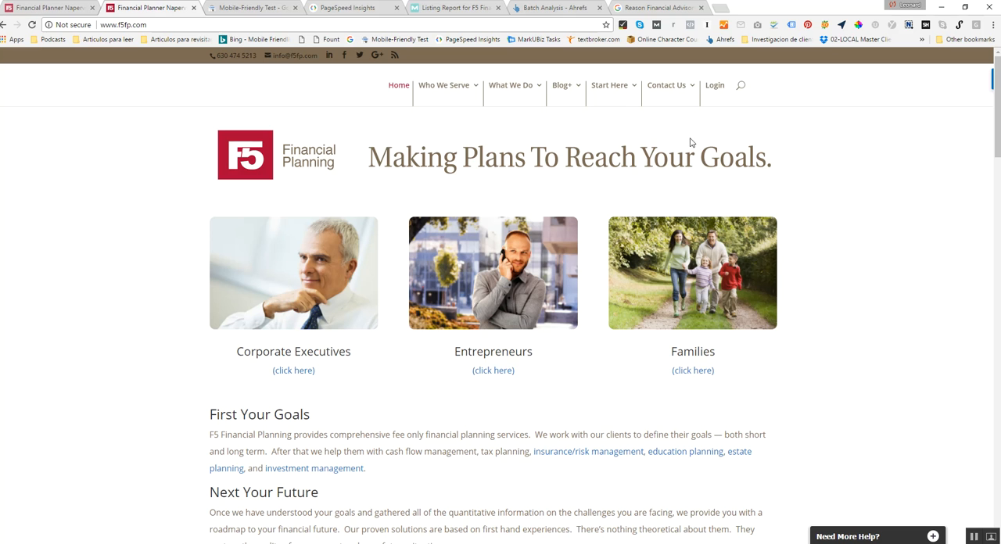
{"action": "mouse_move", "coordinate": [791, 116]}
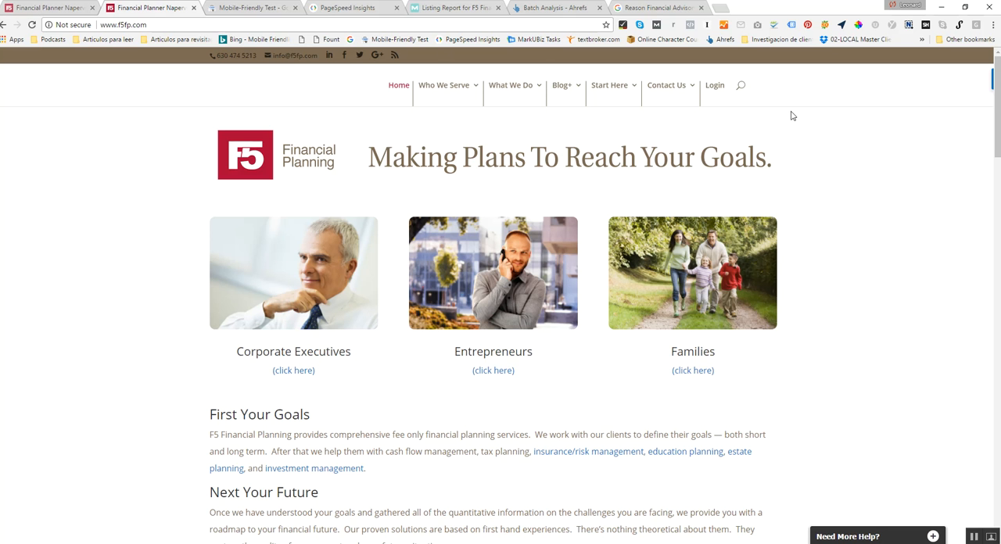
{"action": "mouse_move", "coordinate": [866, 246]}
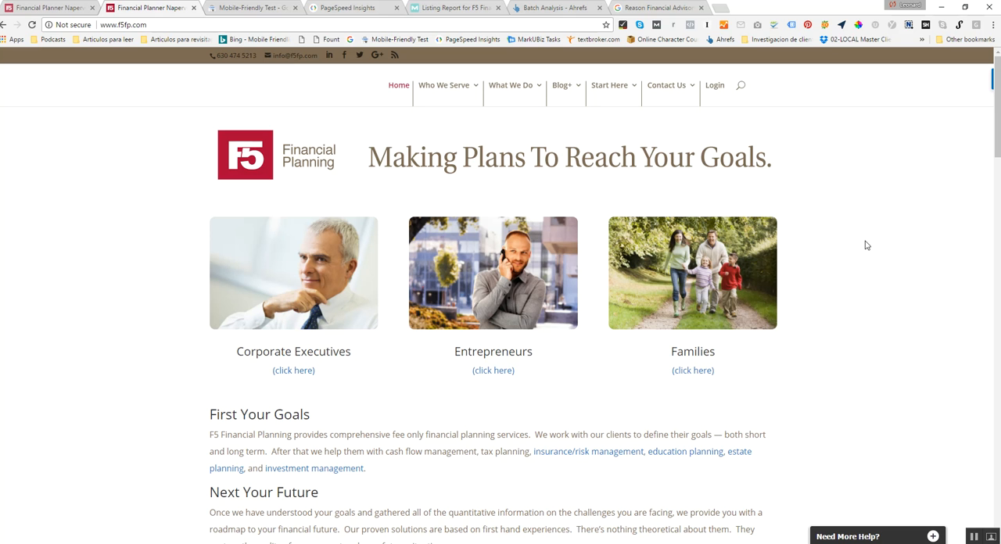
{"action": "mouse_move", "coordinate": [61, 37]}
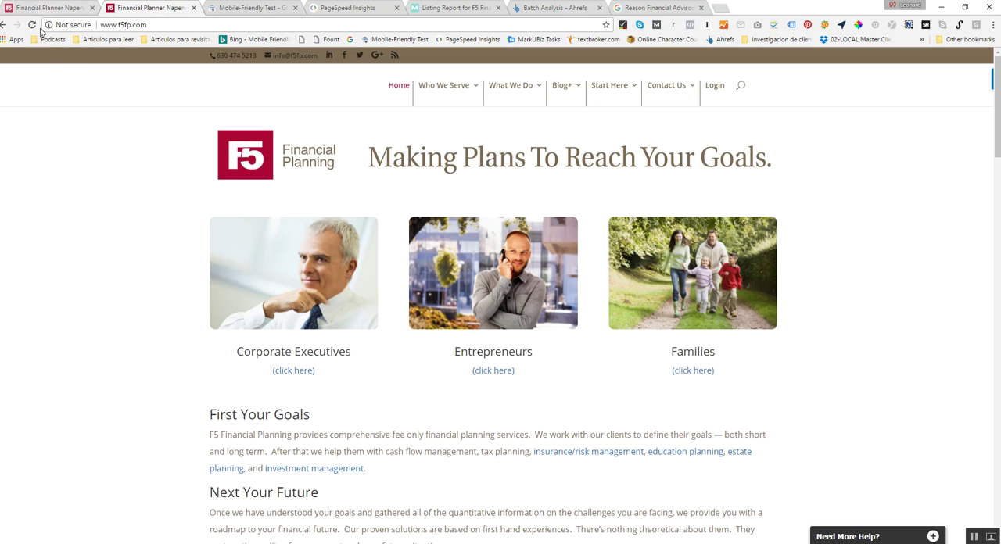
{"action": "mouse_move", "coordinate": [93, 222]}
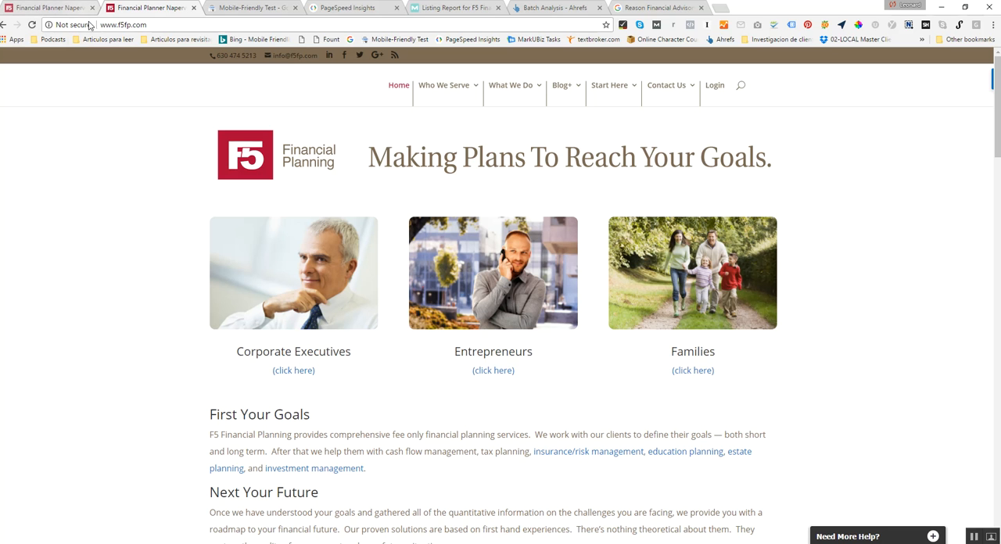
{"action": "mouse_move", "coordinate": [93, 131]}
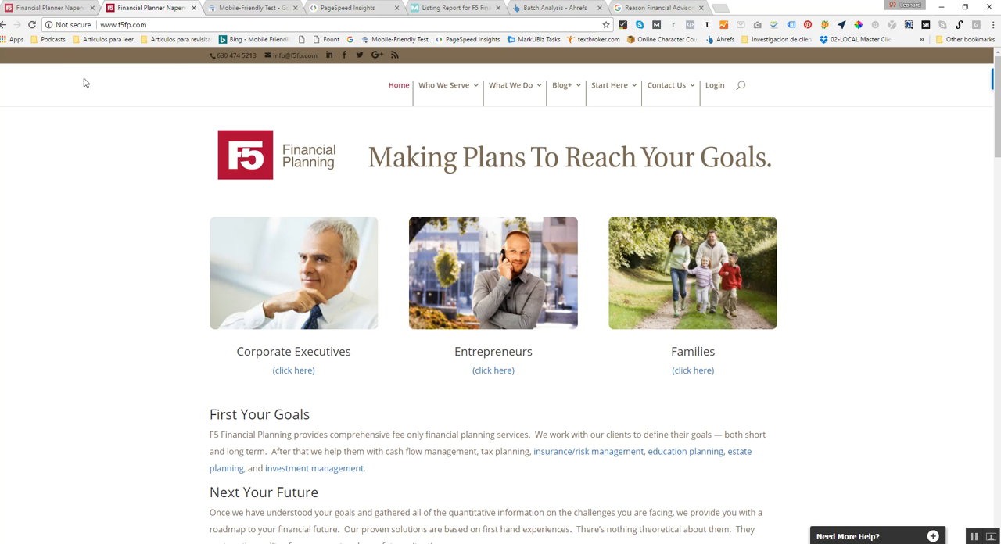
{"action": "mouse_move", "coordinate": [180, 15]}
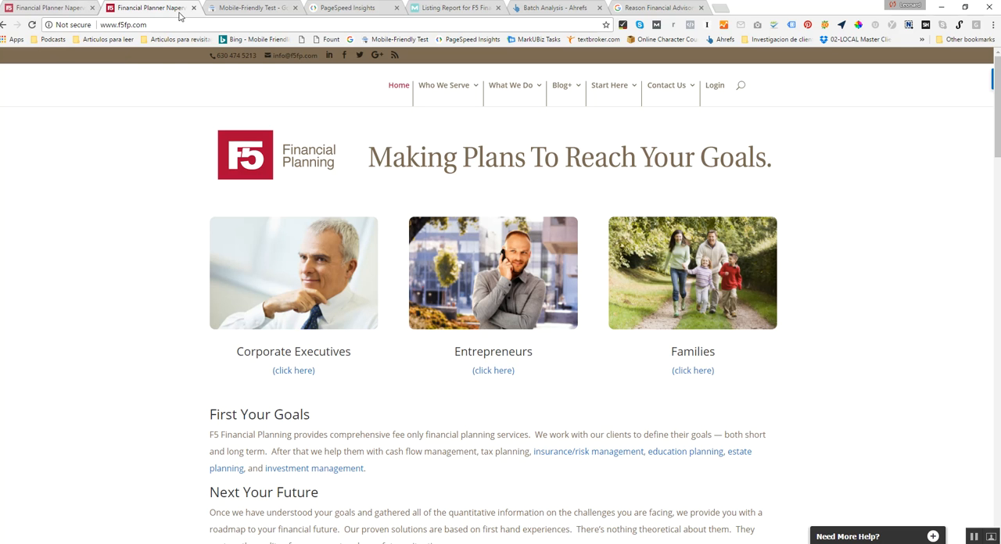
{"action": "mouse_move", "coordinate": [153, 38]}
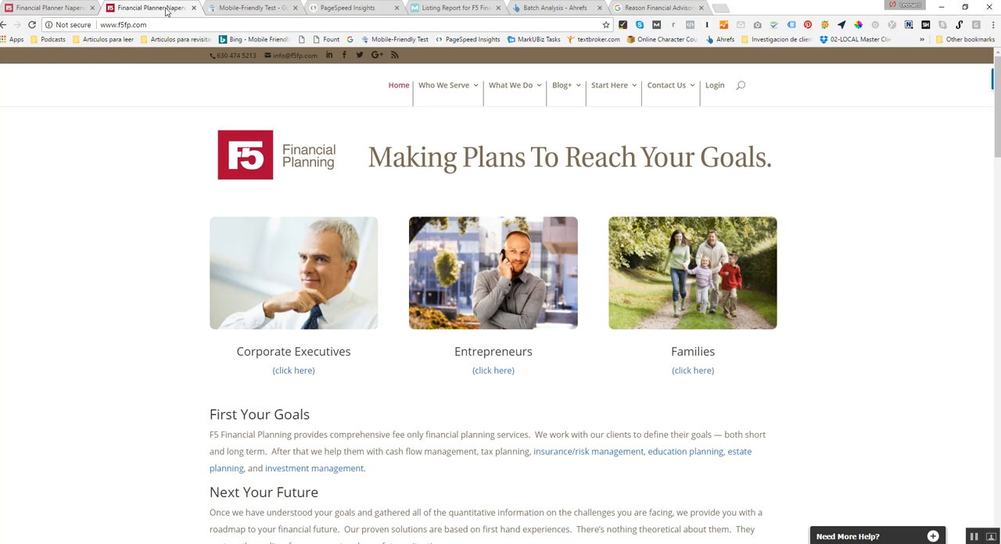
{"action": "mouse_move", "coordinate": [160, 106]}
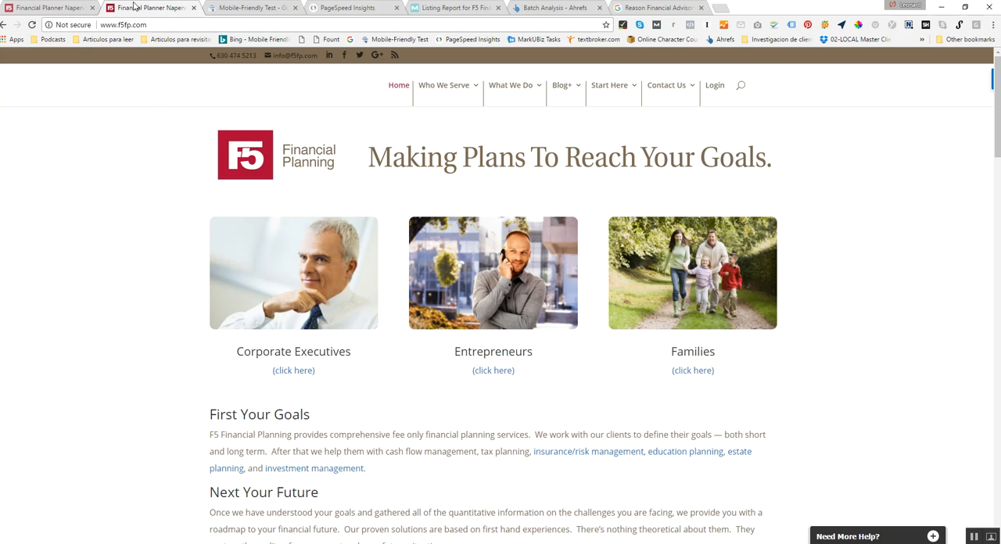
{"action": "mouse_move", "coordinate": [133, 100]}
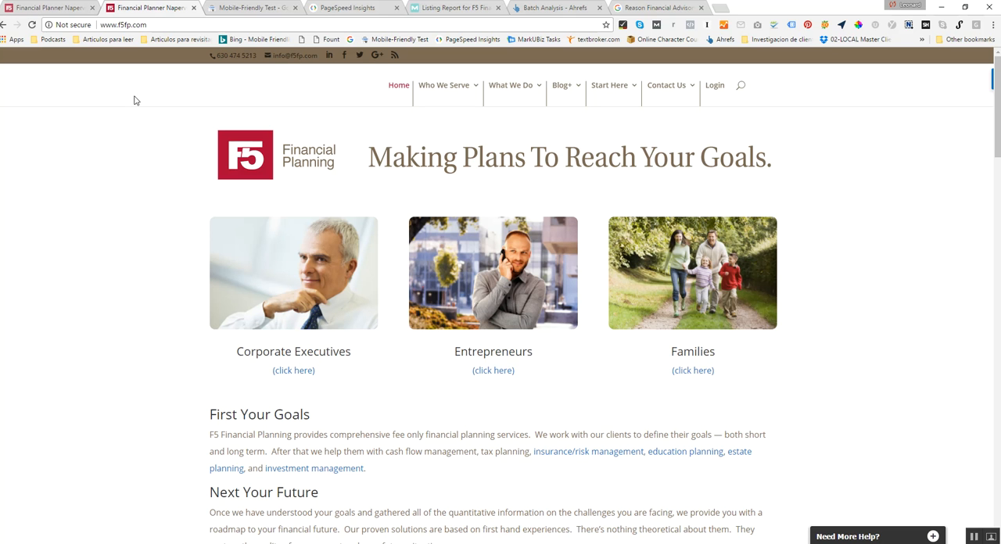
{"action": "mouse_move", "coordinate": [775, 102]}
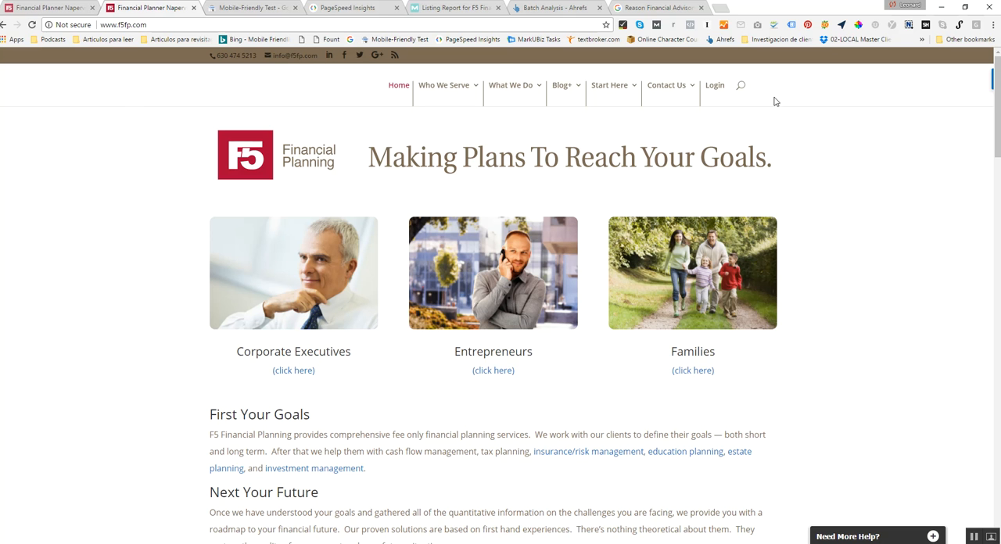
{"action": "mouse_move", "coordinate": [669, 153]}
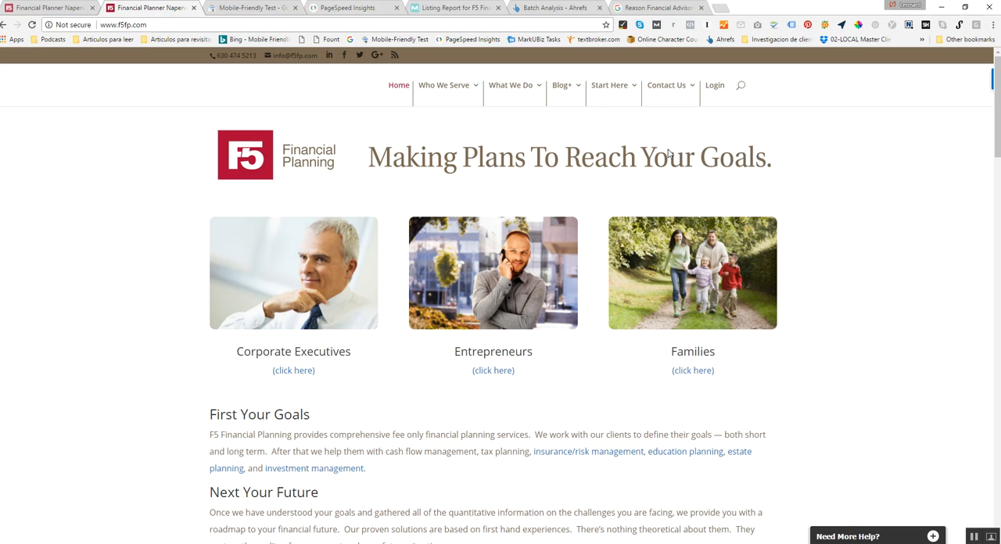
{"action": "mouse_move", "coordinate": [369, 50]}
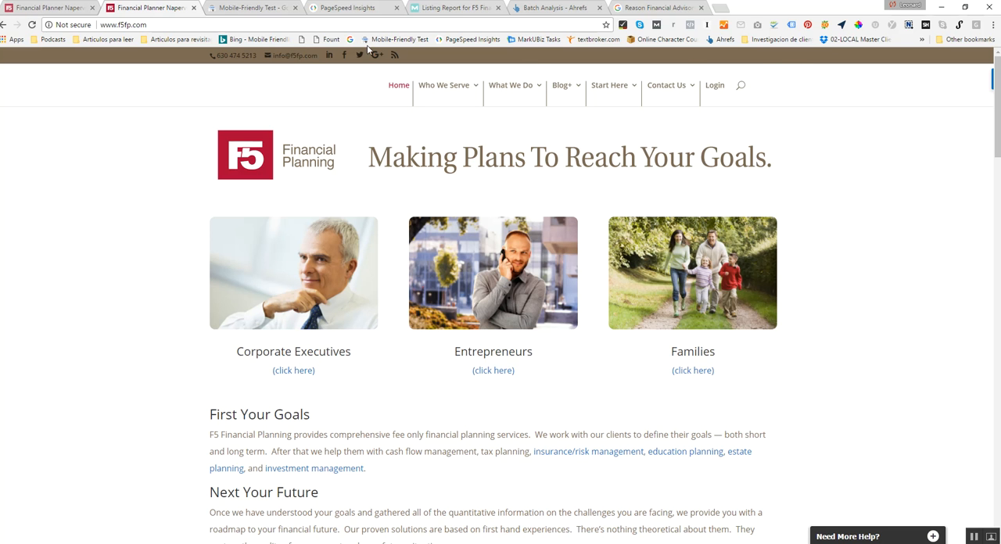
{"action": "mouse_move", "coordinate": [407, 134]}
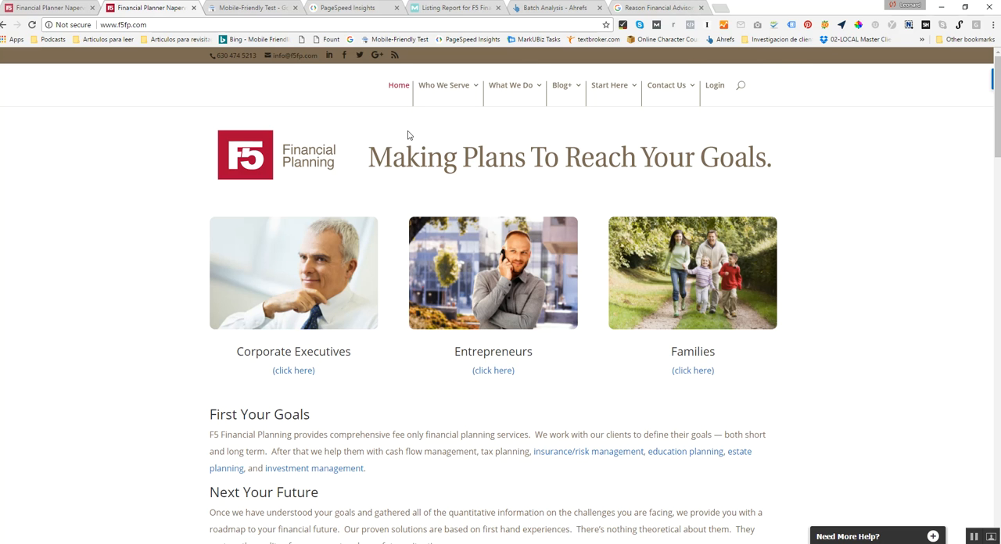
{"action": "mouse_move", "coordinate": [722, 128]}
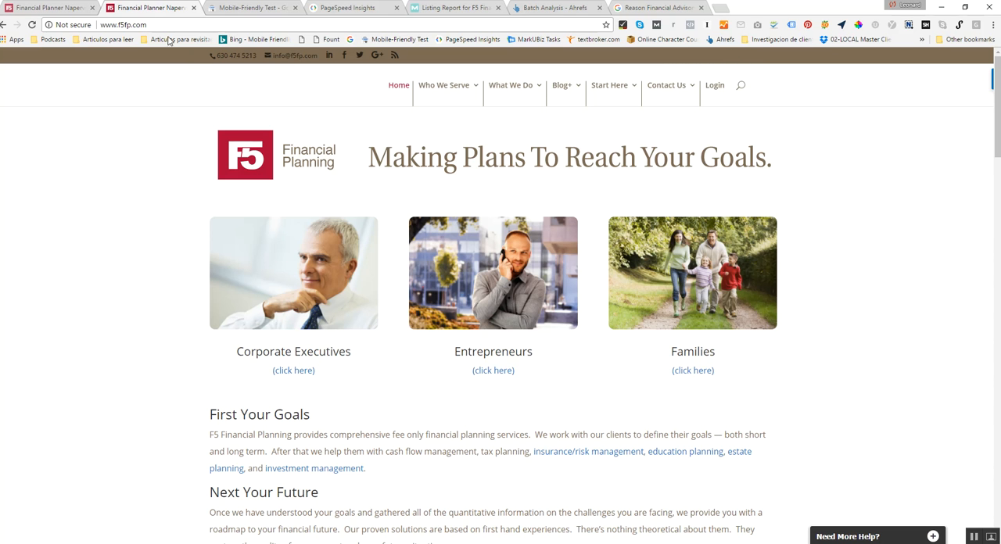
{"action": "mouse_move", "coordinate": [154, 8]}
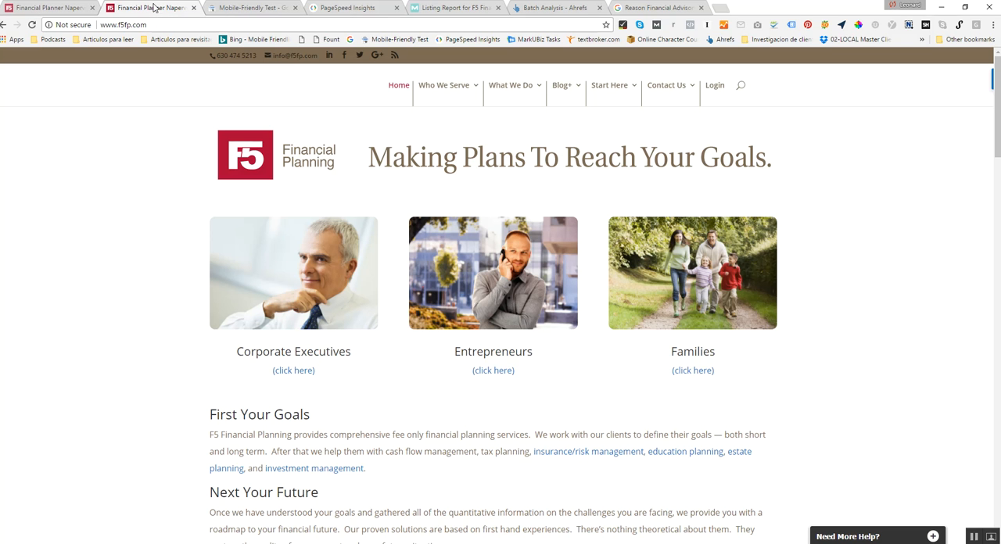
{"action": "mouse_move", "coordinate": [148, 6]}
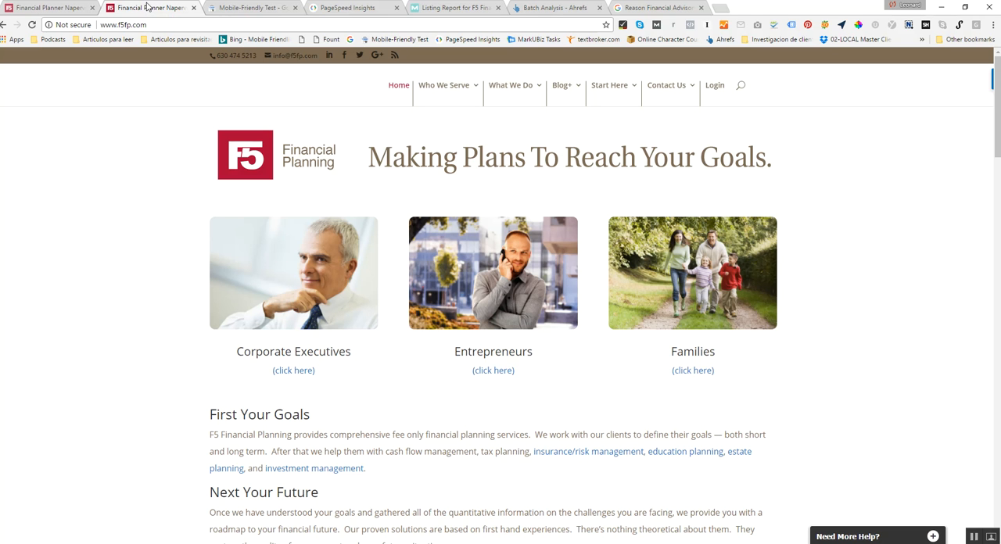
{"action": "mouse_move", "coordinate": [157, 6]}
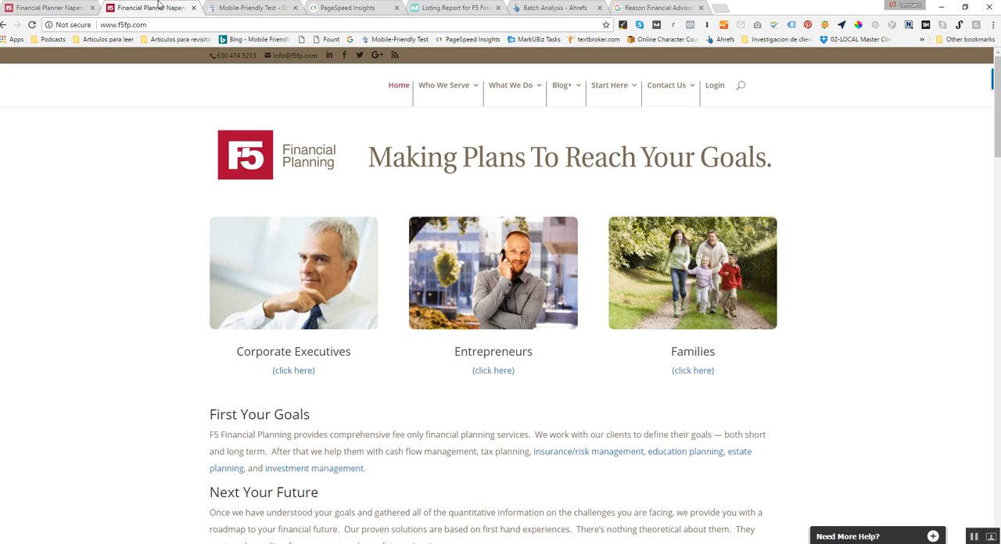
{"action": "mouse_move", "coordinate": [153, 6]}
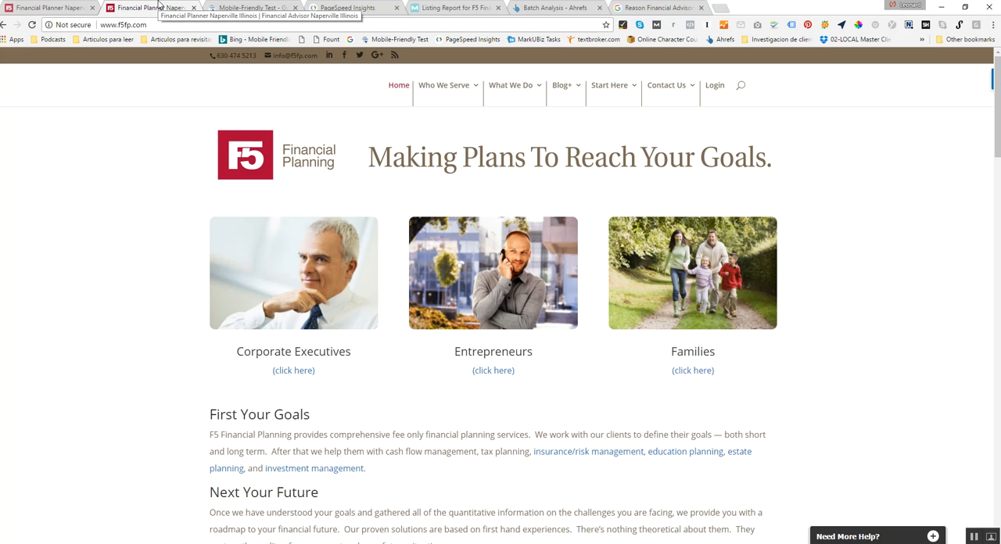
{"action": "mouse_move", "coordinate": [160, 7]}
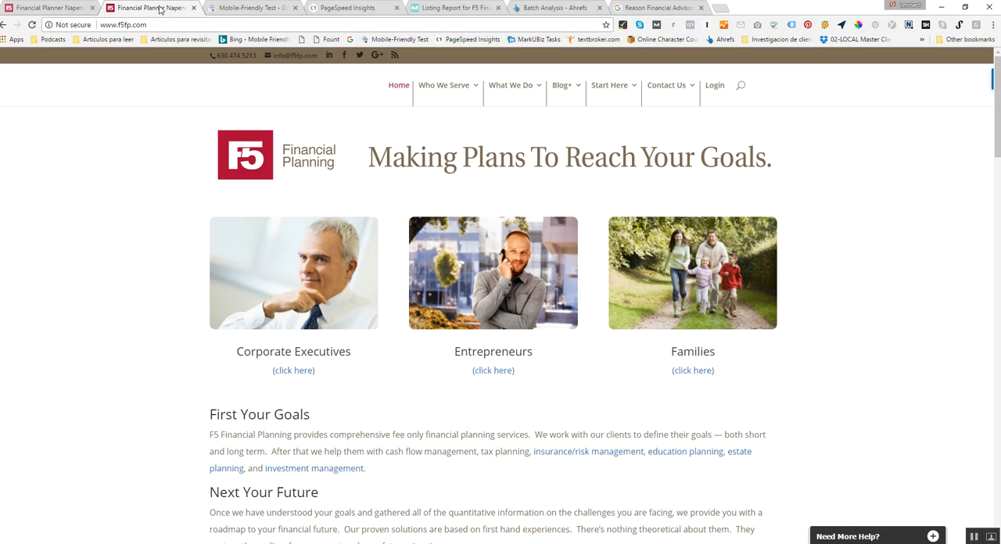
{"action": "mouse_move", "coordinate": [154, 8]}
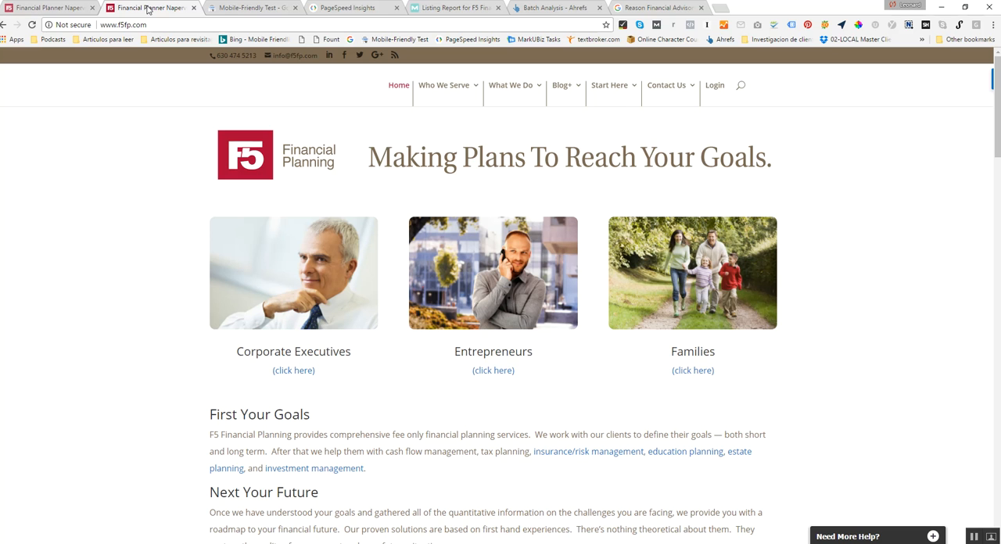
{"action": "mouse_move", "coordinate": [247, 141]}
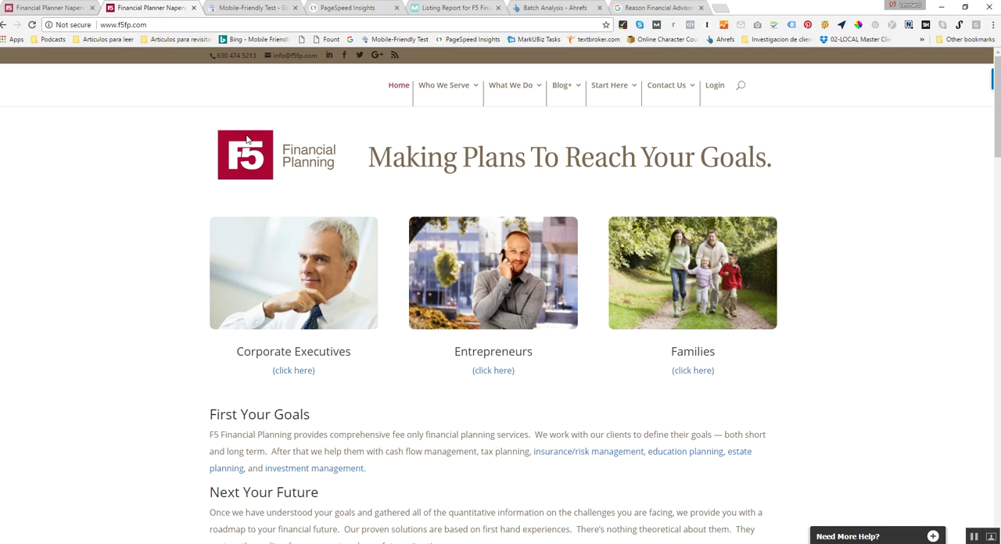
{"action": "mouse_move", "coordinate": [144, 6]}
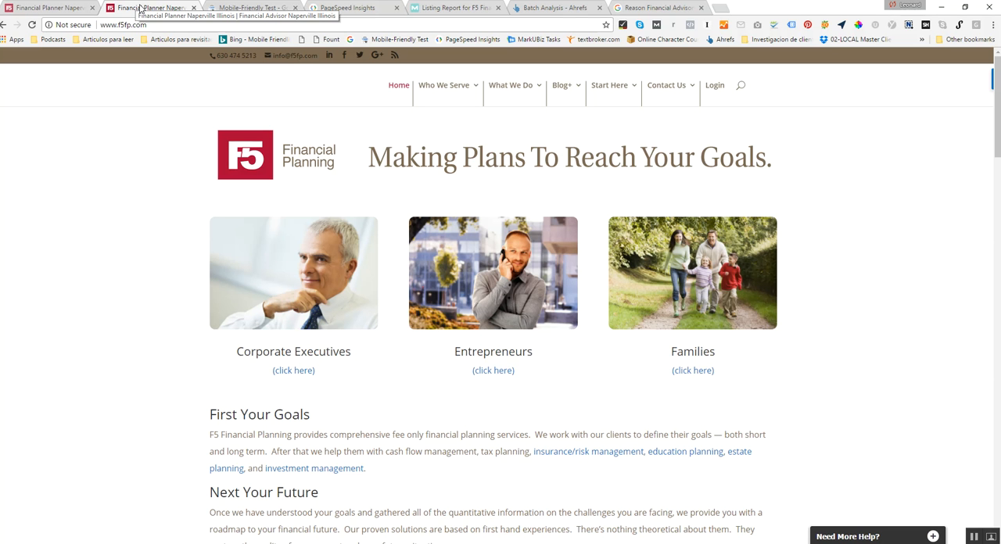
{"action": "mouse_move", "coordinate": [669, 6]}
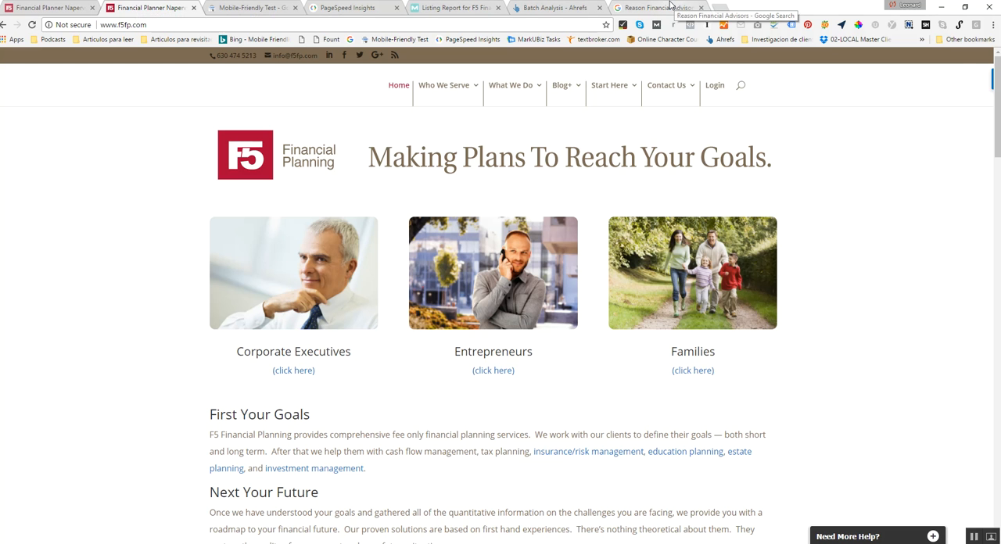
{"action": "left_click", "coordinate": [657, 6]}
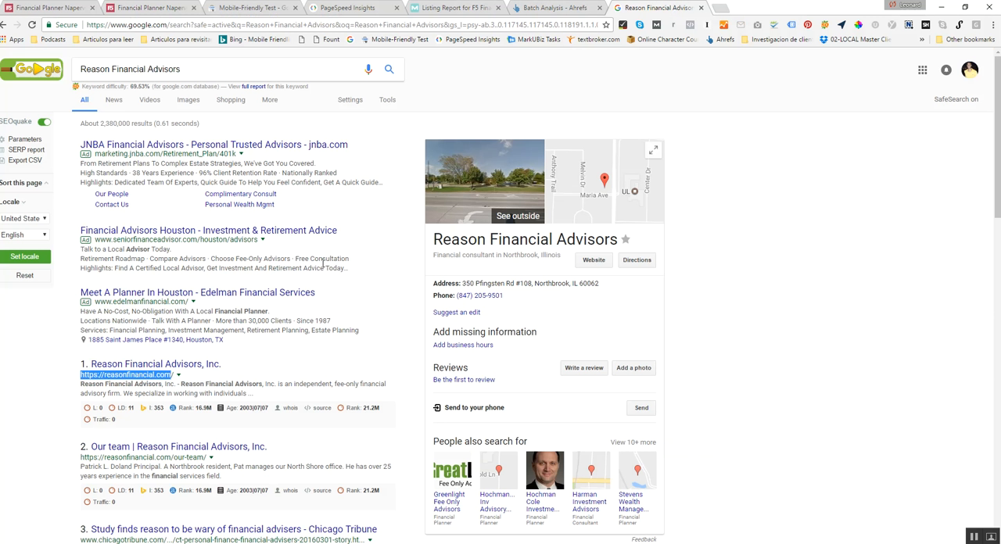
{"action": "scroll", "scroll_direction": "down", "scroll_amount": 3}
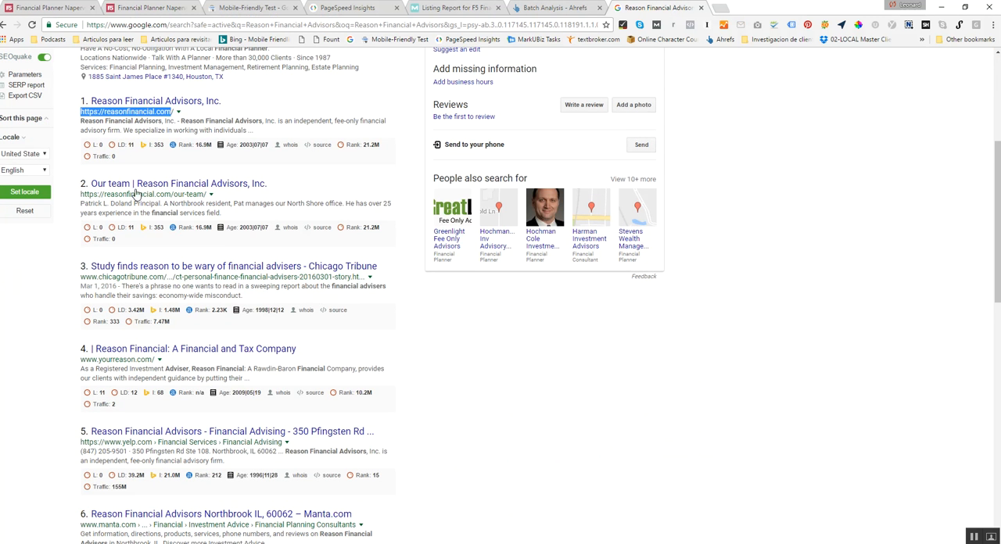
{"action": "mouse_move", "coordinate": [178, 183]}
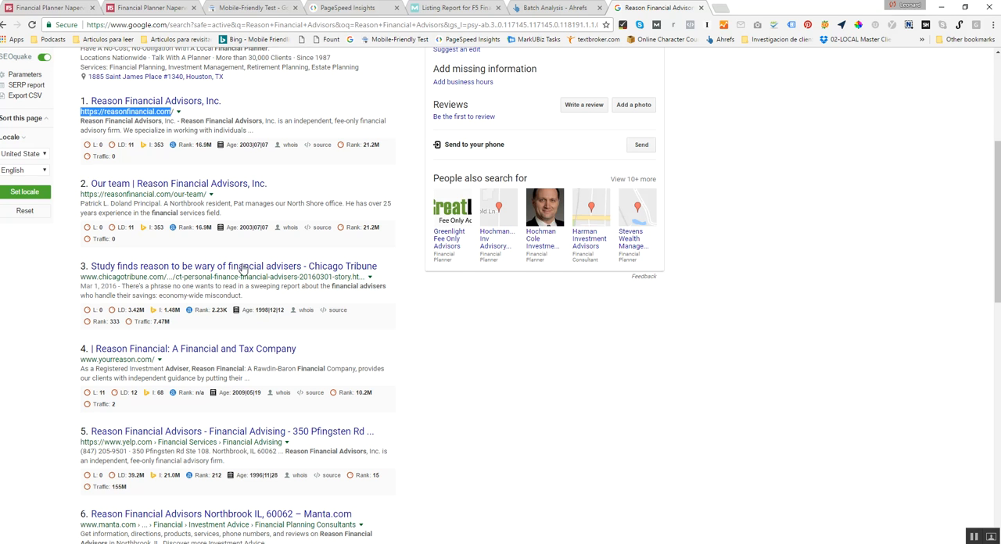
{"action": "mouse_move", "coordinate": [231, 265]}
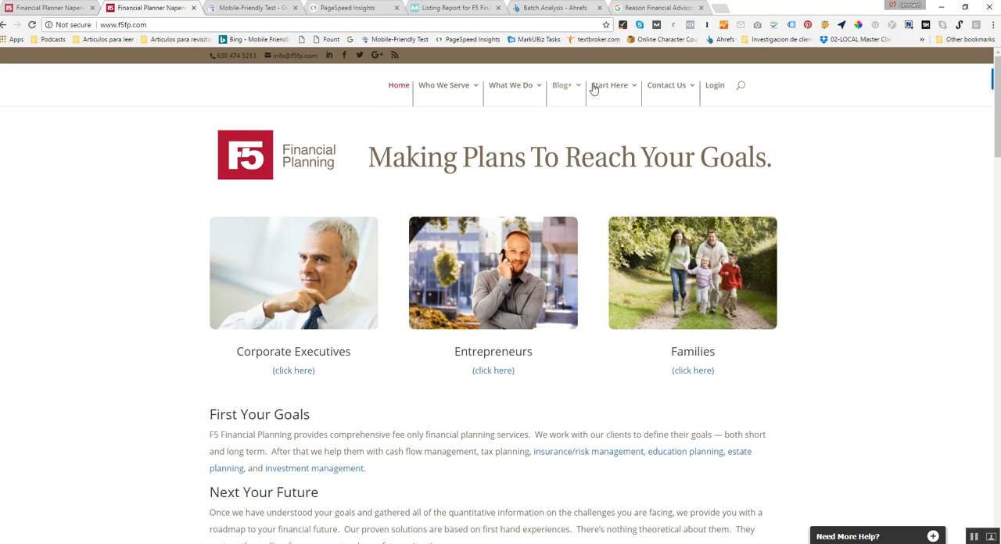
{"action": "mouse_move", "coordinate": [444, 102]}
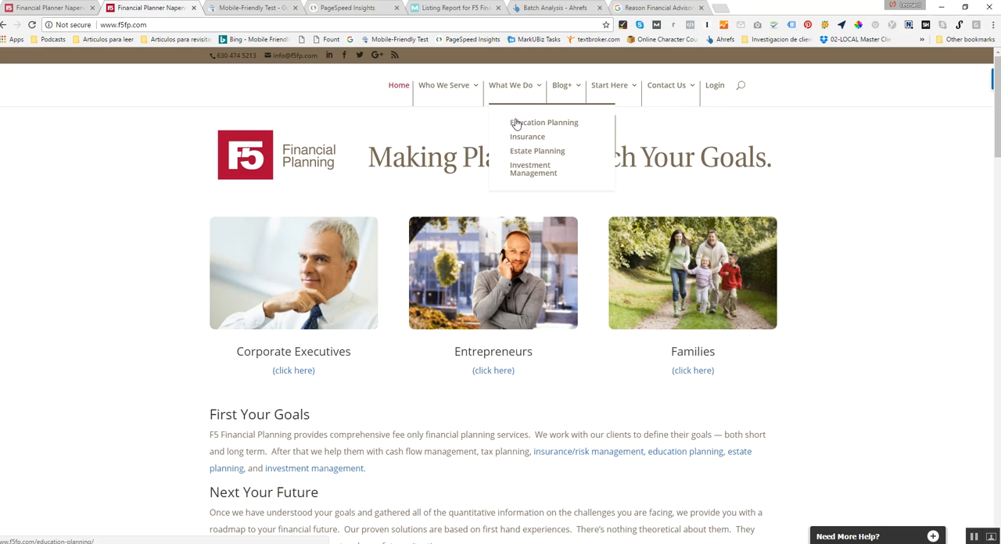
Go to the Education Planning page from the What We Do menu.
{"action": "left_click", "coordinate": [544, 122]}
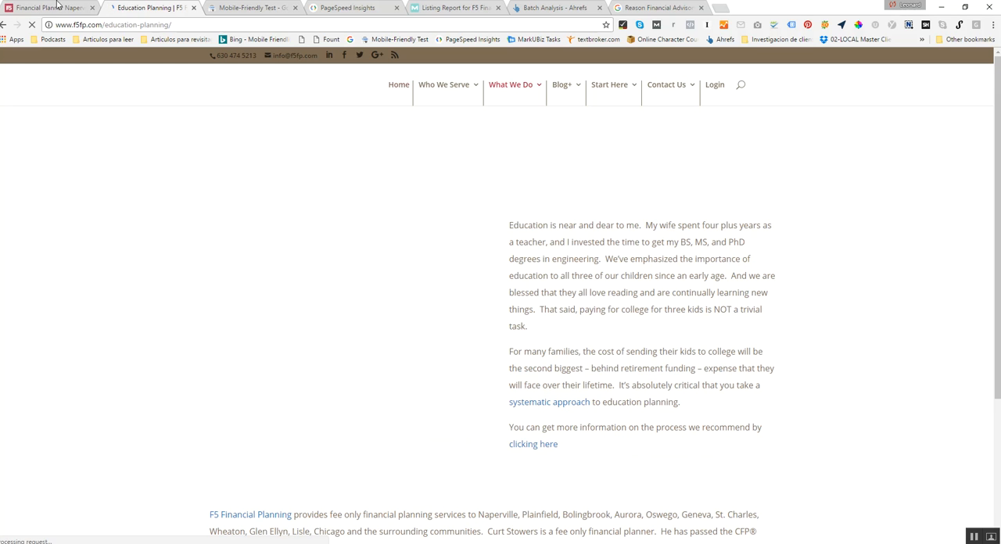
{"action": "mouse_move", "coordinate": [149, 8]}
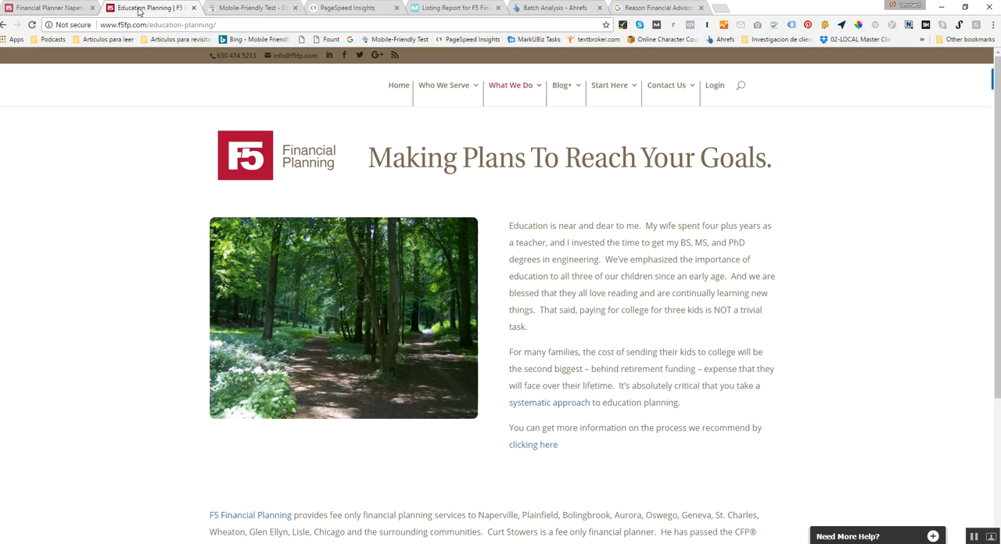
{"action": "mouse_move", "coordinate": [144, 8]}
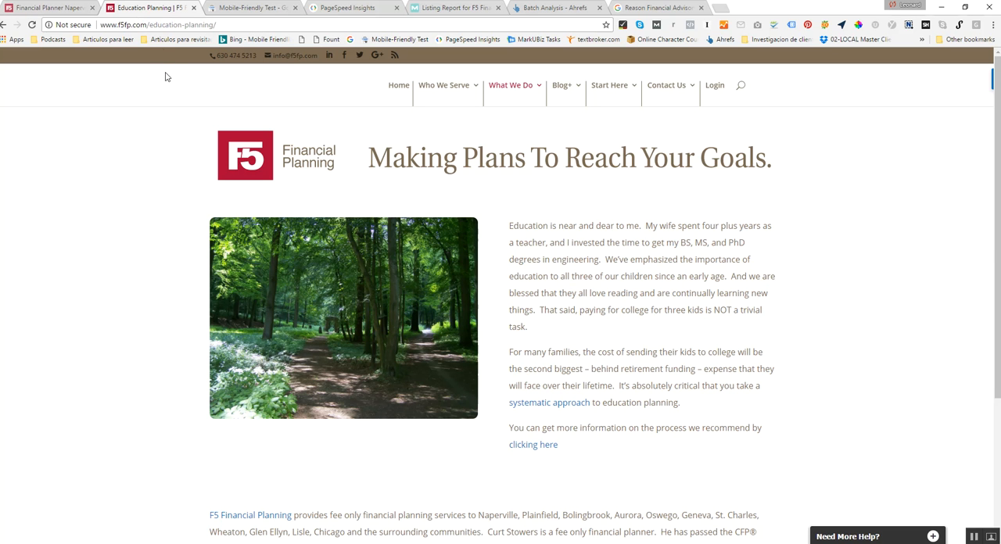
{"action": "mouse_move", "coordinate": [154, 6]}
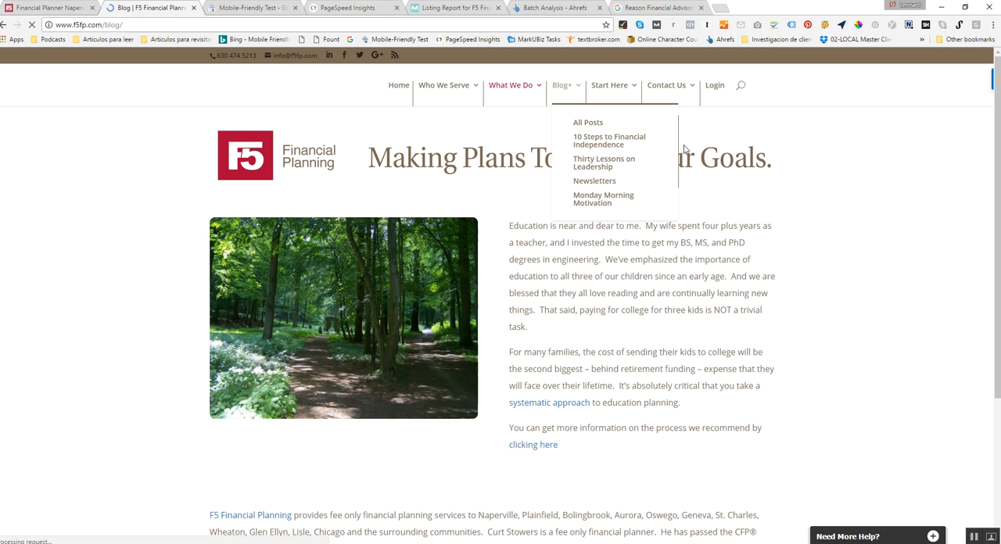
Browse the blog listing of posts, then switch to the Mobile-Friendly Test results for f5fp.com.
{"action": "left_click", "coordinate": [603, 198]}
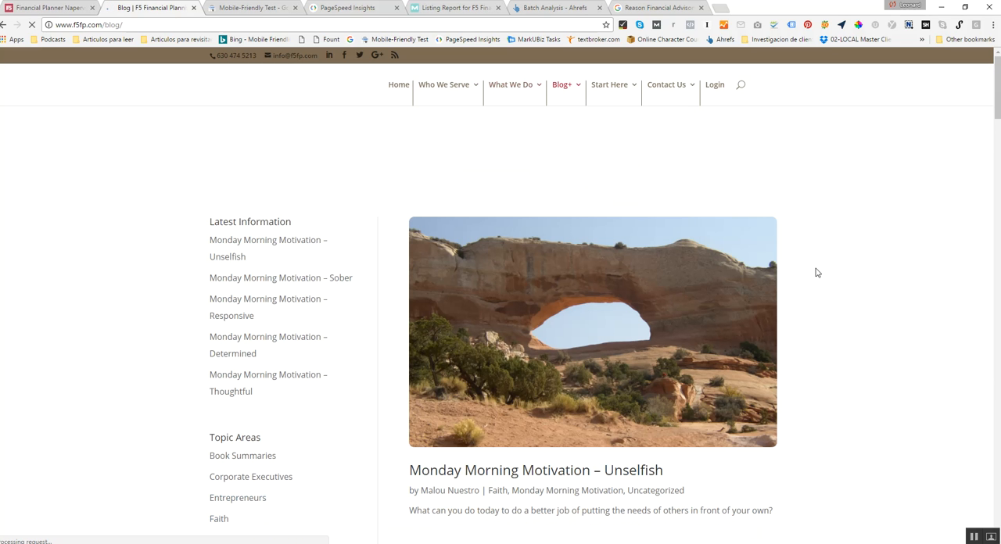
{"action": "scroll", "scroll_direction": "down", "scroll_amount": 3}
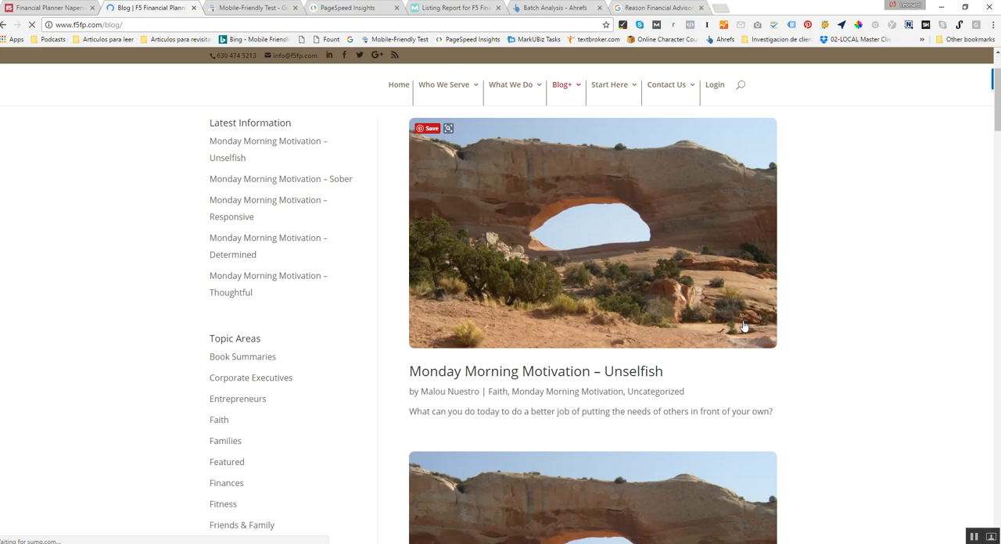
{"action": "scroll", "scroll_direction": "down", "scroll_amount": 3}
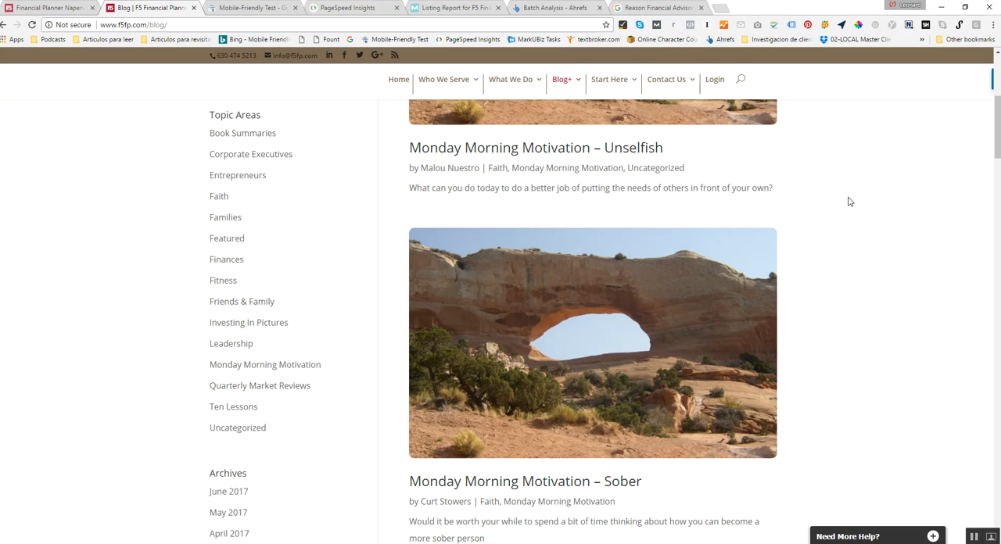
{"action": "mouse_move", "coordinate": [660, 205]}
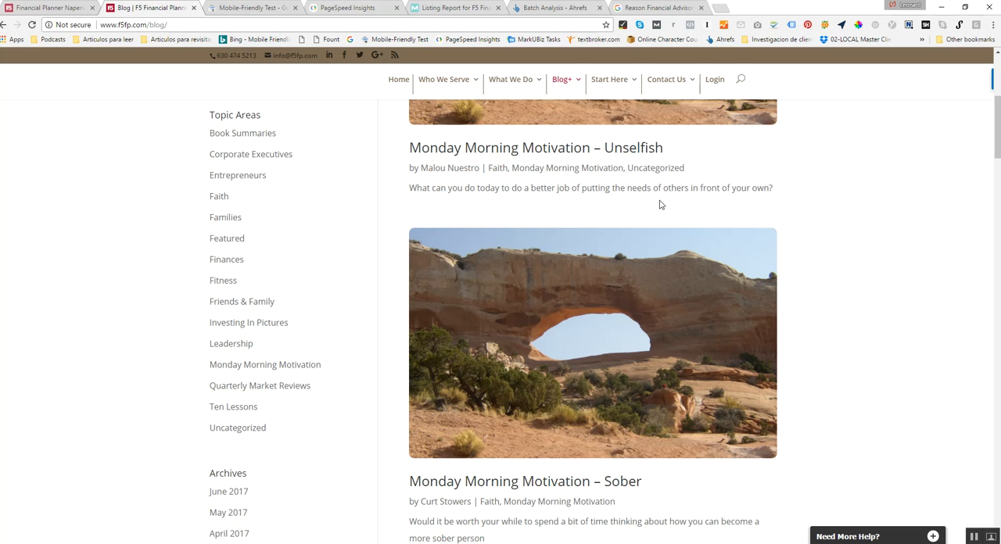
{"action": "mouse_move", "coordinate": [649, 201]}
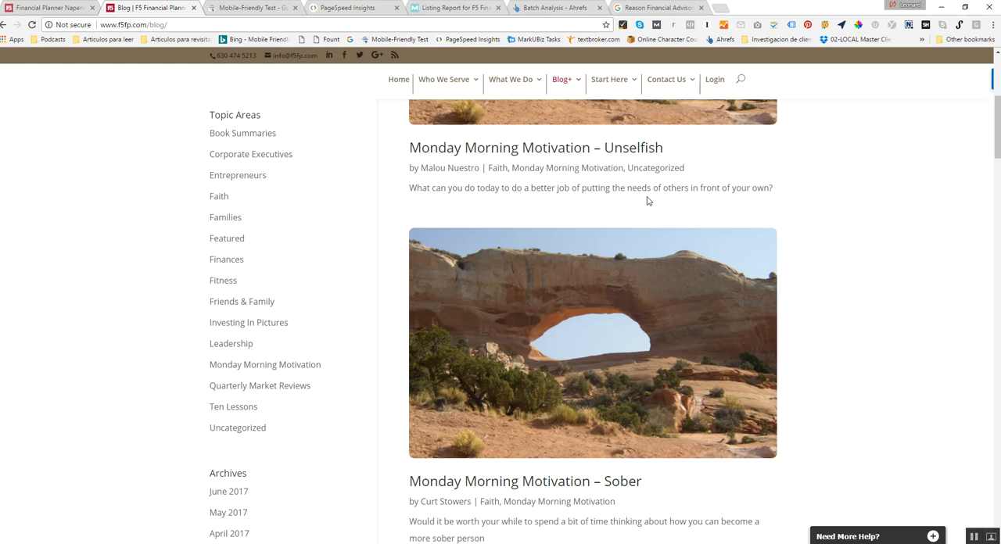
{"action": "mouse_move", "coordinate": [663, 209]}
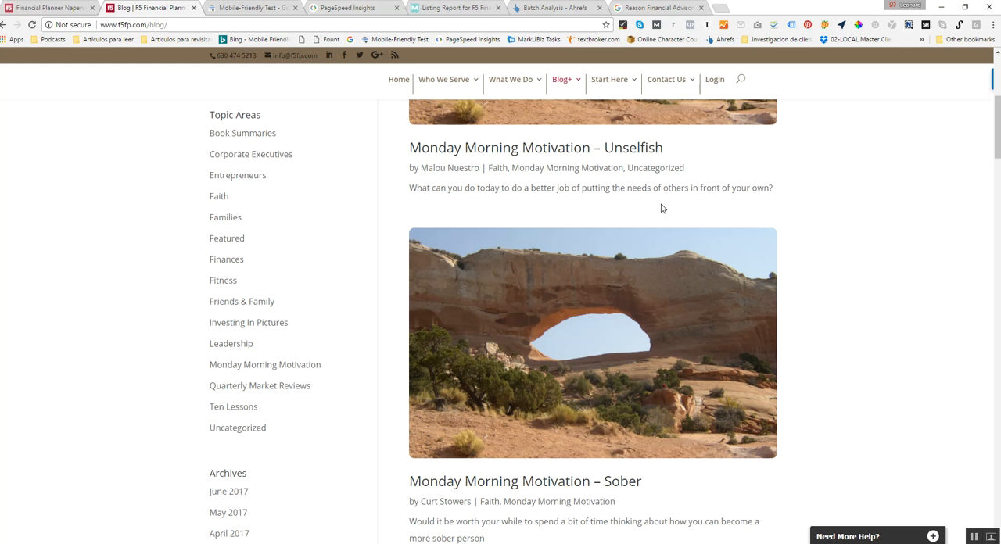
{"action": "scroll", "scroll_direction": "down", "scroll_amount": 3}
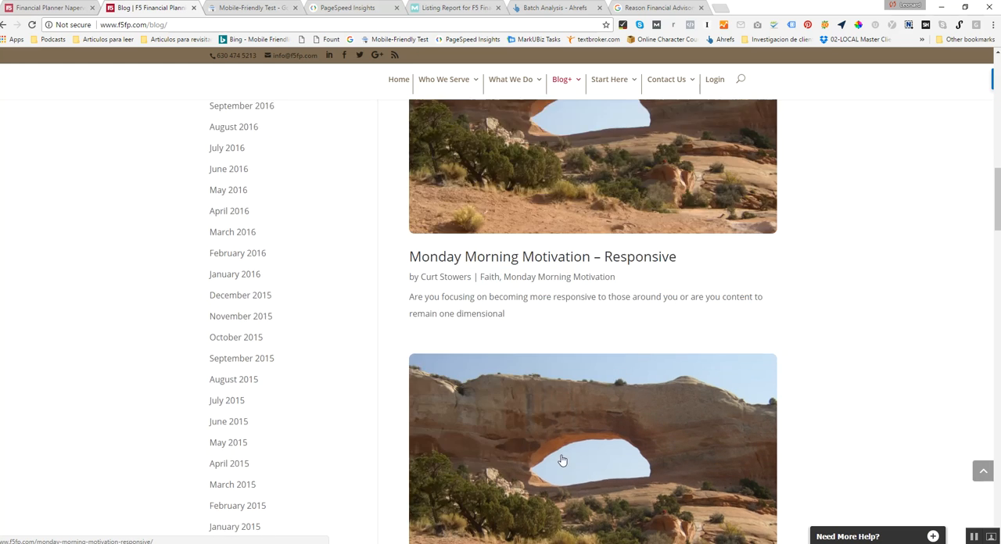
{"action": "scroll", "scroll_direction": "down", "scroll_amount": 3}
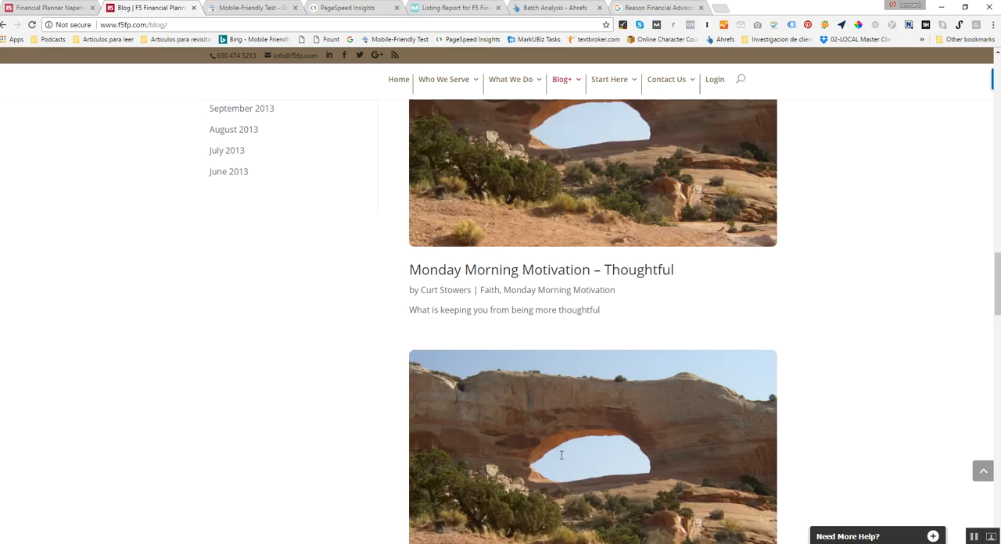
{"action": "scroll", "scroll_direction": "down", "scroll_amount": 3}
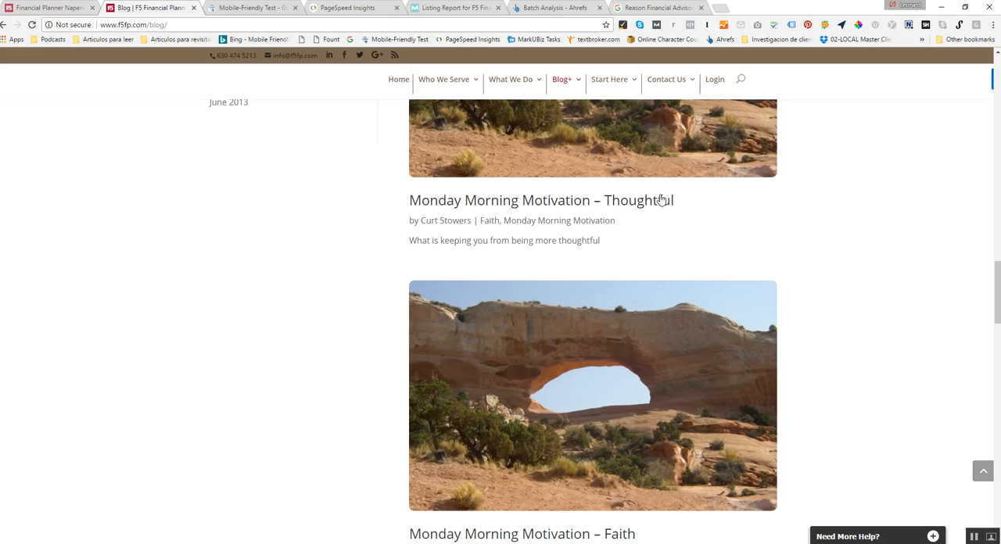
{"action": "mouse_move", "coordinate": [707, 214]}
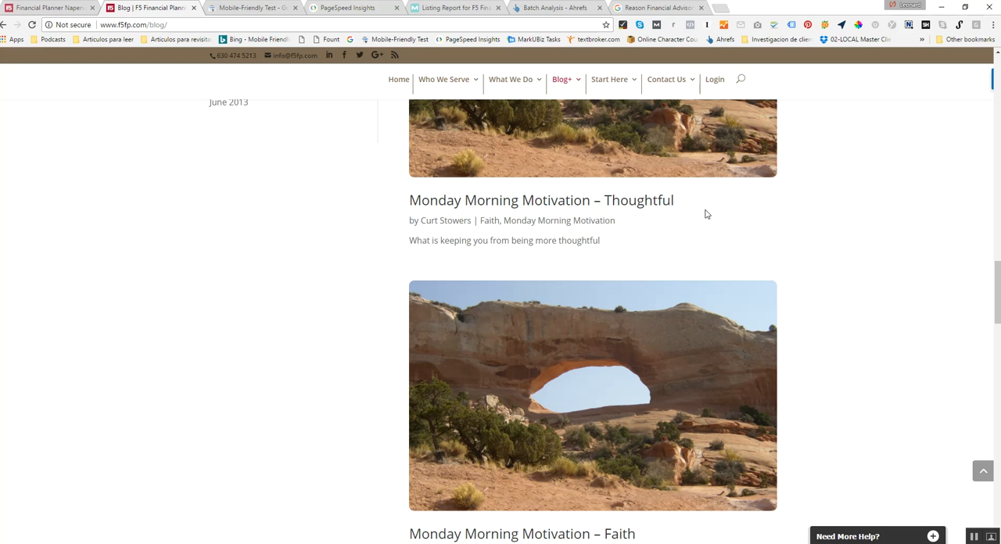
{"action": "scroll", "scroll_direction": "up", "scroll_amount": 3}
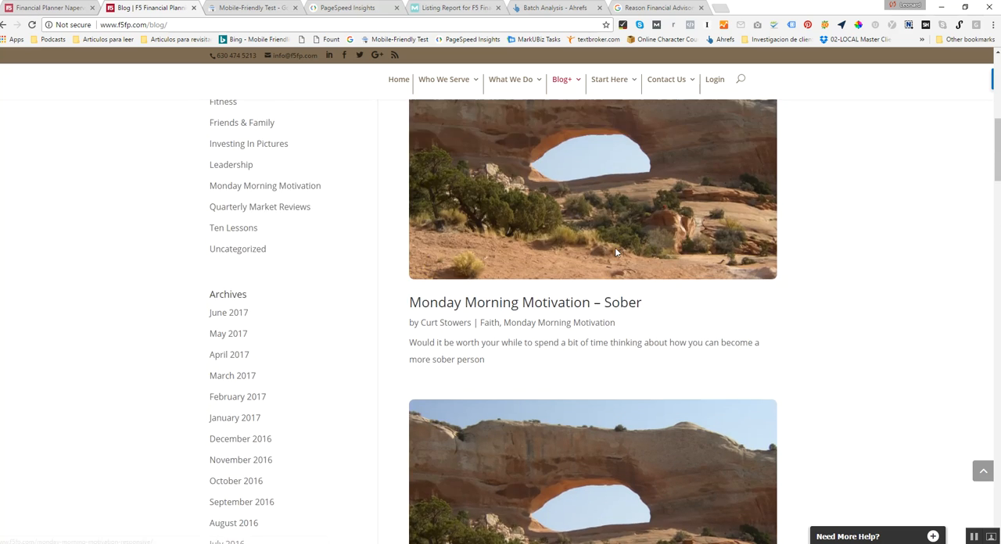
{"action": "scroll", "scroll_direction": "up", "scroll_amount": 3}
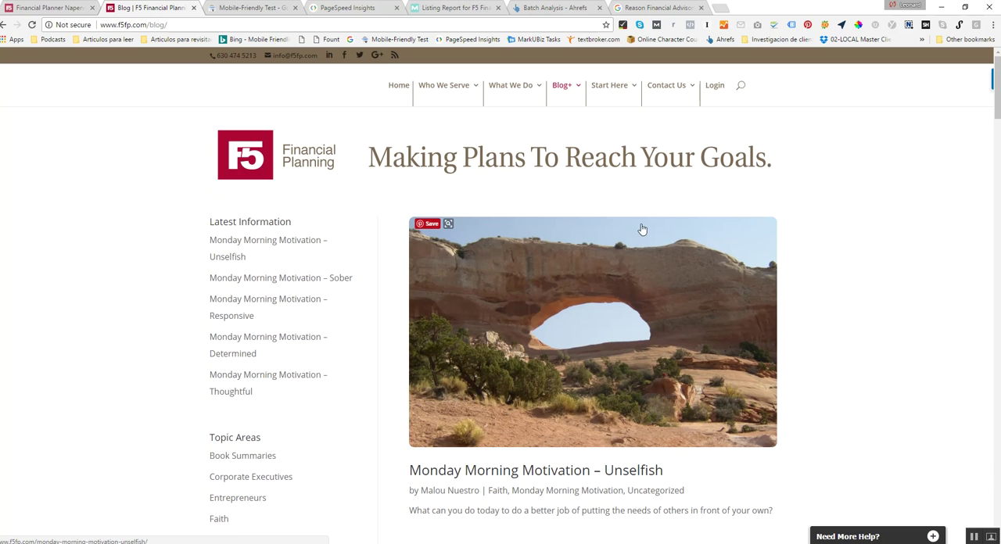
{"action": "mouse_move", "coordinate": [794, 169]}
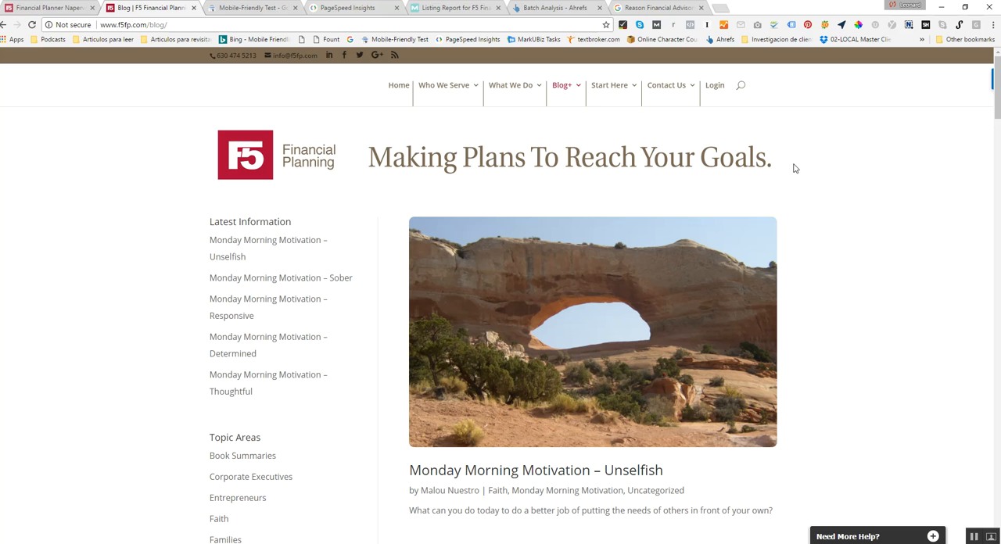
{"action": "mouse_move", "coordinate": [470, 204]}
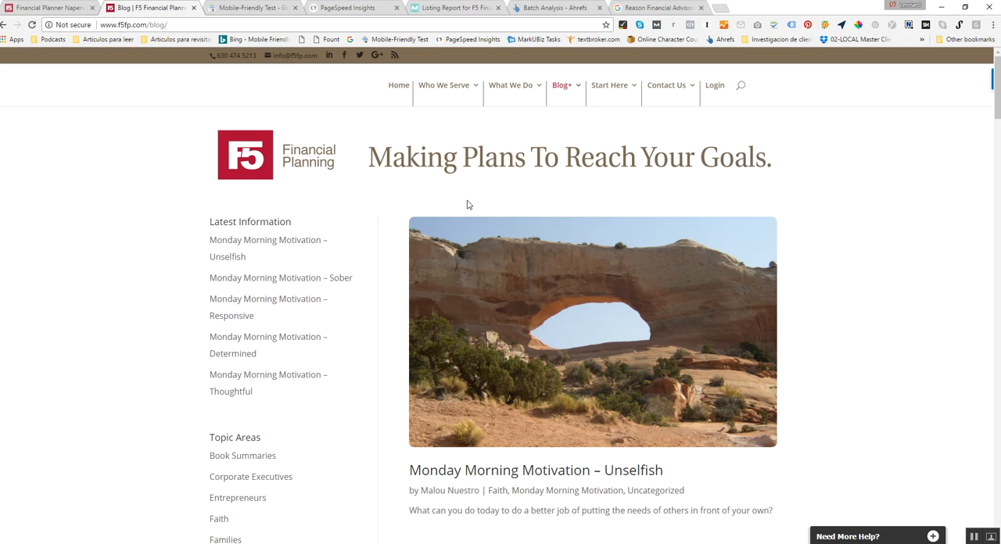
{"action": "mouse_move", "coordinate": [810, 135]}
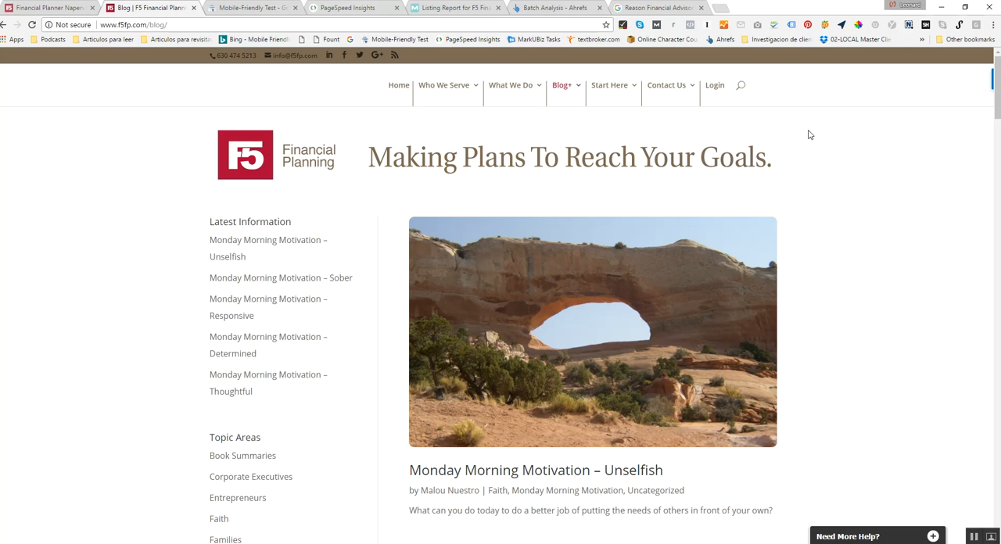
{"action": "mouse_move", "coordinate": [669, 196]}
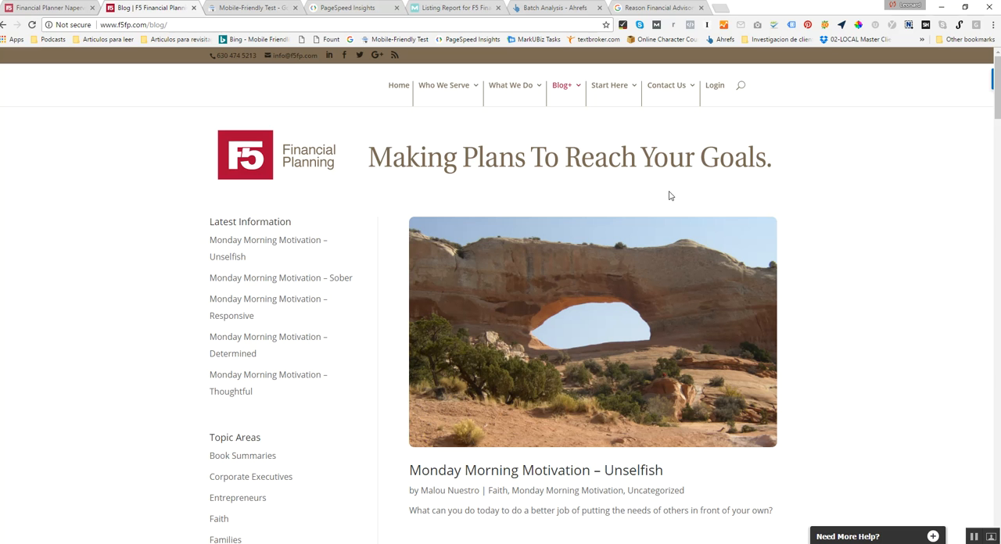
{"action": "mouse_move", "coordinate": [340, 67]}
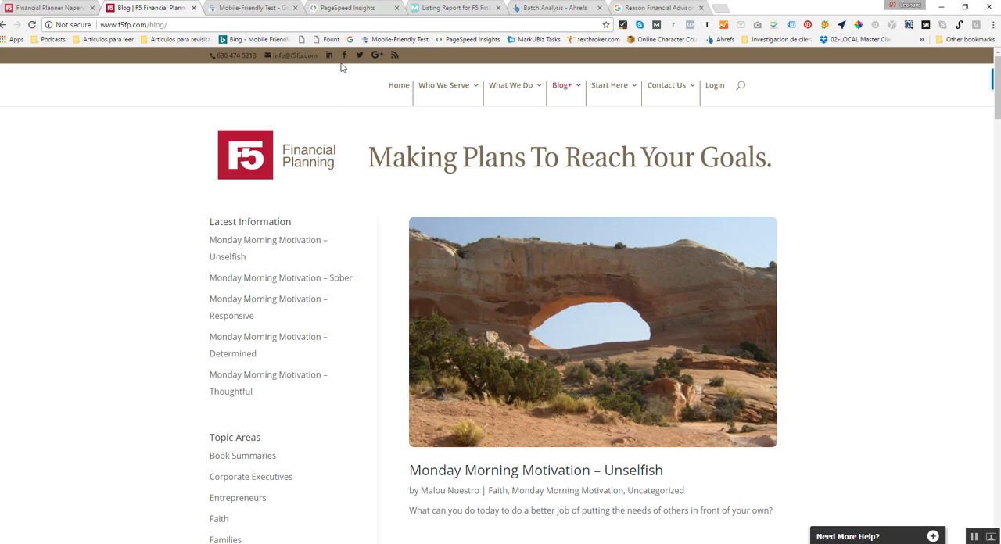
{"action": "mouse_move", "coordinate": [366, 159]}
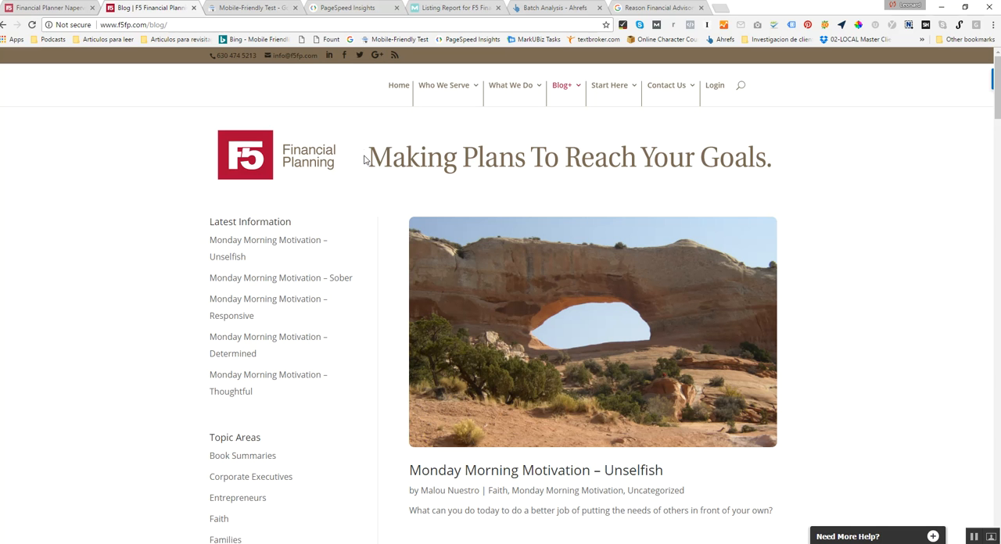
{"action": "mouse_move", "coordinate": [437, 91]}
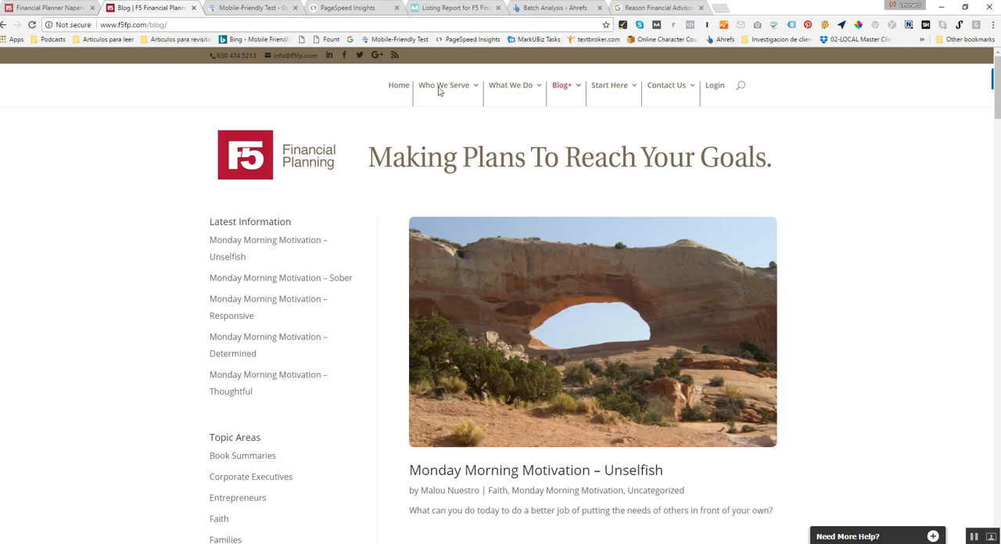
{"action": "mouse_move", "coordinate": [782, 182]}
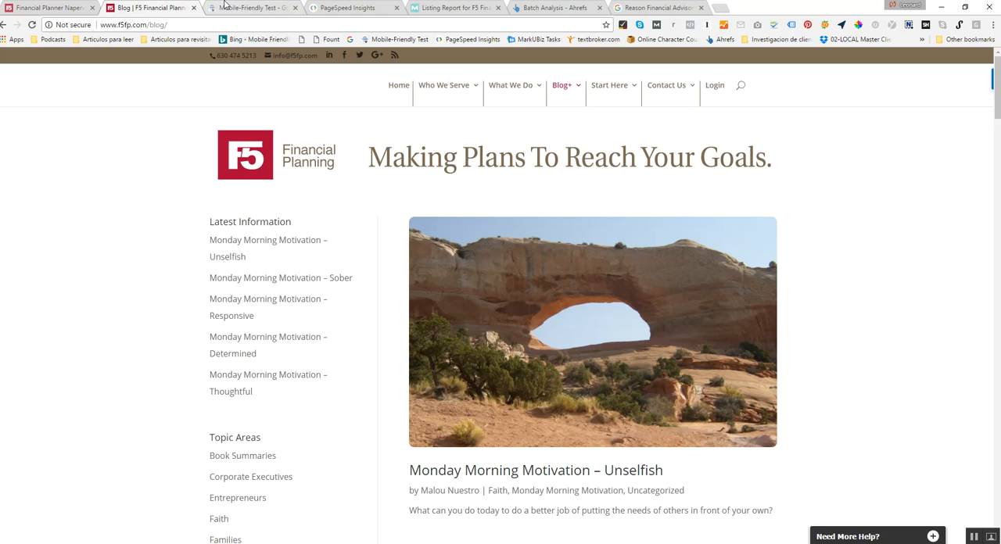
{"action": "left_click", "coordinate": [250, 6]}
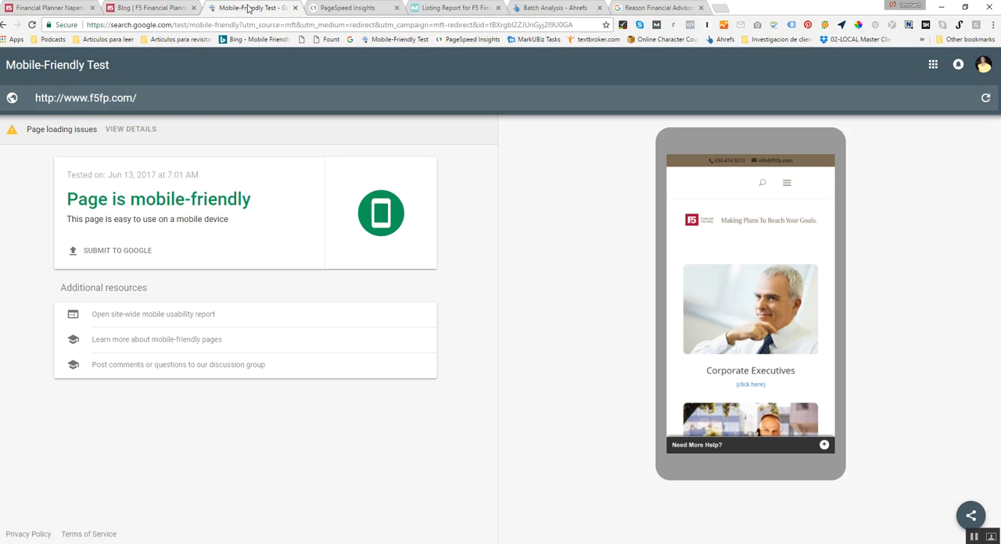
{"action": "mouse_move", "coordinate": [360, 84]}
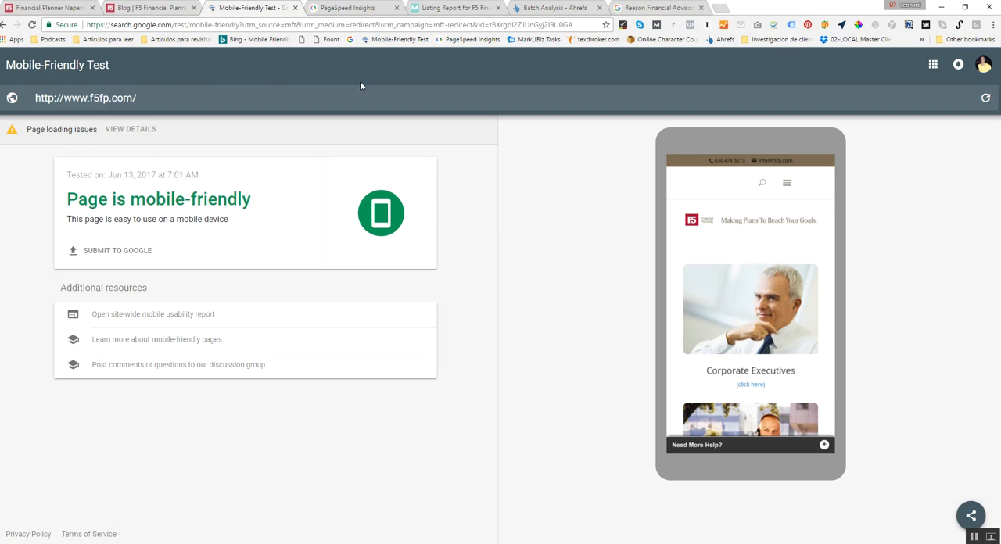
{"action": "mouse_move", "coordinate": [413, 276]}
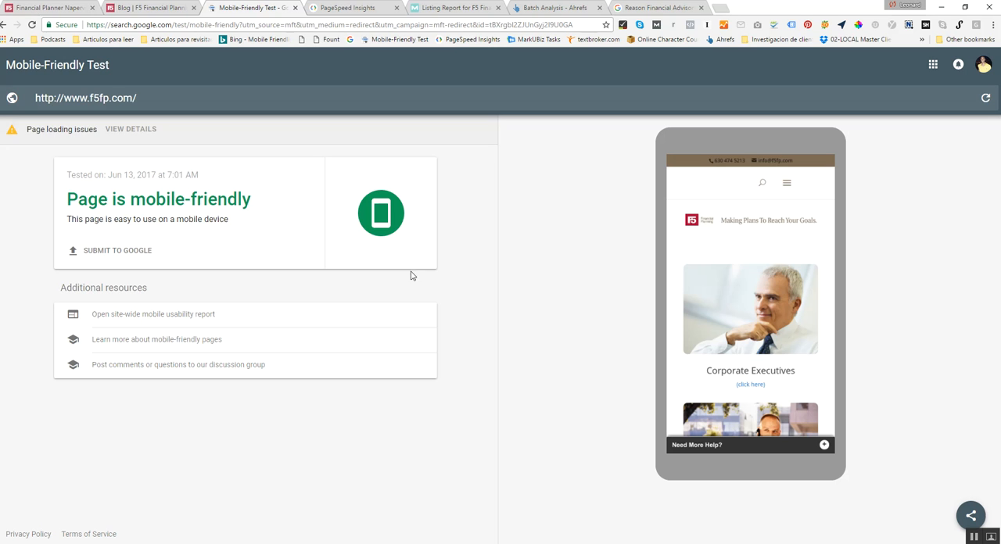
{"action": "mouse_move", "coordinate": [188, 300]}
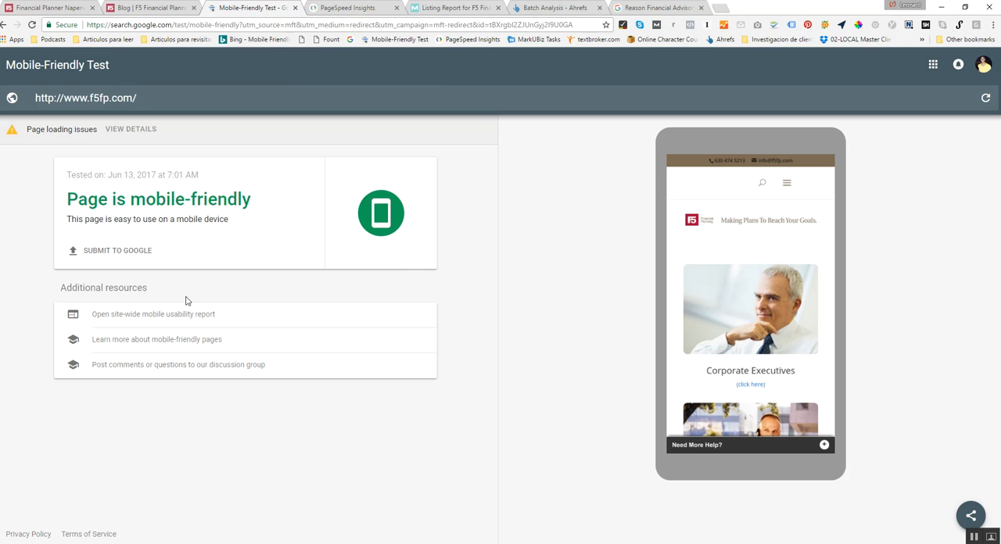
{"action": "mouse_move", "coordinate": [77, 133]}
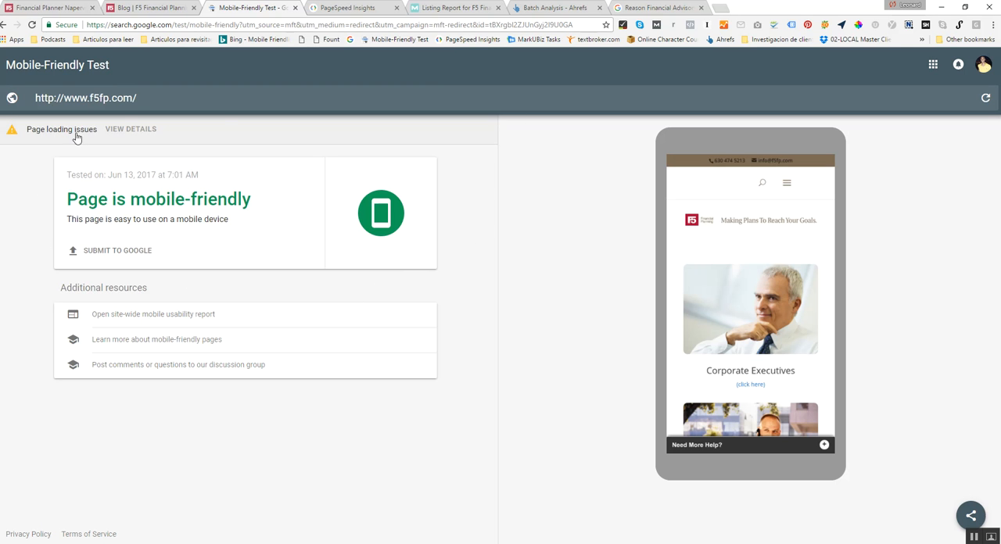
{"action": "mouse_move", "coordinate": [49, 211]}
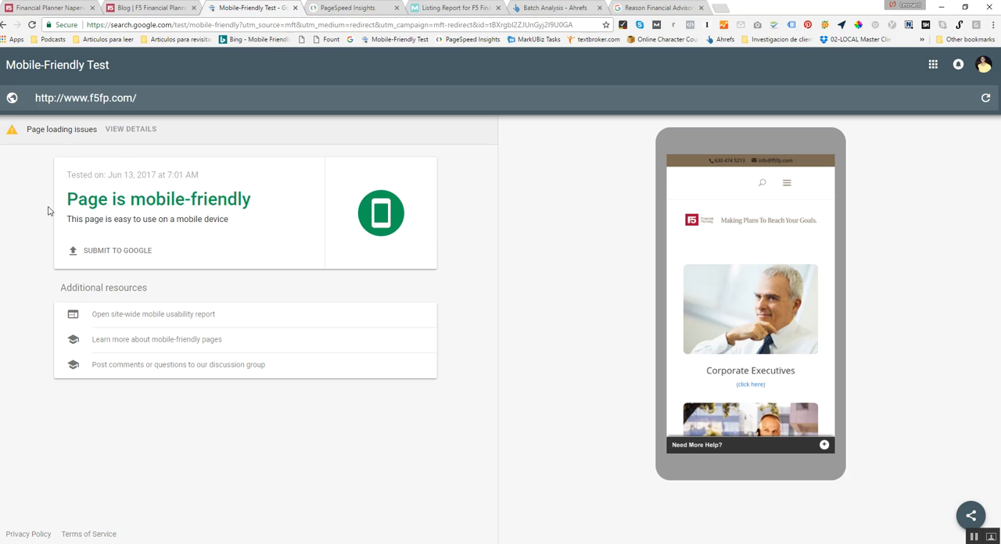
{"action": "mouse_move", "coordinate": [156, 150]}
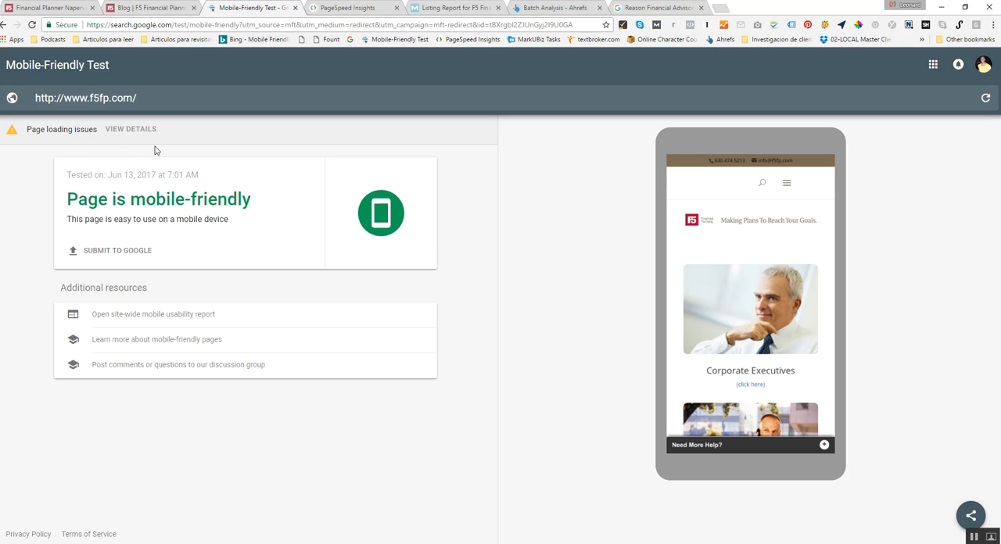
{"action": "mouse_move", "coordinate": [409, 284]}
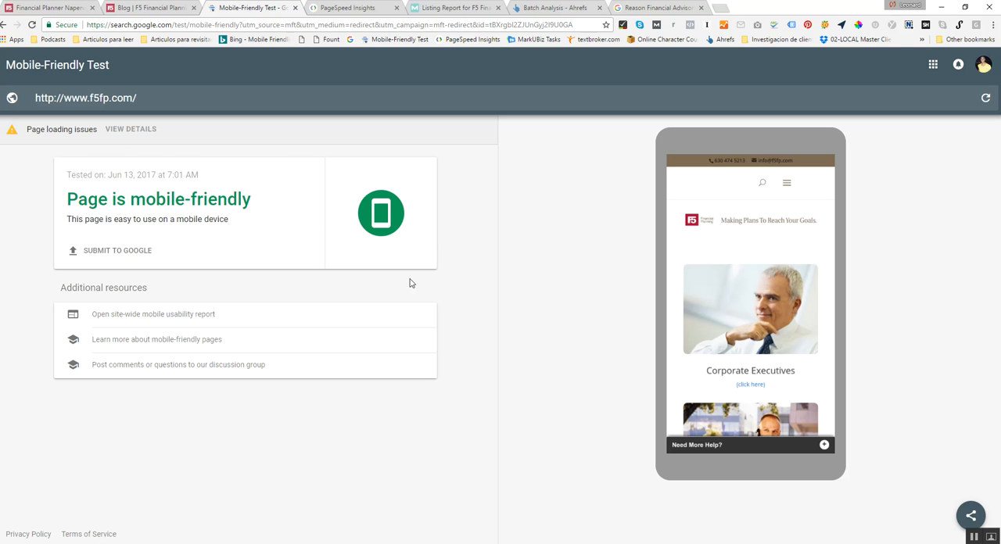
{"action": "mouse_move", "coordinate": [245, 151]}
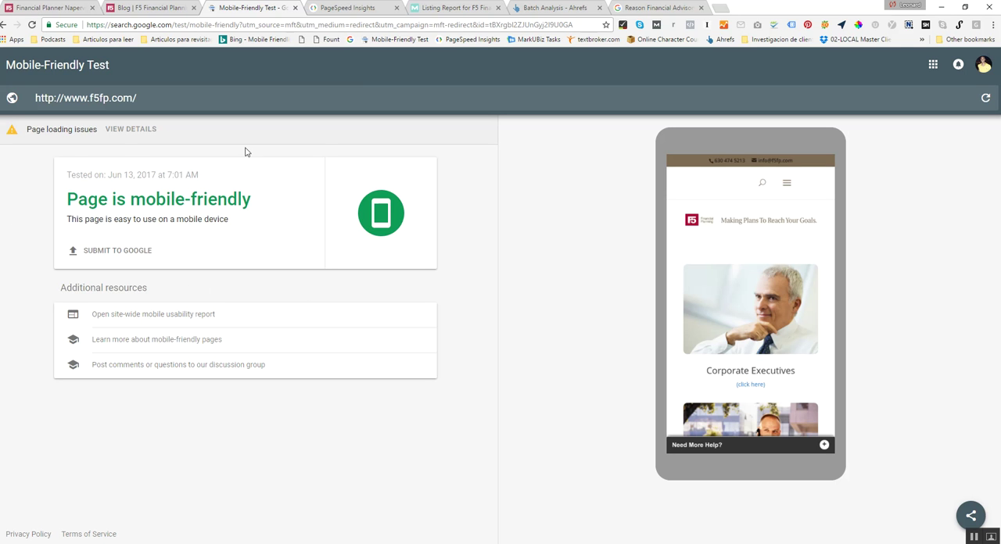
{"action": "mouse_move", "coordinate": [444, 161]}
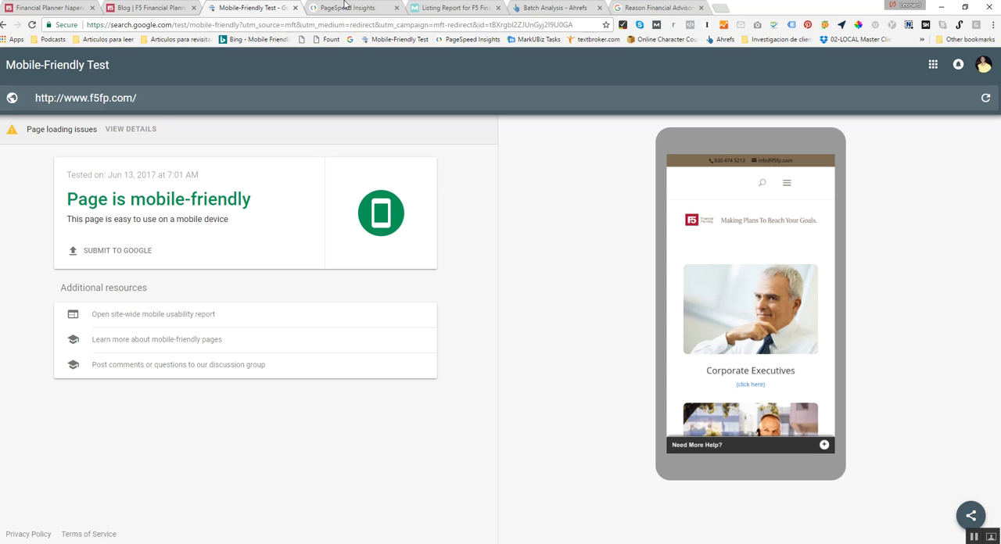
Switch to the PageSpeed Insights report rating f5fp.com desktop Poor at 26/100.
{"action": "left_click", "coordinate": [352, 7]}
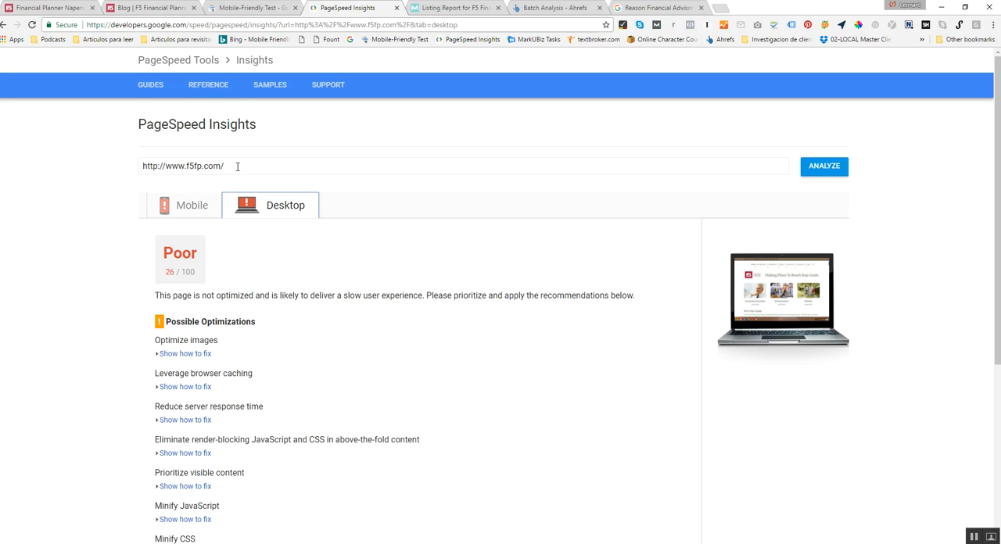
{"action": "mouse_move", "coordinate": [143, 223]}
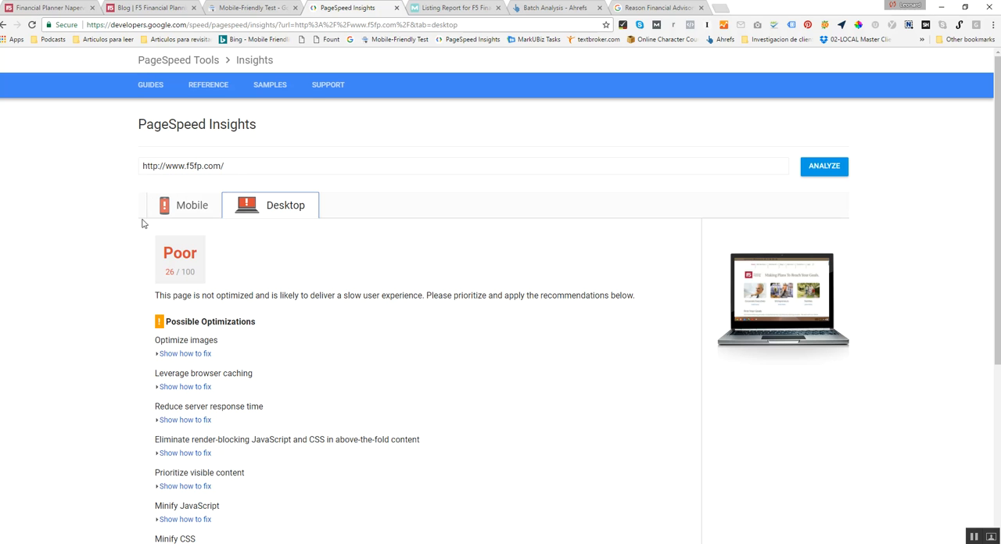
{"action": "mouse_move", "coordinate": [105, 238]}
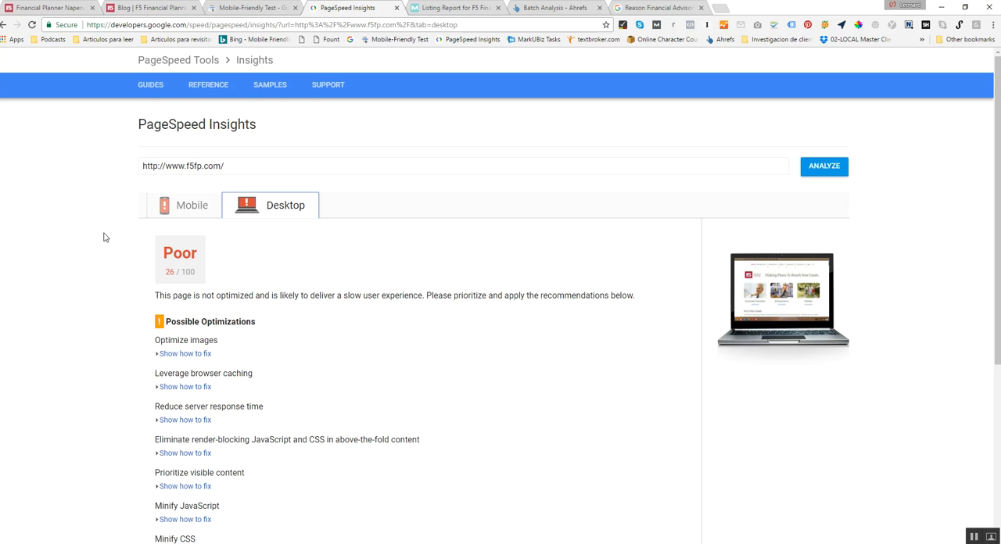
{"action": "mouse_move", "coordinate": [273, 211]}
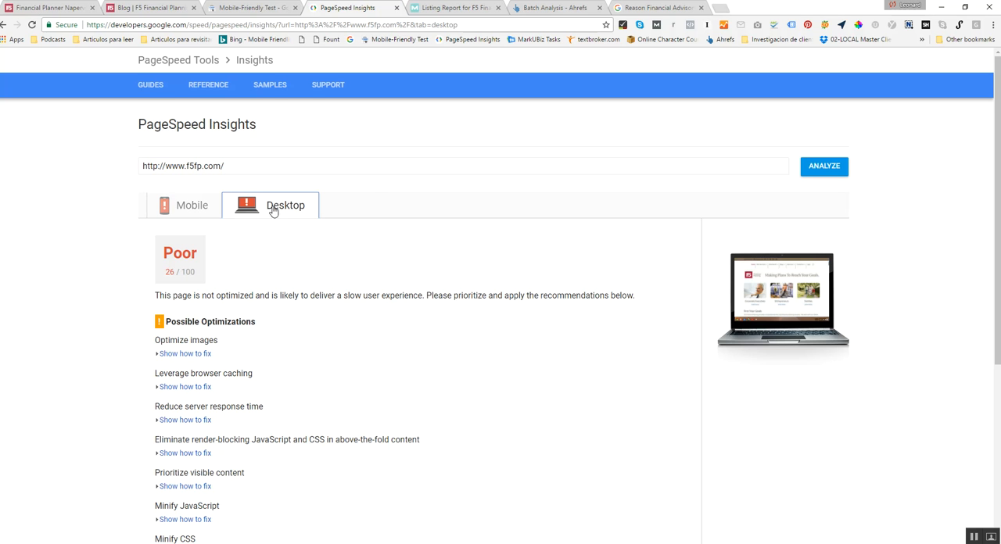
{"action": "mouse_move", "coordinate": [356, 235]}
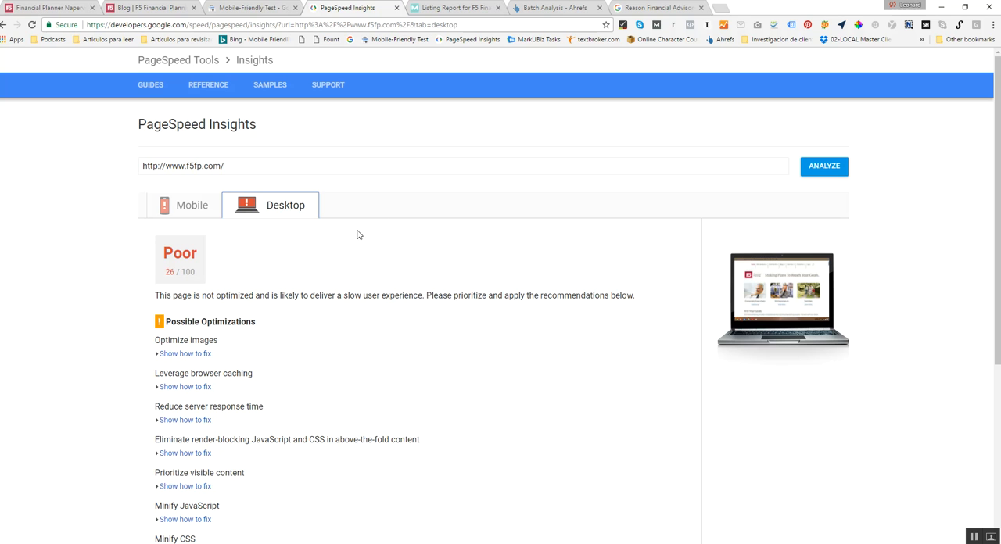
{"action": "mouse_move", "coordinate": [283, 227]}
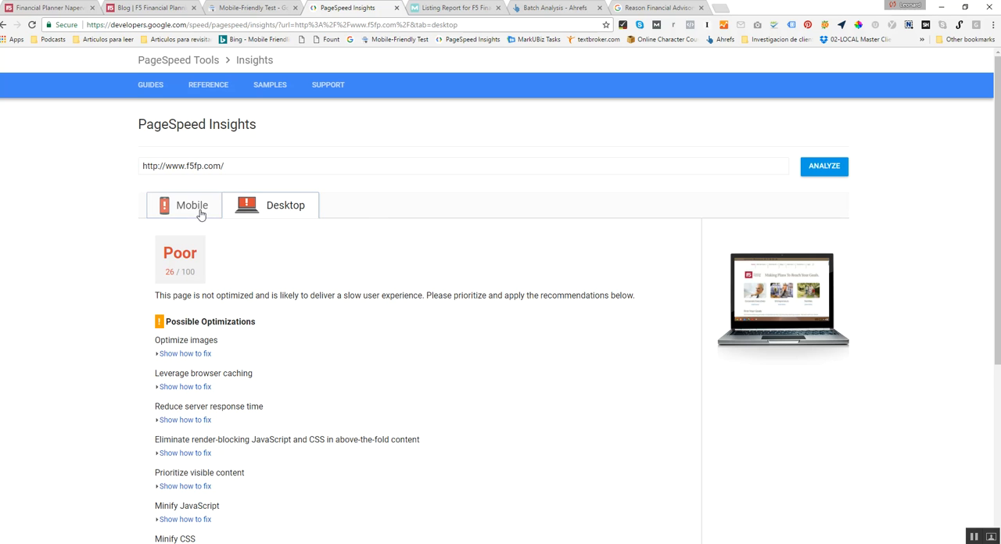
Compare the desktop score with the mobile PageSpeed report, Poor at 31/100, and view its optimizations.
{"action": "left_click", "coordinate": [191, 205]}
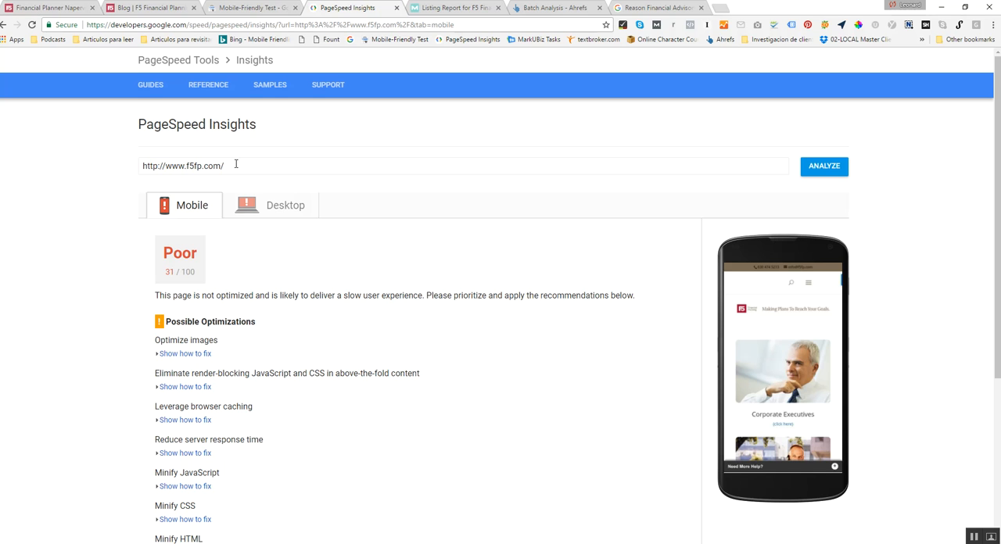
{"action": "mouse_move", "coordinate": [211, 239]}
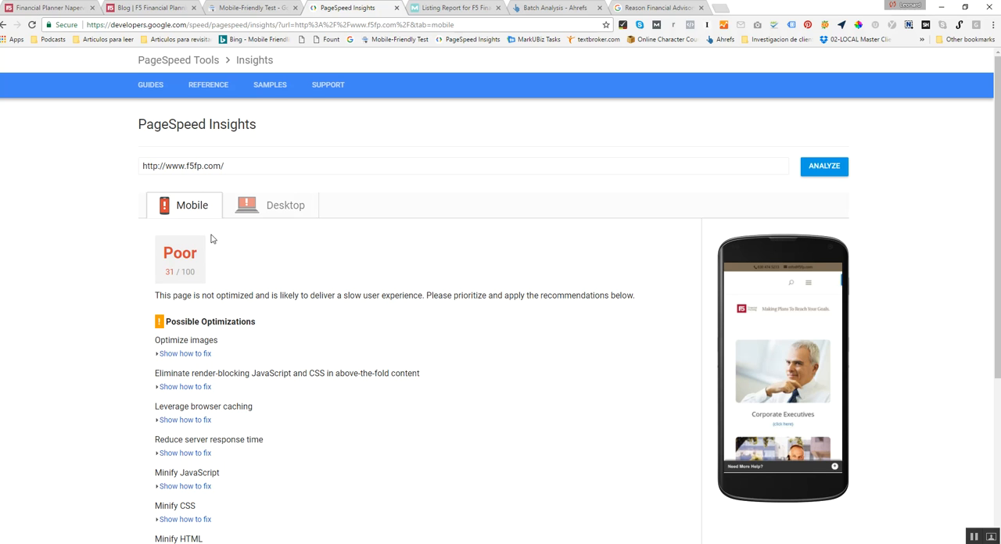
{"action": "mouse_move", "coordinate": [176, 282]}
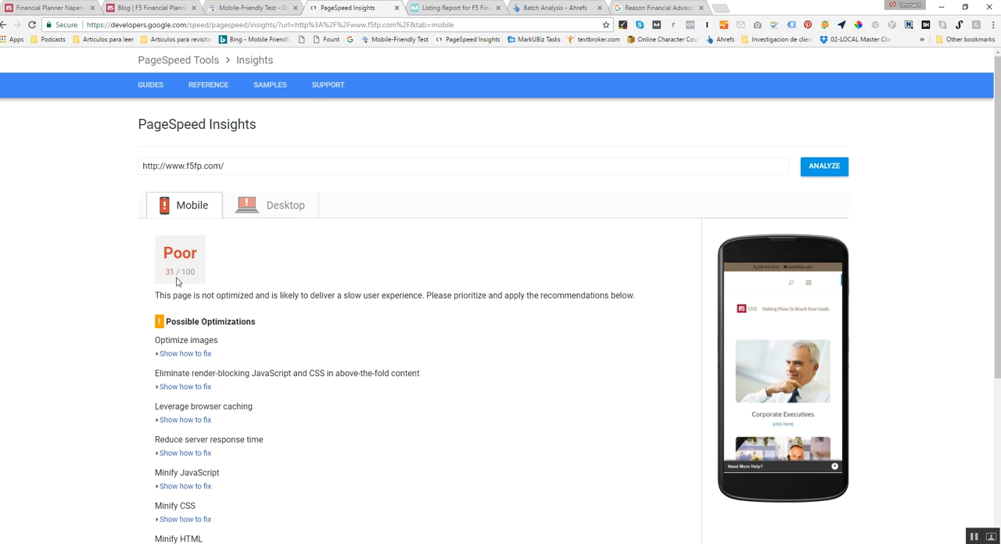
{"action": "mouse_move", "coordinate": [199, 244]}
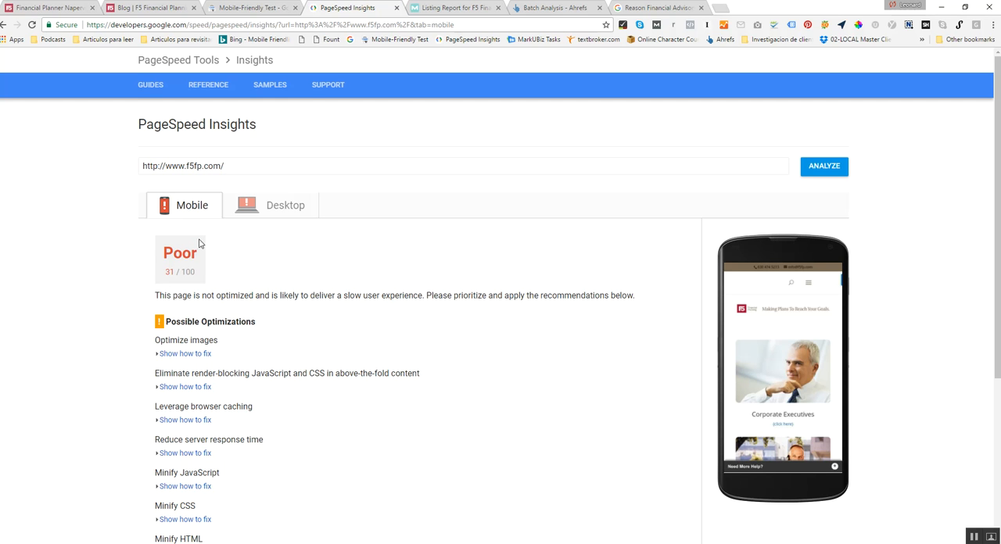
{"action": "mouse_move", "coordinate": [153, 281]}
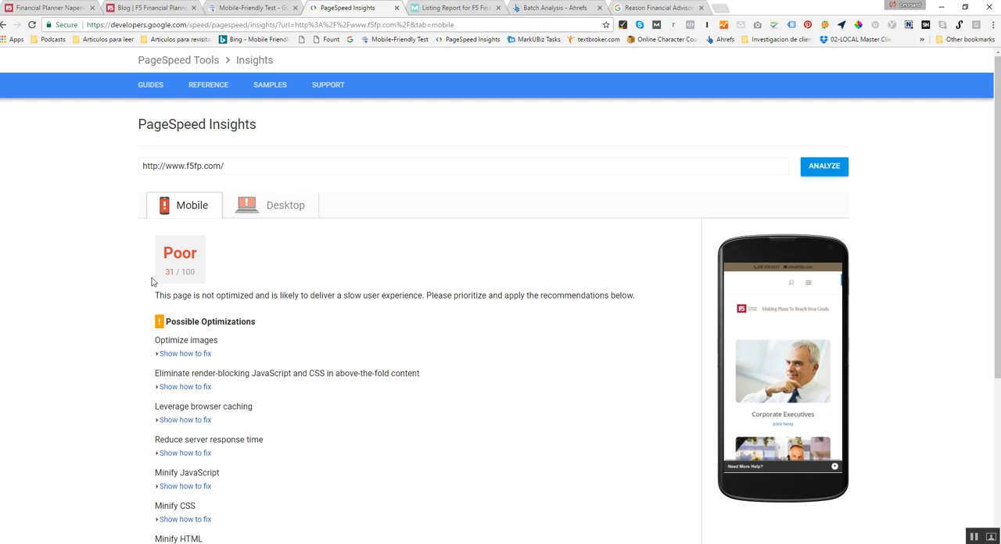
{"action": "mouse_move", "coordinate": [265, 216]}
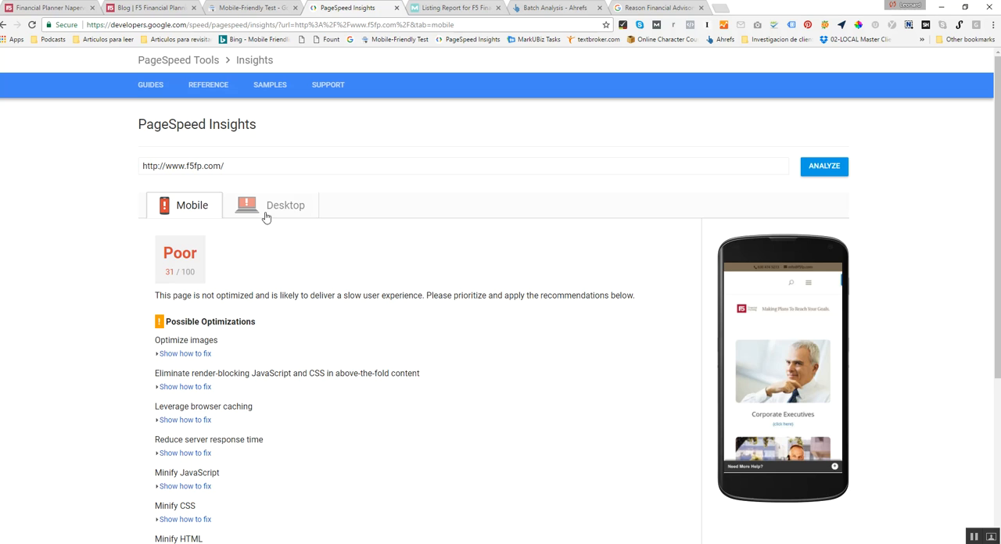
{"action": "left_click", "coordinate": [284, 204]}
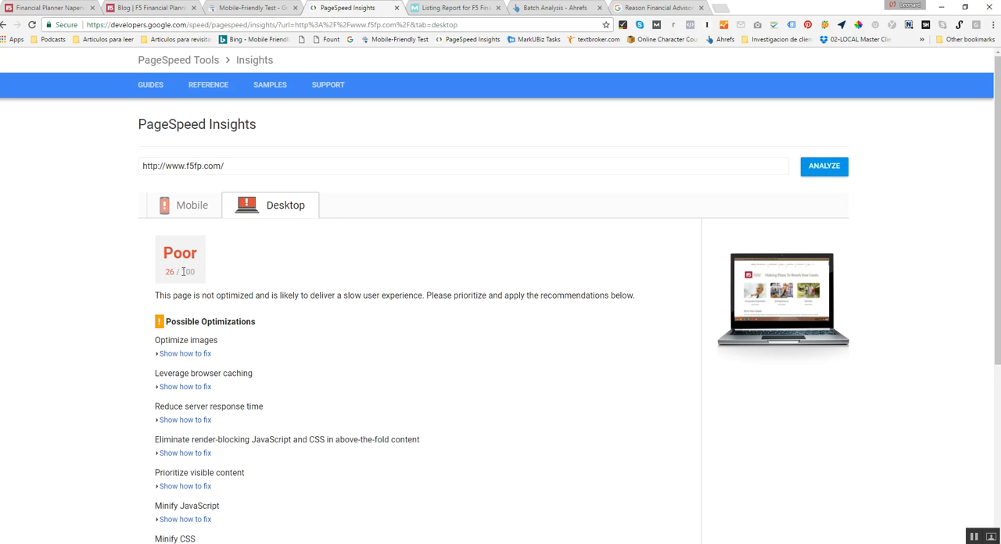
{"action": "mouse_move", "coordinate": [297, 184]}
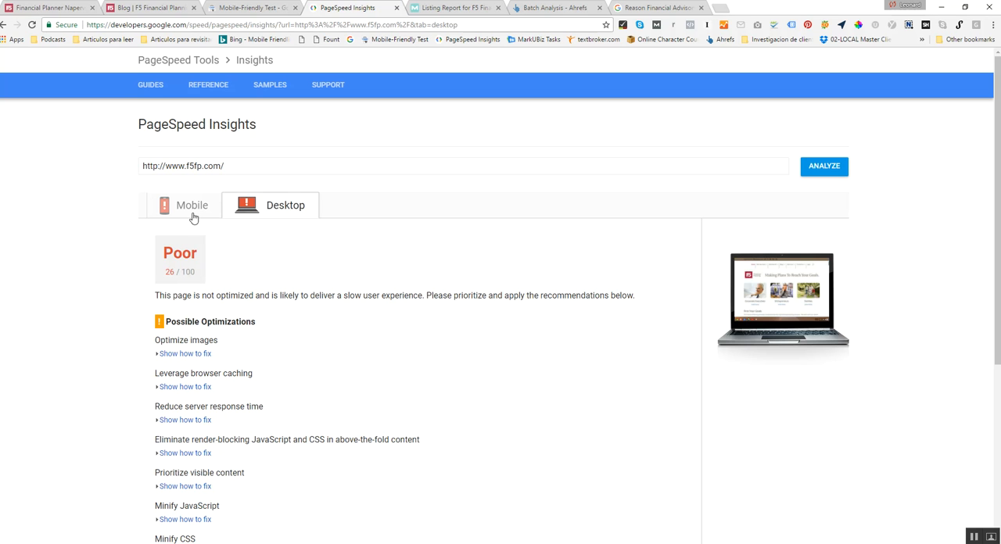
{"action": "left_click", "coordinate": [191, 204]}
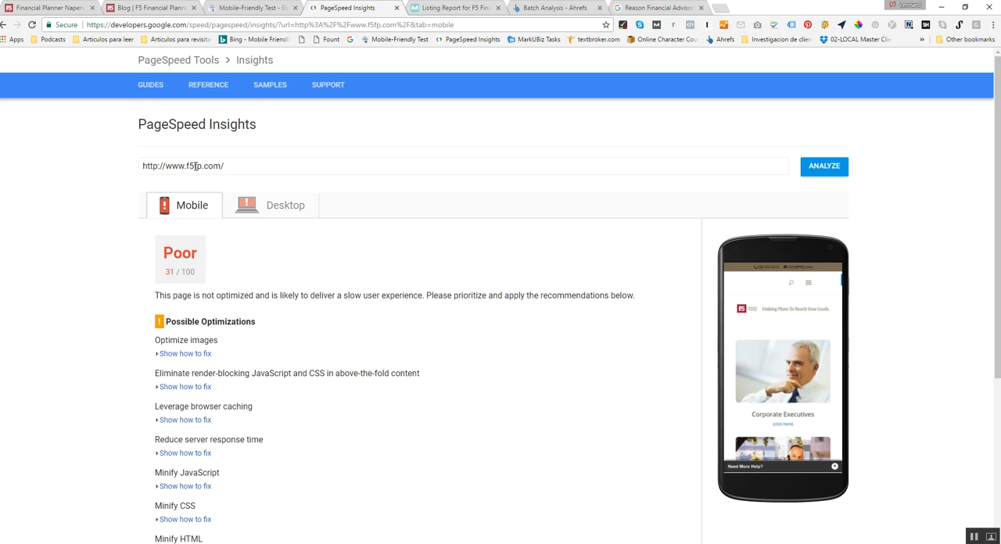
{"action": "mouse_move", "coordinate": [251, 269]}
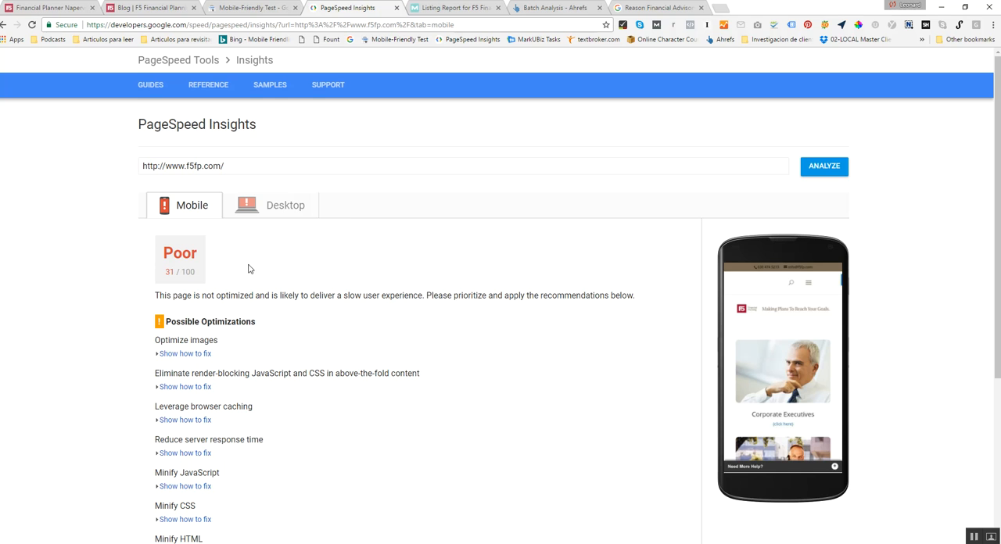
{"action": "mouse_move", "coordinate": [131, 275]}
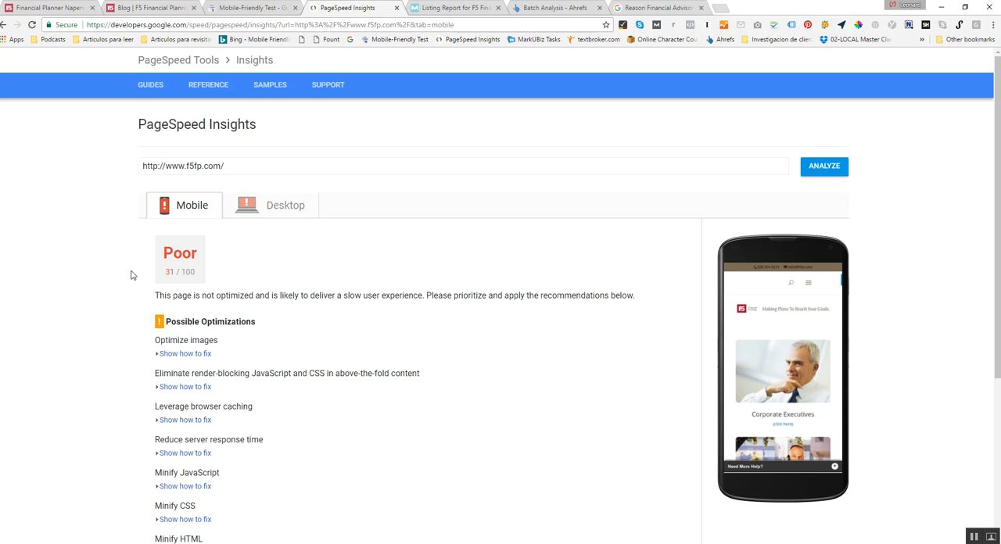
{"action": "mouse_move", "coordinate": [297, 185]}
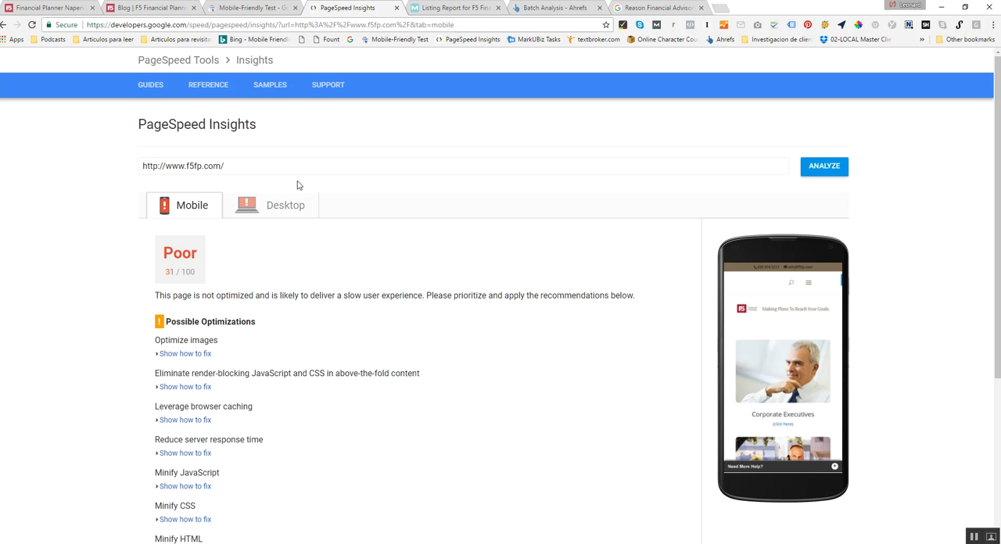
{"action": "mouse_move", "coordinate": [281, 163]}
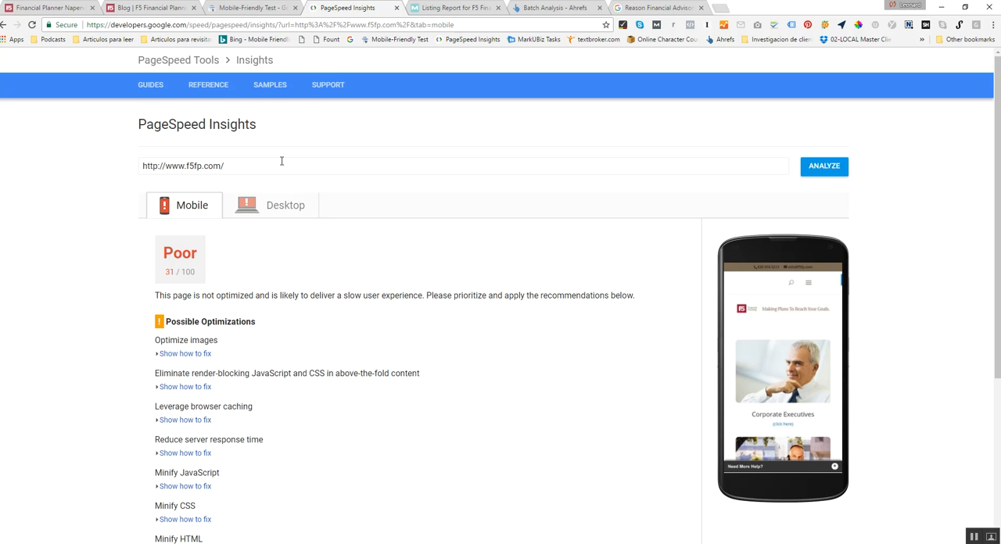
{"action": "scroll", "scroll_direction": "down", "scroll_amount": 3}
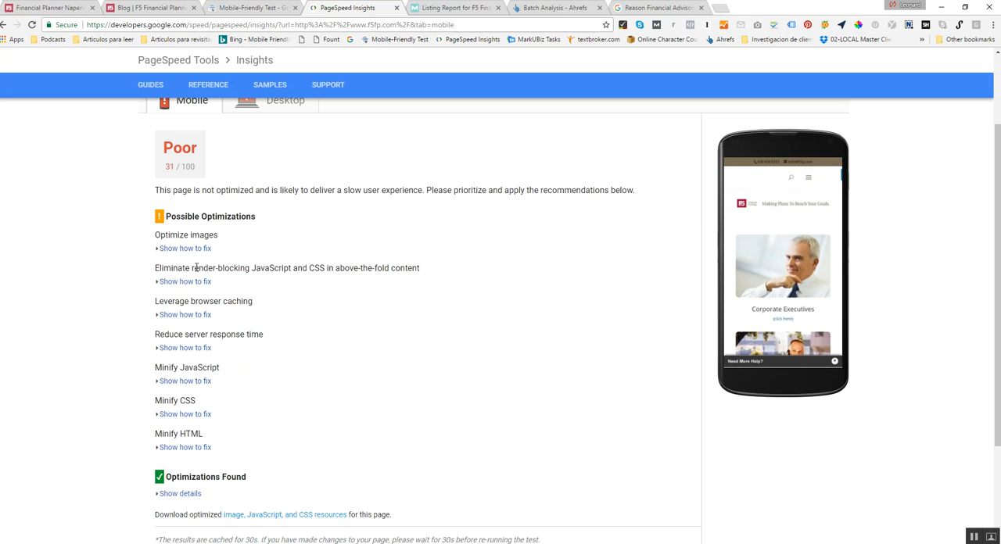
{"action": "scroll", "scroll_direction": "up", "scroll_amount": 3}
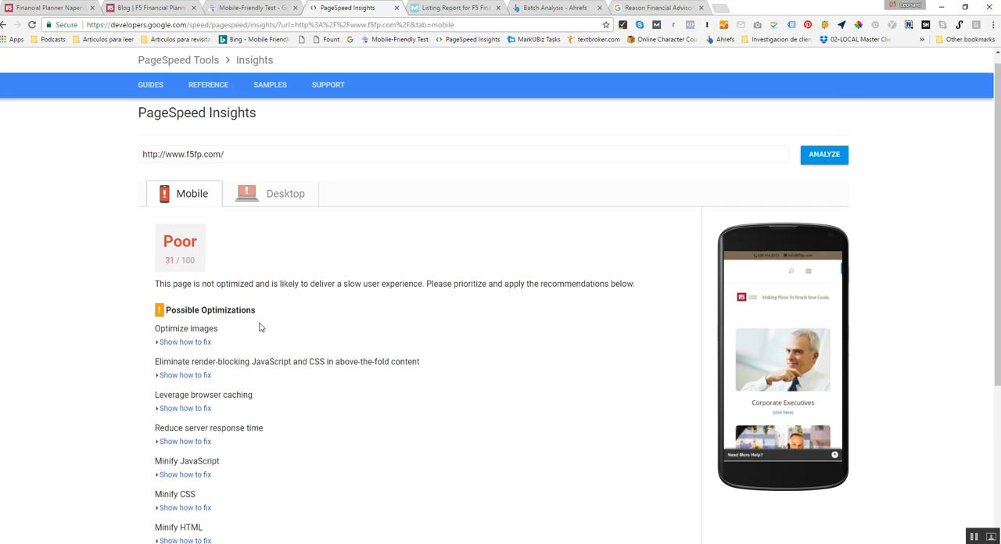
{"action": "scroll", "scroll_direction": "up", "scroll_amount": 3}
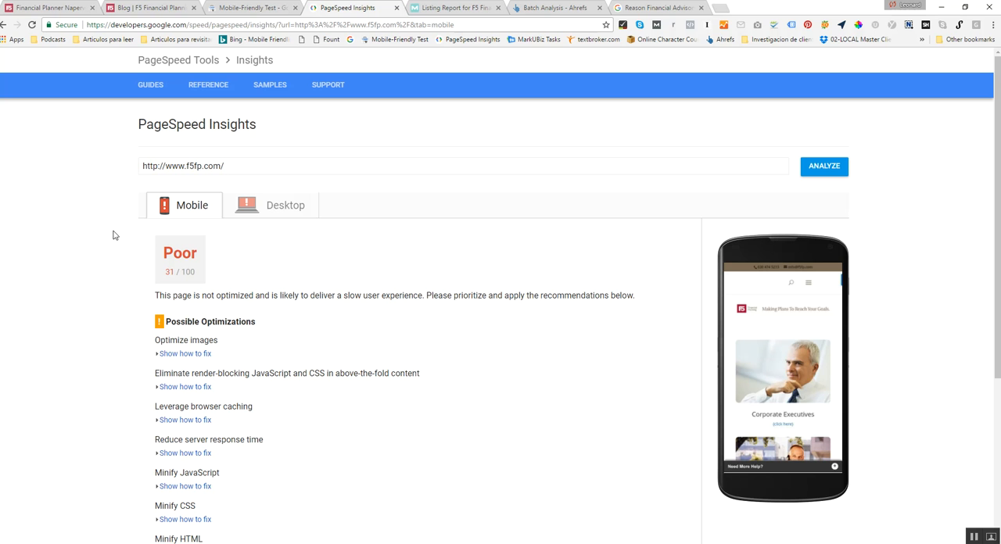
{"action": "mouse_move", "coordinate": [206, 259]}
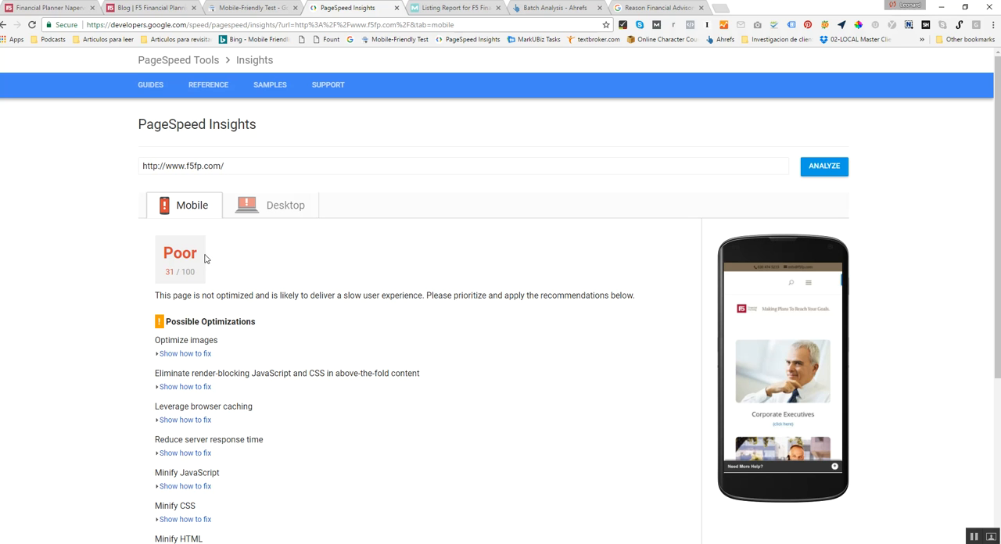
{"action": "left_click", "coordinate": [49, 6]}
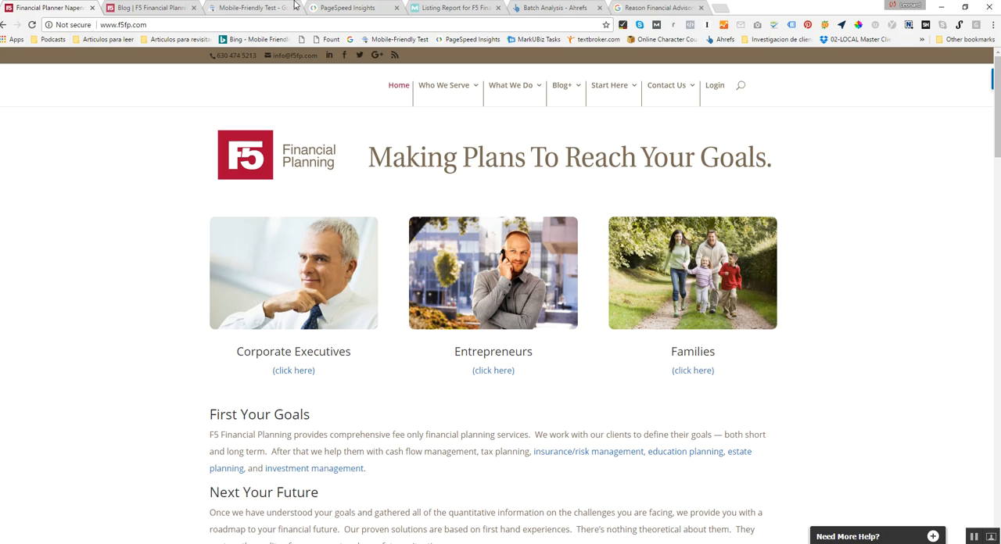
{"action": "left_click", "coordinate": [352, 8]}
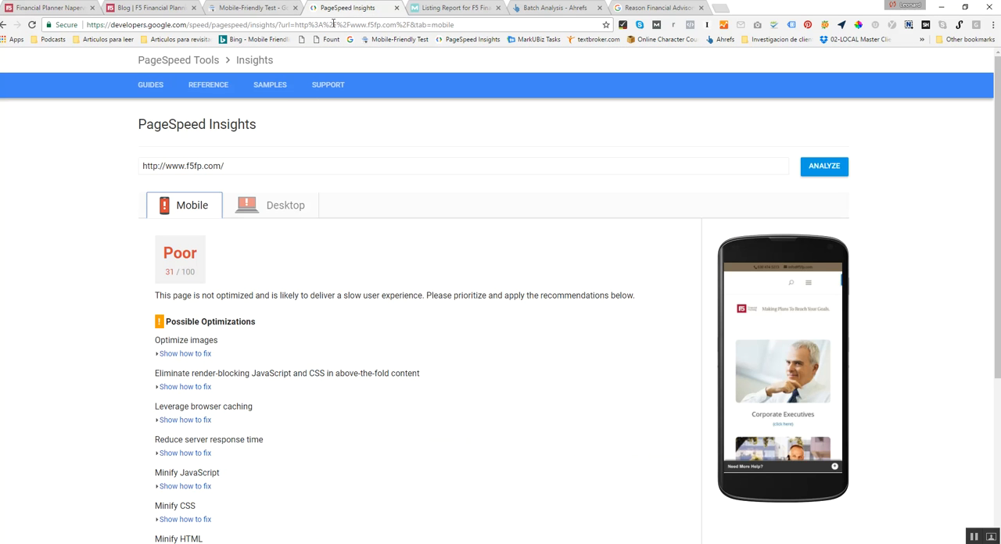
{"action": "mouse_move", "coordinate": [229, 44]}
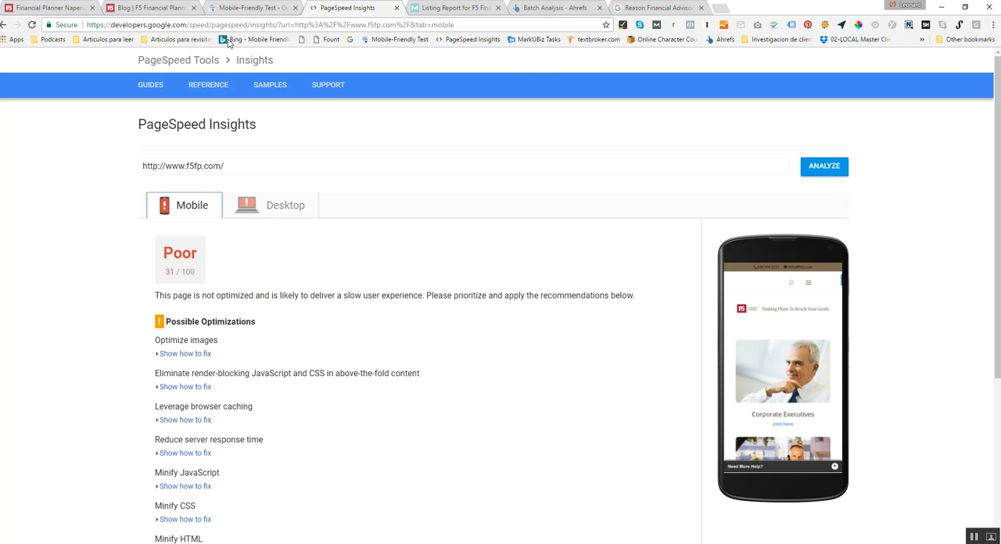
{"action": "mouse_move", "coordinate": [280, 84]}
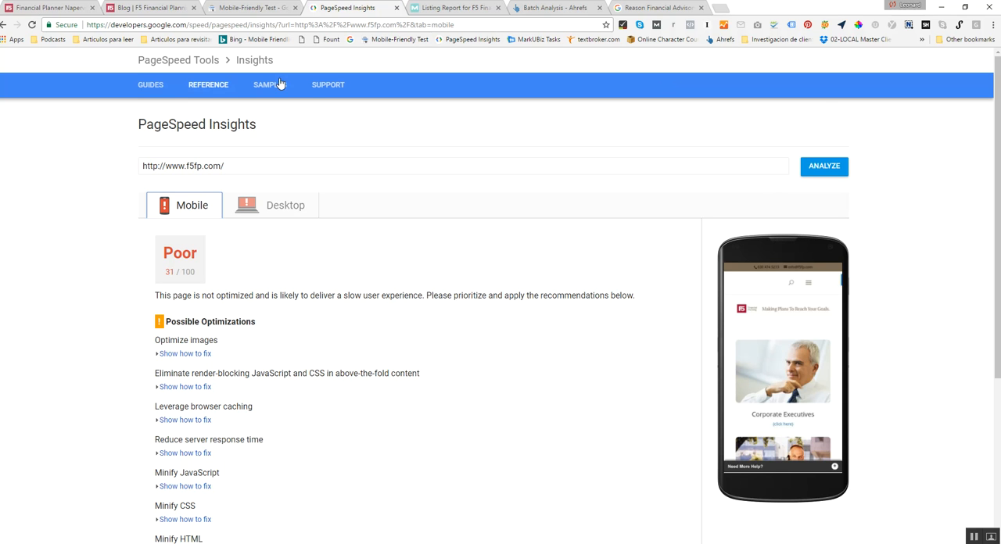
{"action": "mouse_move", "coordinate": [137, 331]}
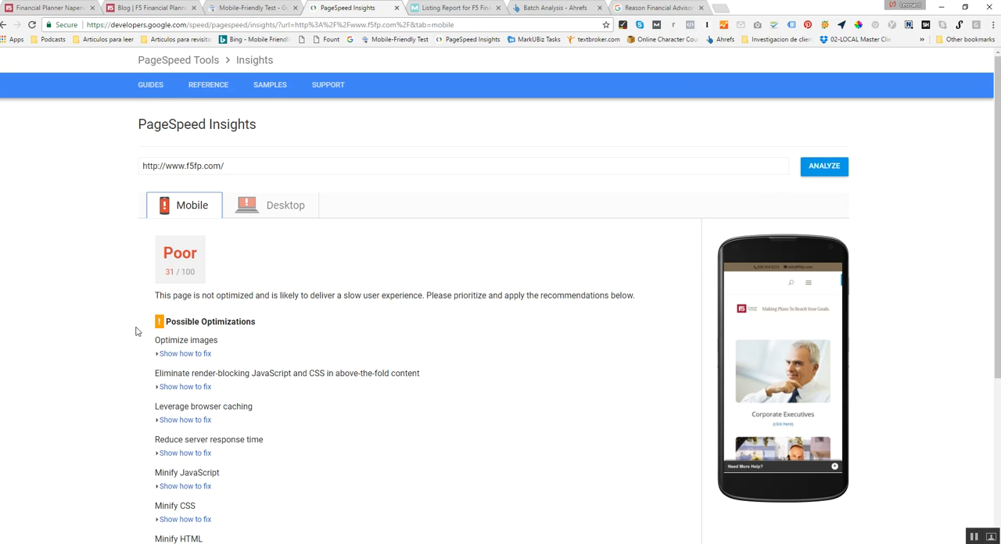
{"action": "mouse_move", "coordinate": [247, 249]}
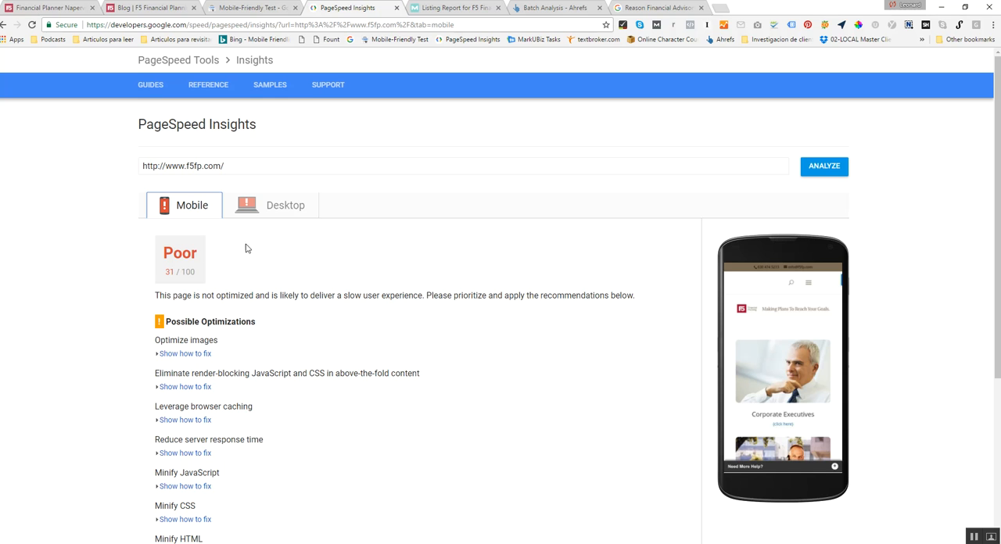
{"action": "mouse_move", "coordinate": [350, 185]}
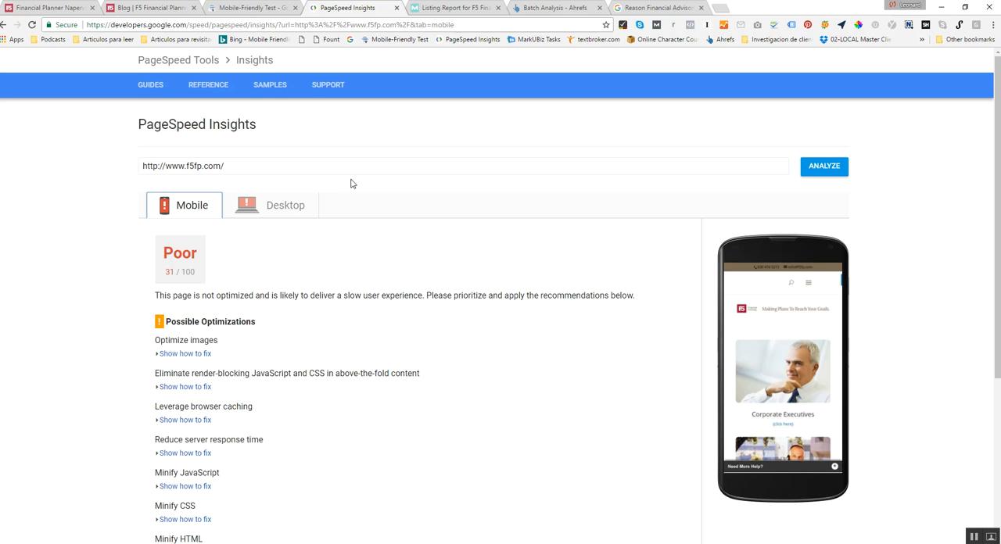
{"action": "mouse_move", "coordinate": [359, 137]}
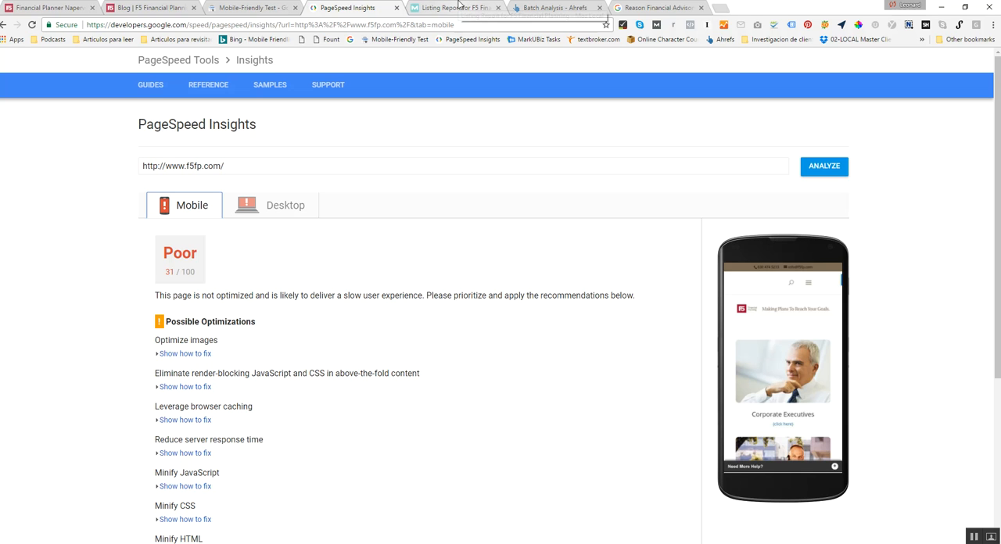
{"action": "left_click", "coordinate": [454, 6]}
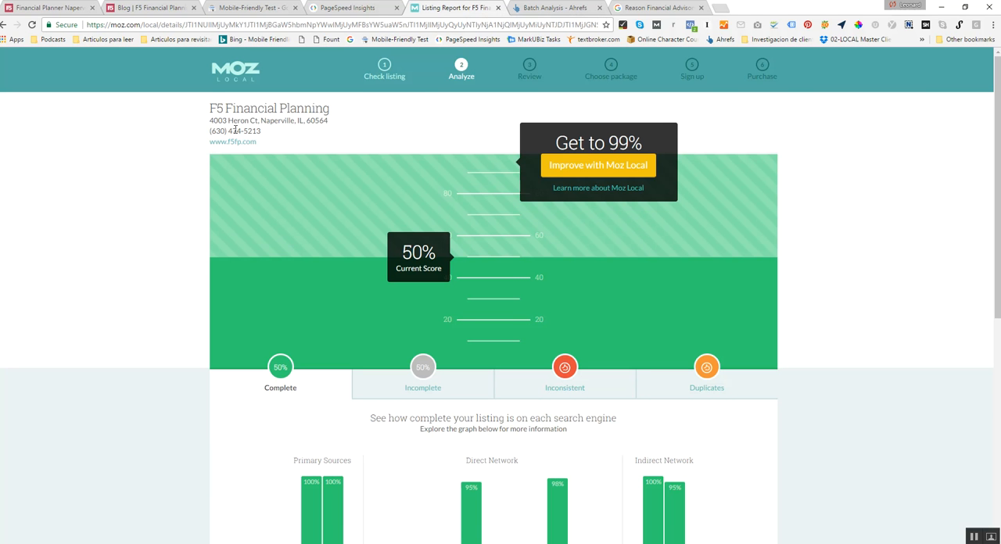
{"action": "mouse_move", "coordinate": [795, 175]}
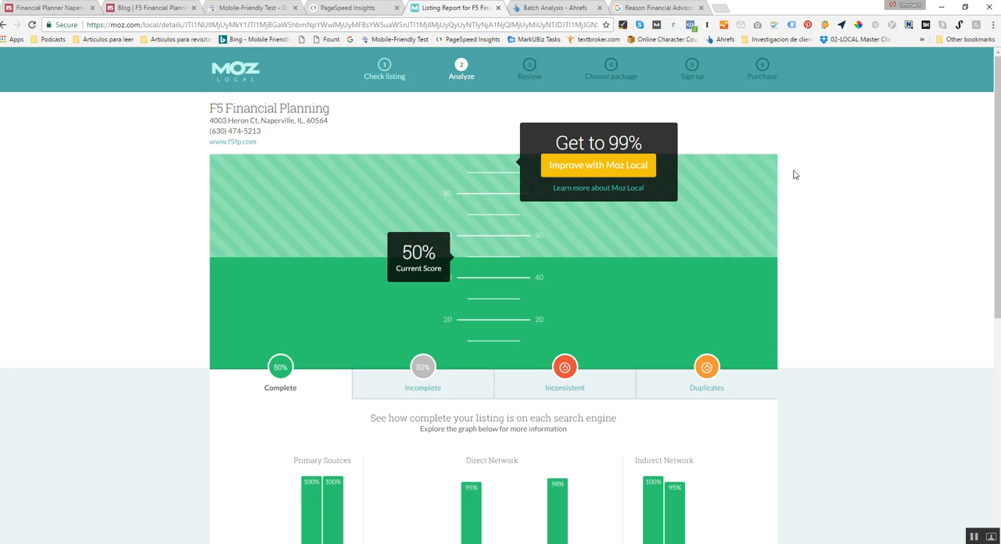
{"action": "mouse_move", "coordinate": [184, 165]}
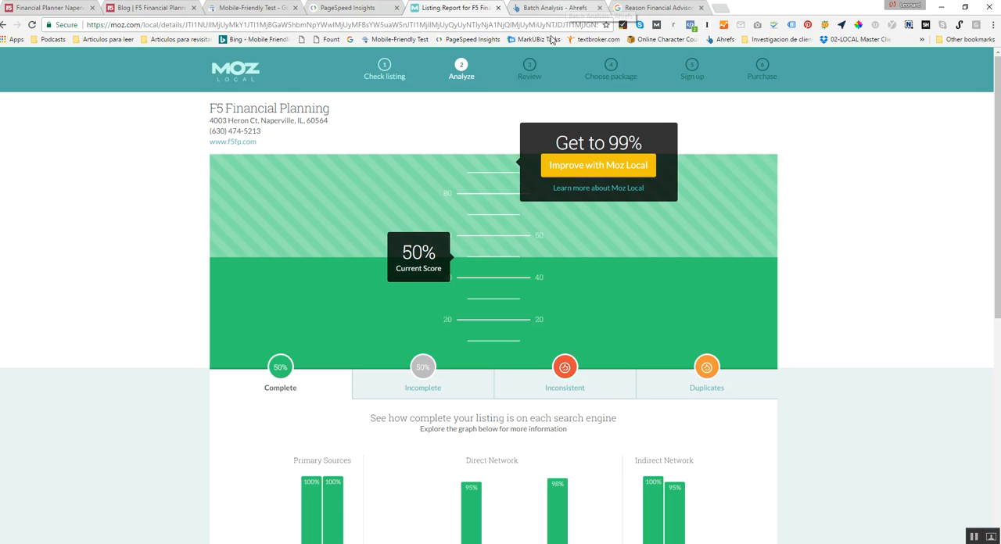
{"action": "mouse_move", "coordinate": [222, 181]}
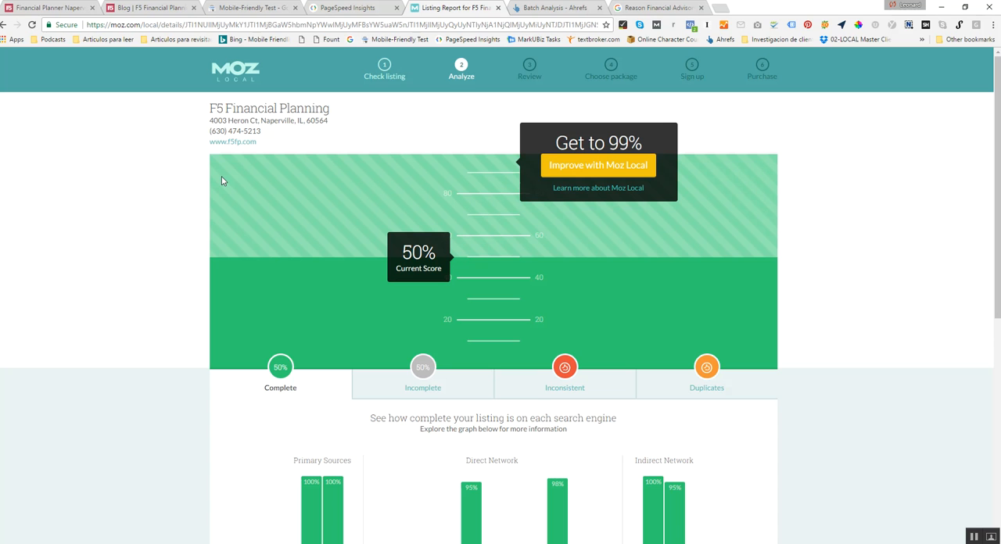
{"action": "scroll", "scroll_direction": "down", "scroll_amount": 3}
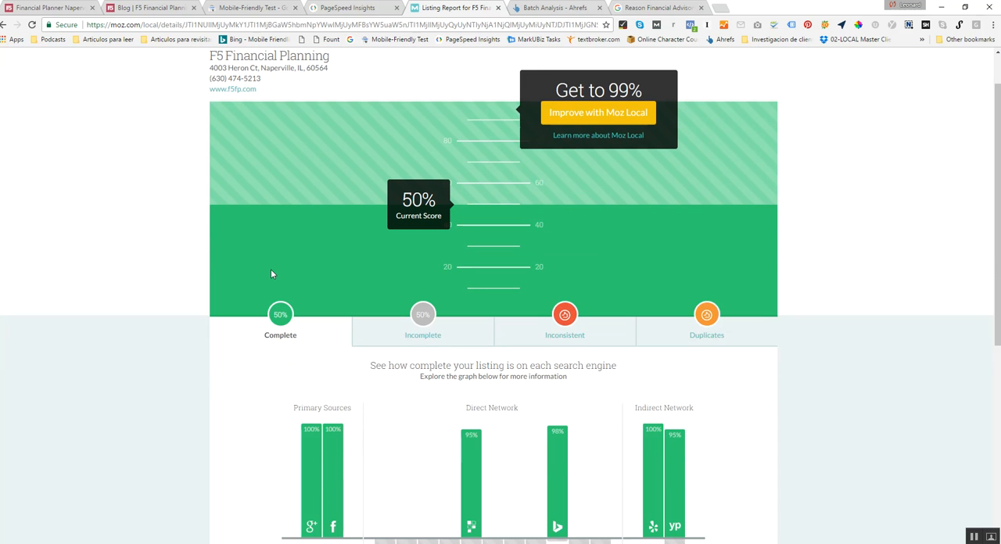
{"action": "mouse_move", "coordinate": [625, 47]}
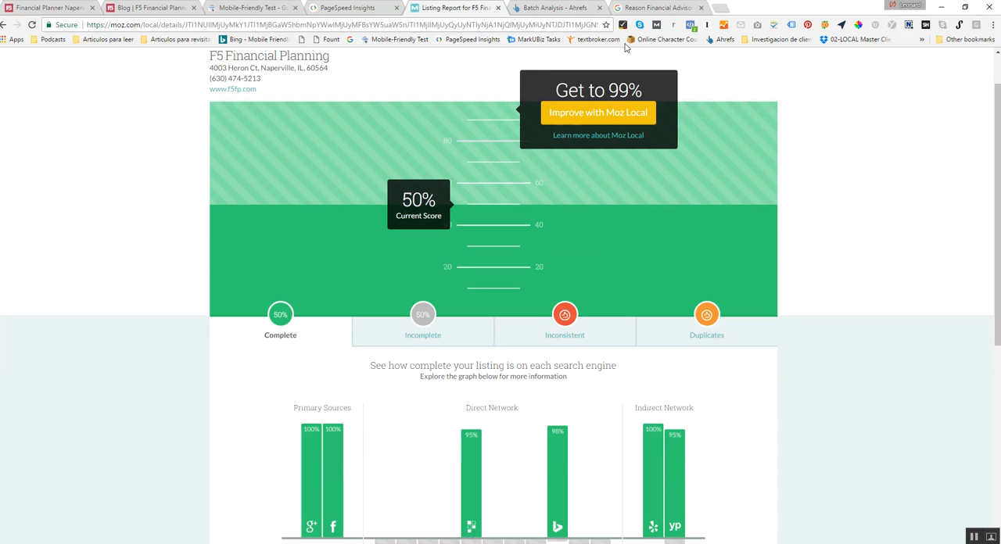
{"action": "scroll", "scroll_direction": "up", "scroll_amount": 3}
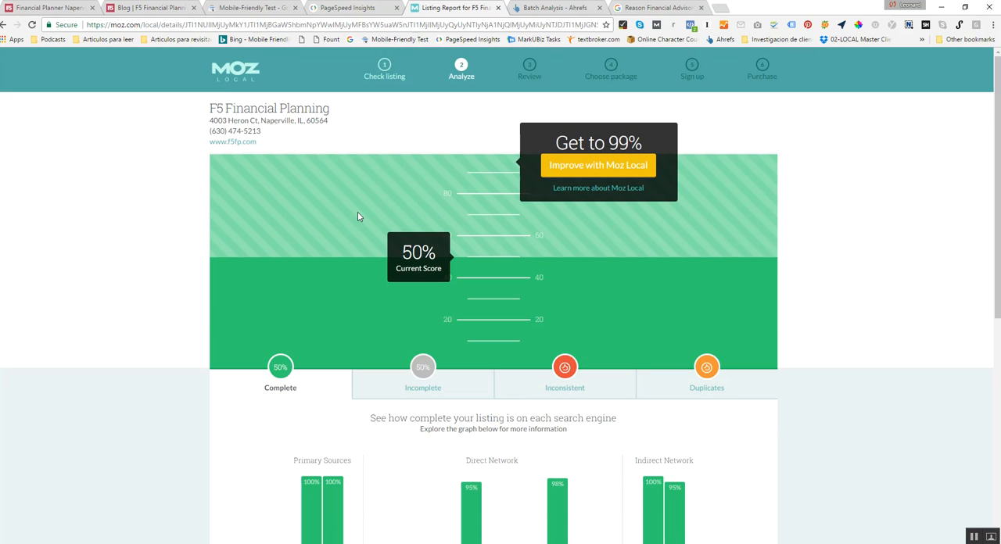
{"action": "mouse_move", "coordinate": [278, 84]}
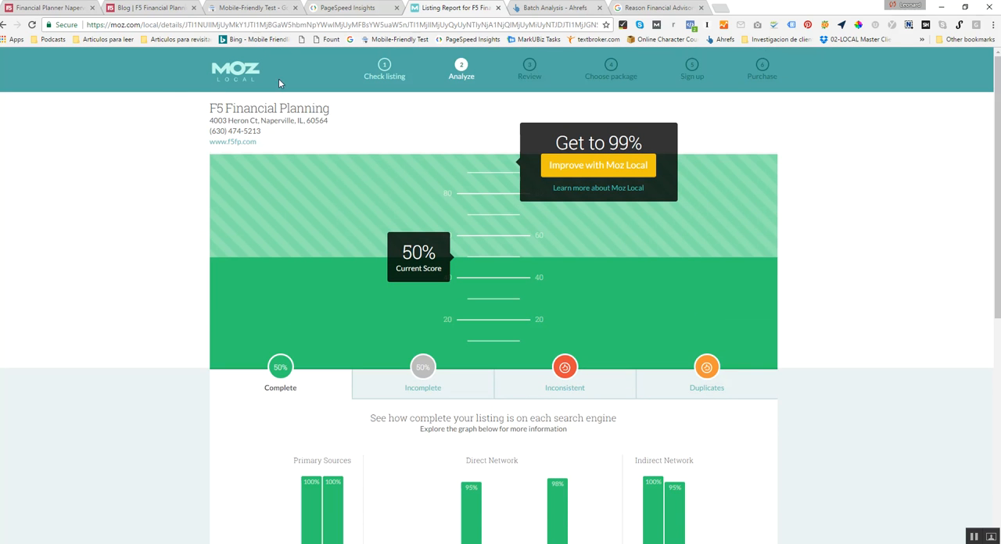
{"action": "mouse_move", "coordinate": [369, 163]}
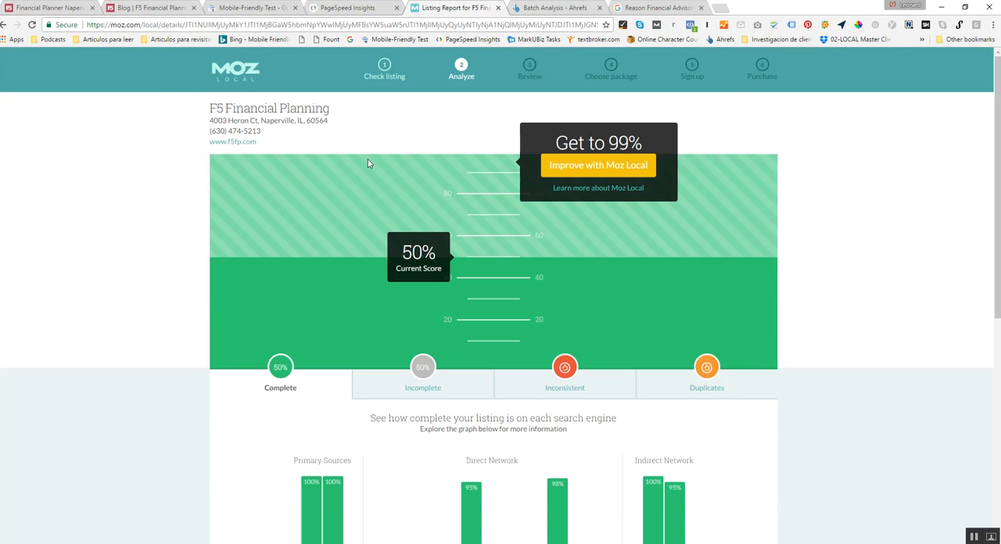
{"action": "mouse_move", "coordinate": [491, 141]}
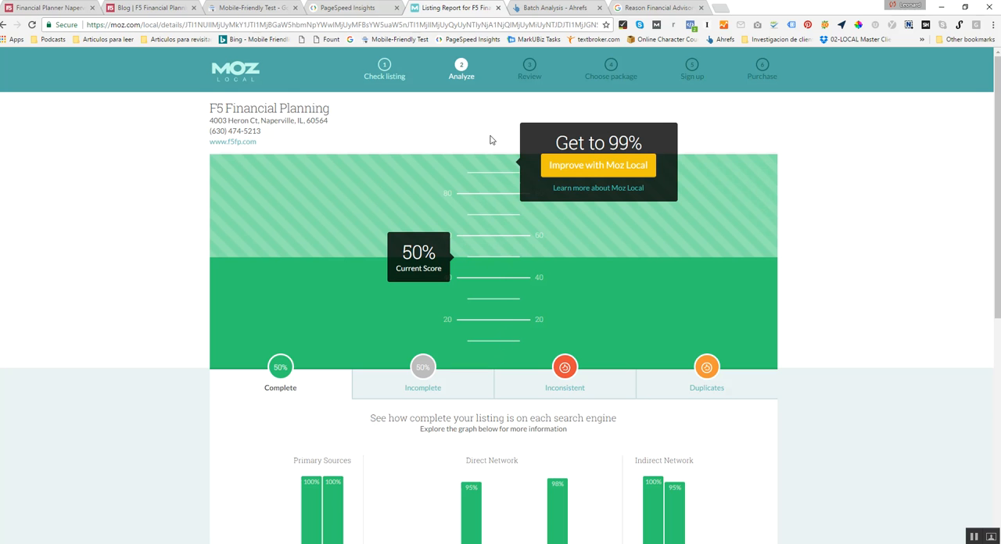
{"action": "mouse_move", "coordinate": [311, 359]}
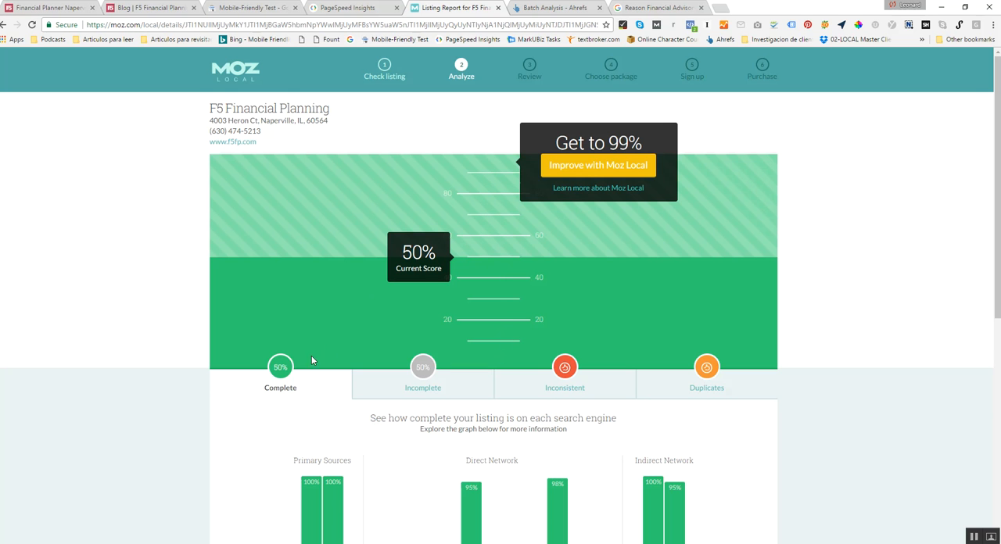
{"action": "mouse_move", "coordinate": [231, 372]}
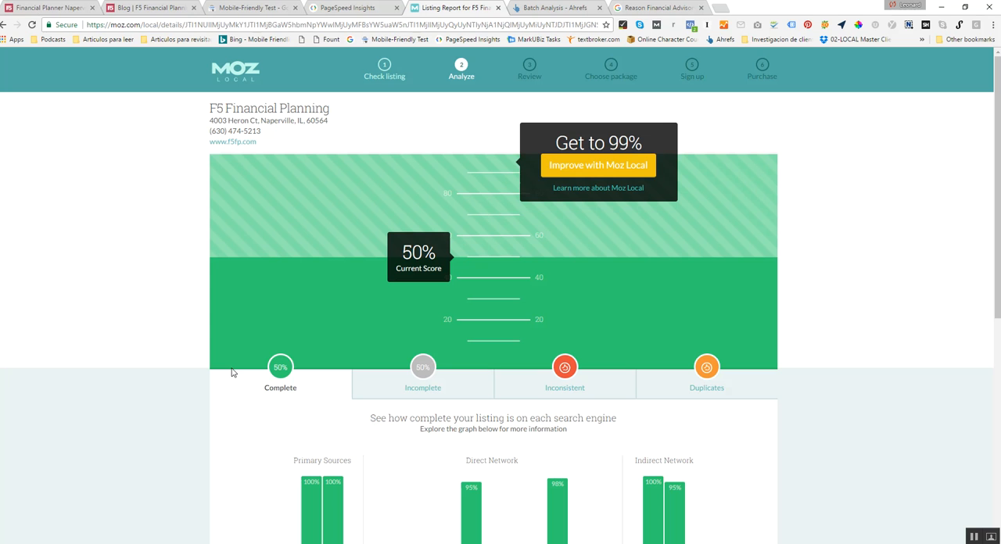
{"action": "mouse_move", "coordinate": [422, 391]}
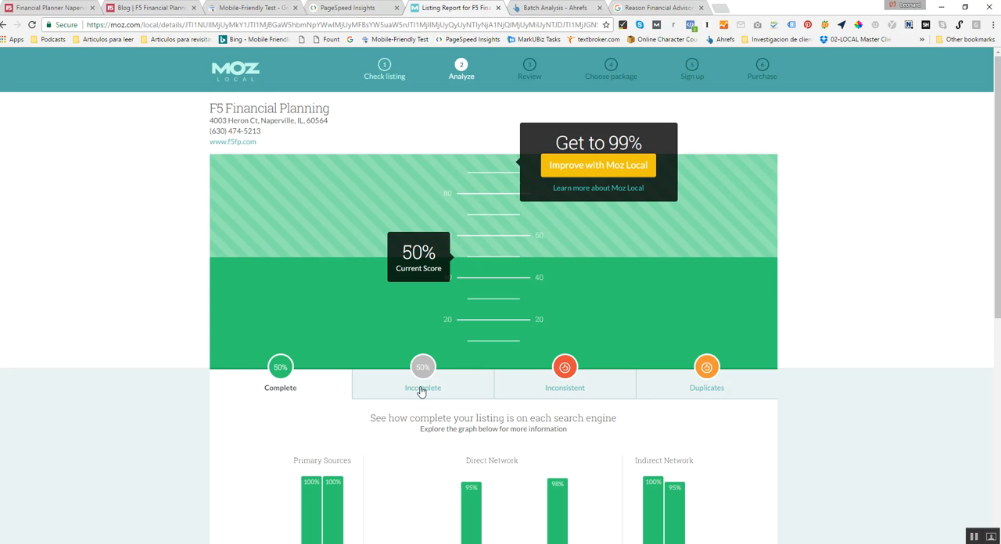
{"action": "mouse_move", "coordinate": [859, 275]}
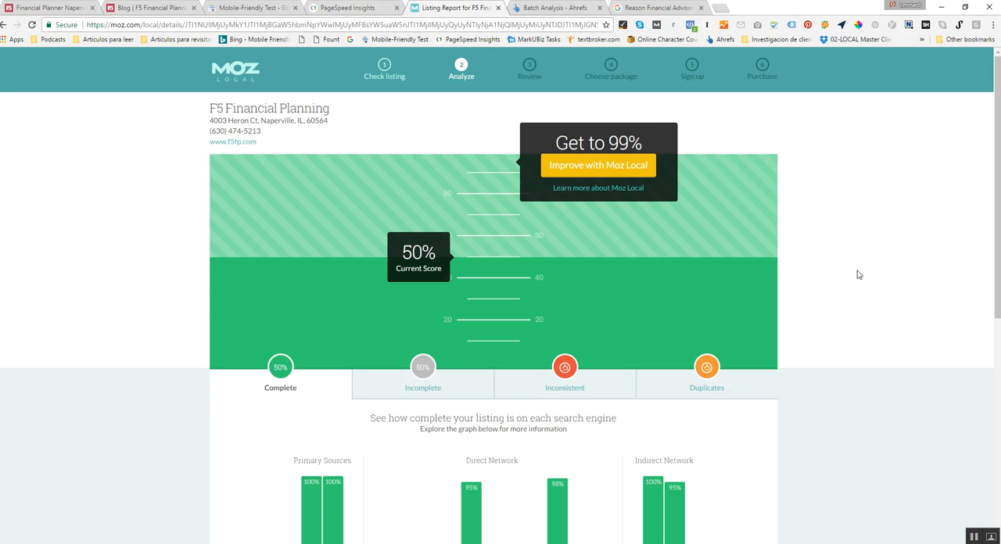
{"action": "scroll", "scroll_direction": "down", "scroll_amount": 3}
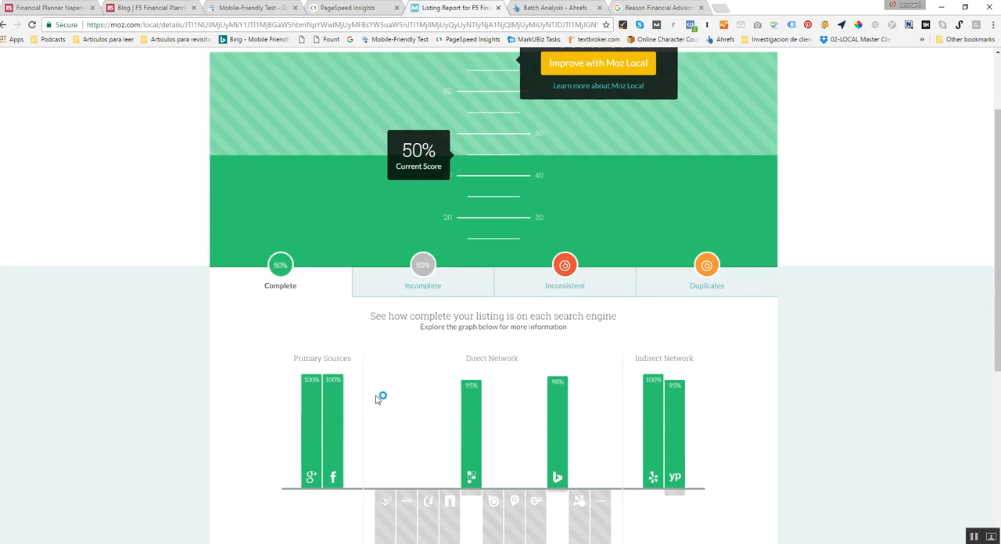
{"action": "scroll", "scroll_direction": "down", "scroll_amount": 3}
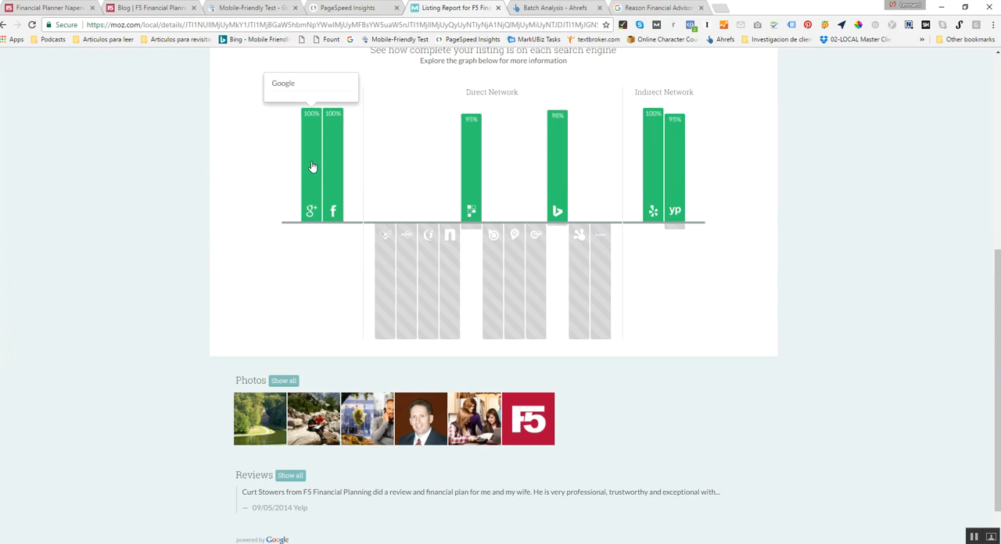
{"action": "mouse_move", "coordinate": [331, 169]}
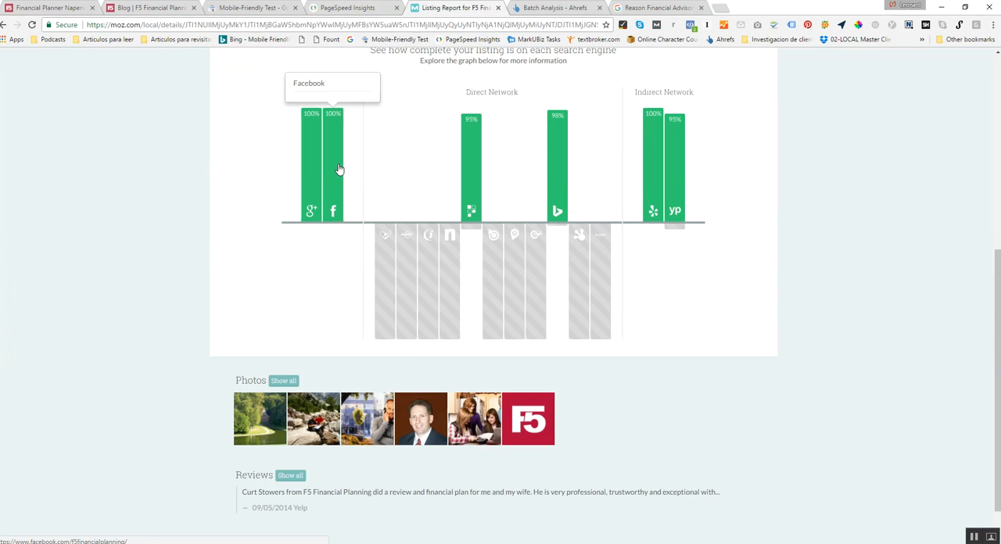
{"action": "mouse_move", "coordinate": [385, 257]}
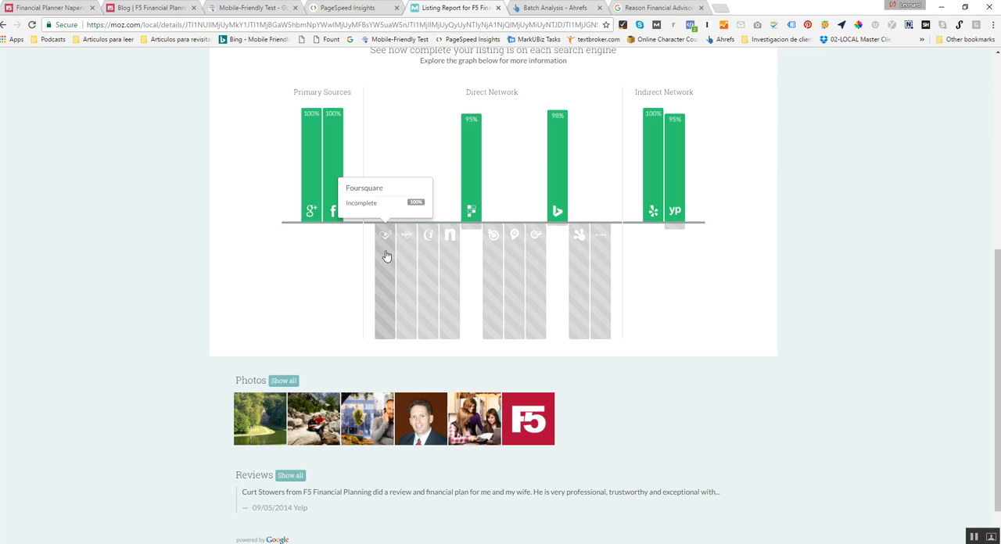
{"action": "mouse_move", "coordinate": [564, 164]}
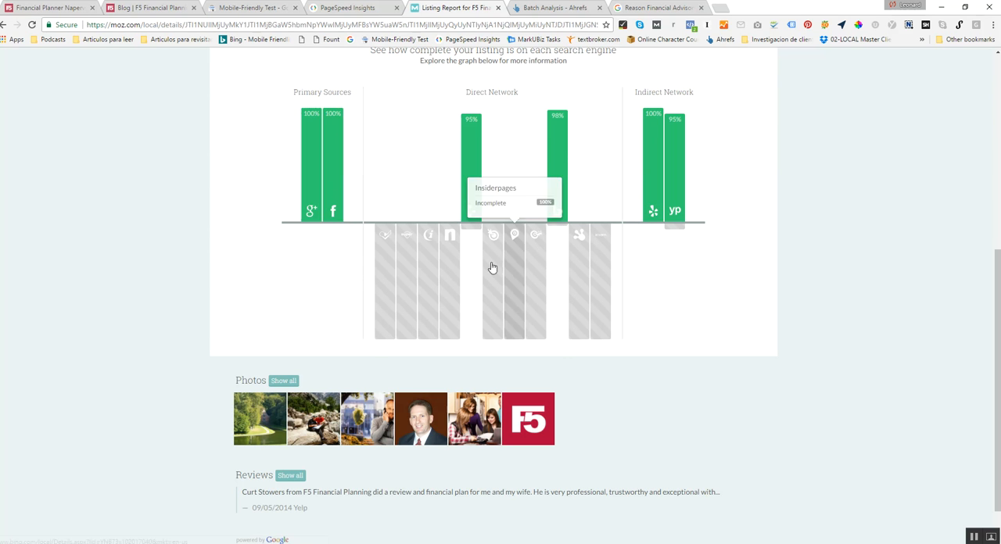
{"action": "scroll", "scroll_direction": "up", "scroll_amount": 3}
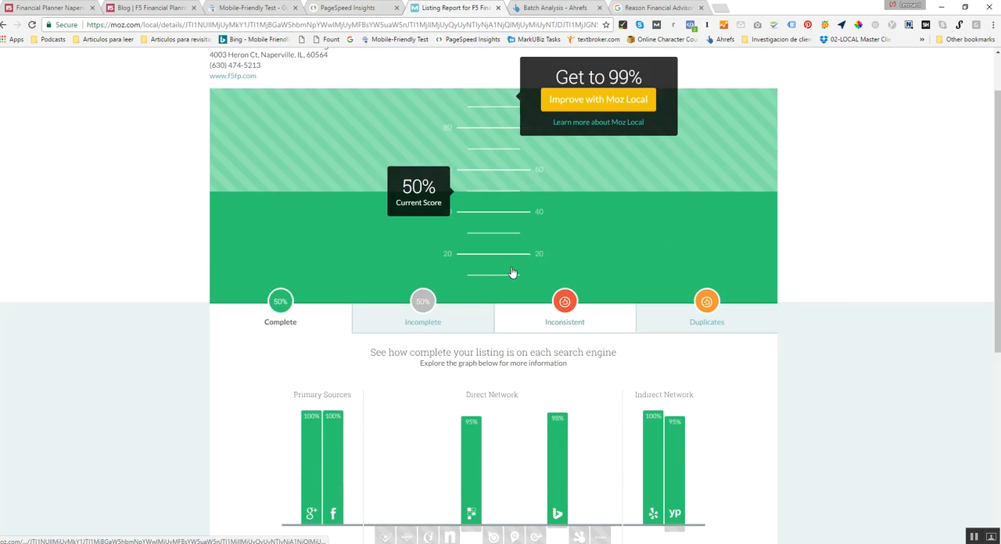
{"action": "scroll", "scroll_direction": "up", "scroll_amount": 3}
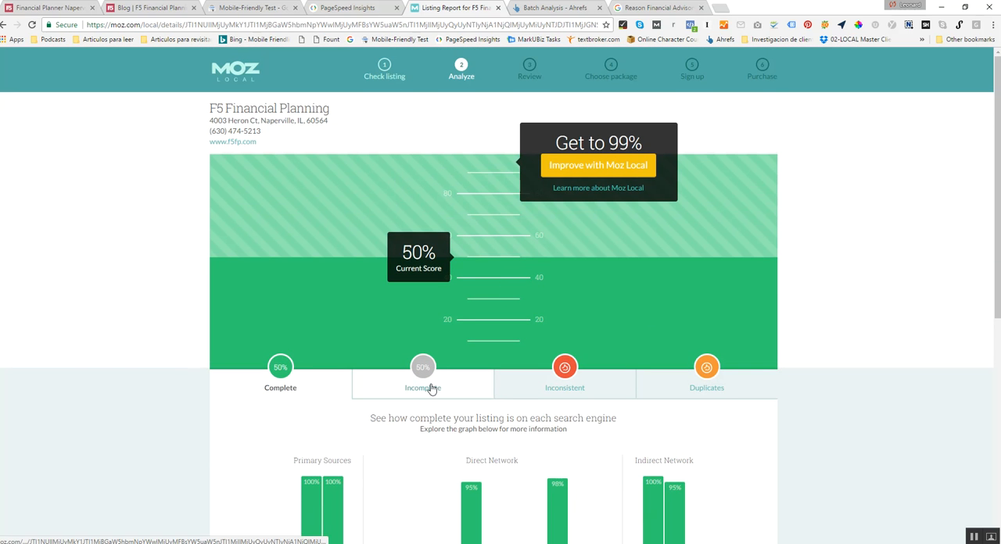
Show the Incomplete tab's 12 listings, including YP and Bing with no listing found.
{"action": "left_click", "coordinate": [422, 383]}
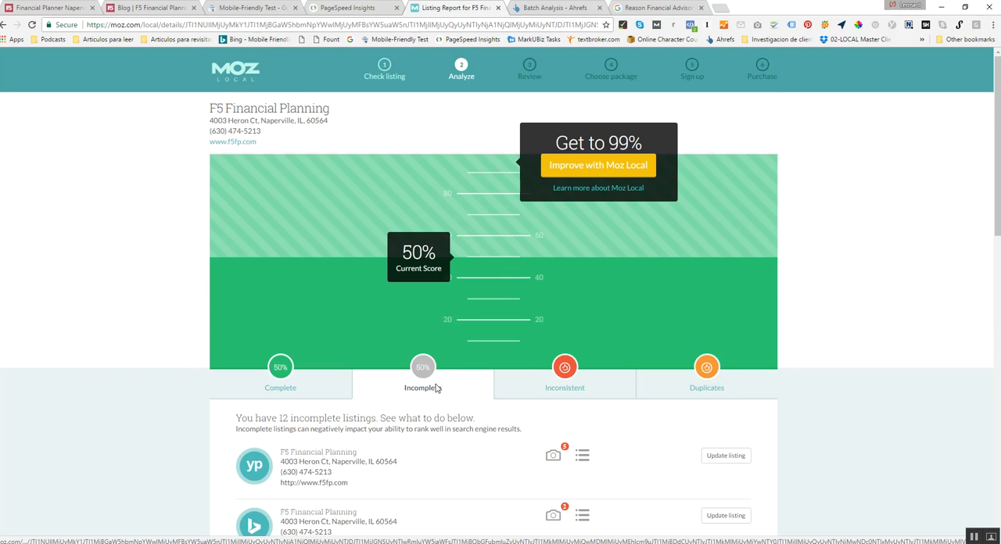
{"action": "mouse_move", "coordinate": [539, 375]}
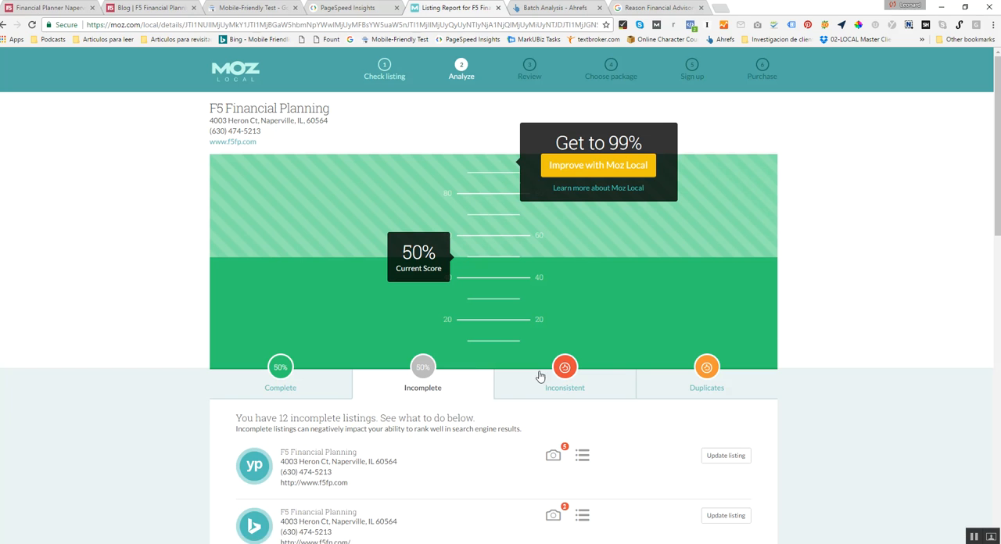
{"action": "mouse_move", "coordinate": [660, 391]}
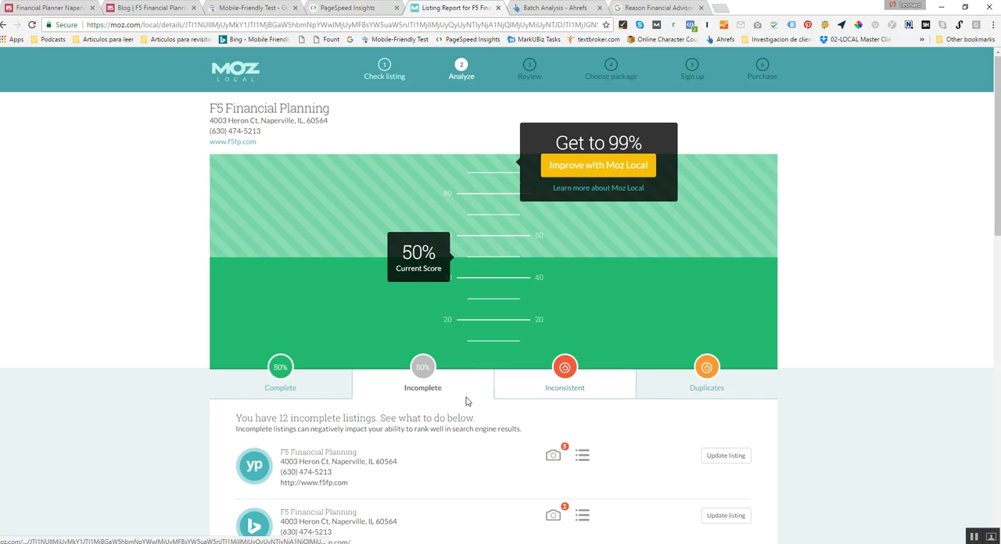
{"action": "scroll", "scroll_direction": "down", "scroll_amount": 3}
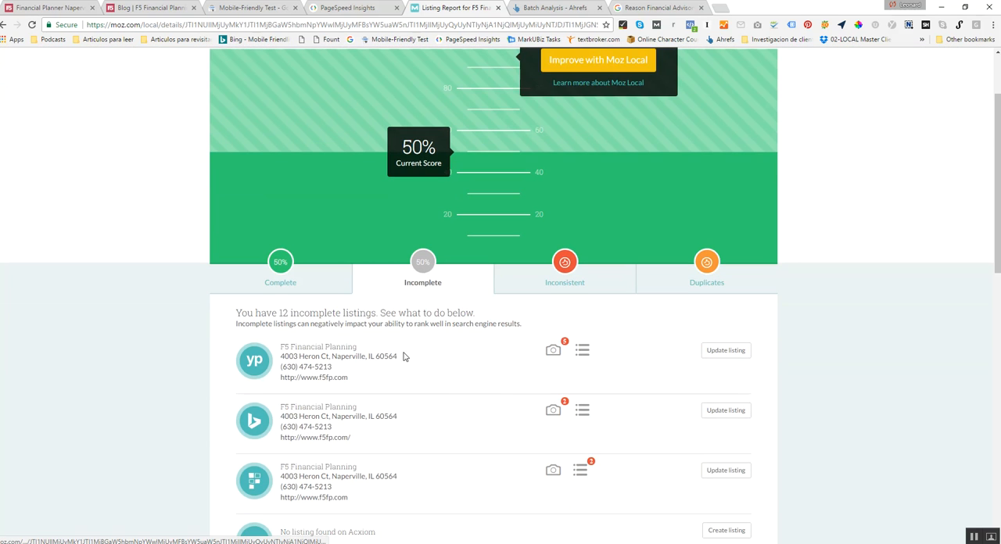
{"action": "scroll", "scroll_direction": "down", "scroll_amount": 3}
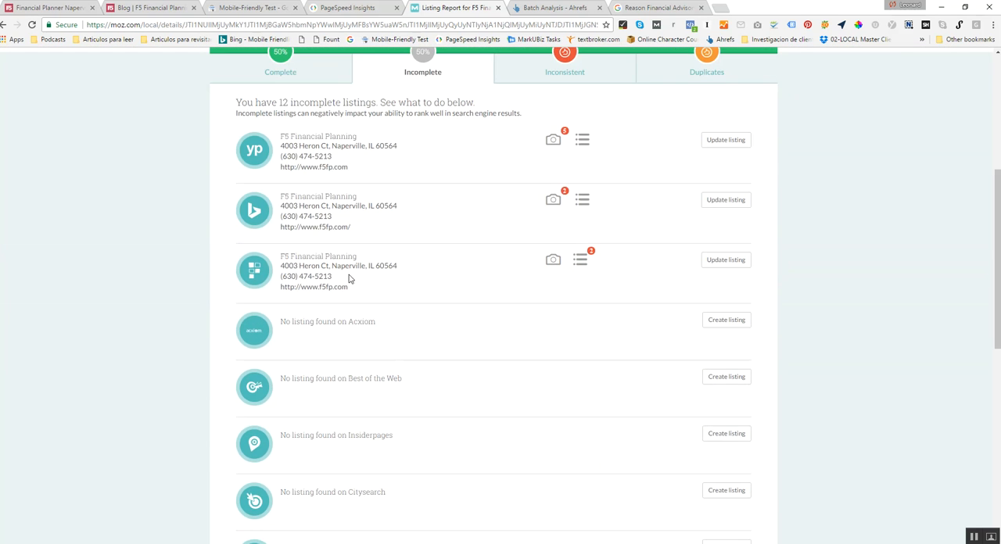
{"action": "scroll", "scroll_direction": "down", "scroll_amount": 3}
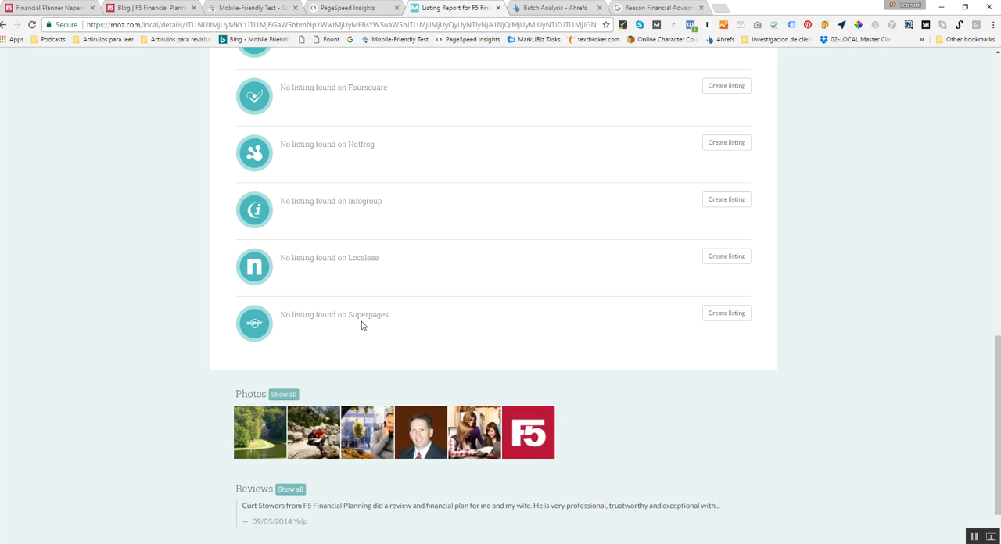
{"action": "scroll", "scroll_direction": "up", "scroll_amount": 3}
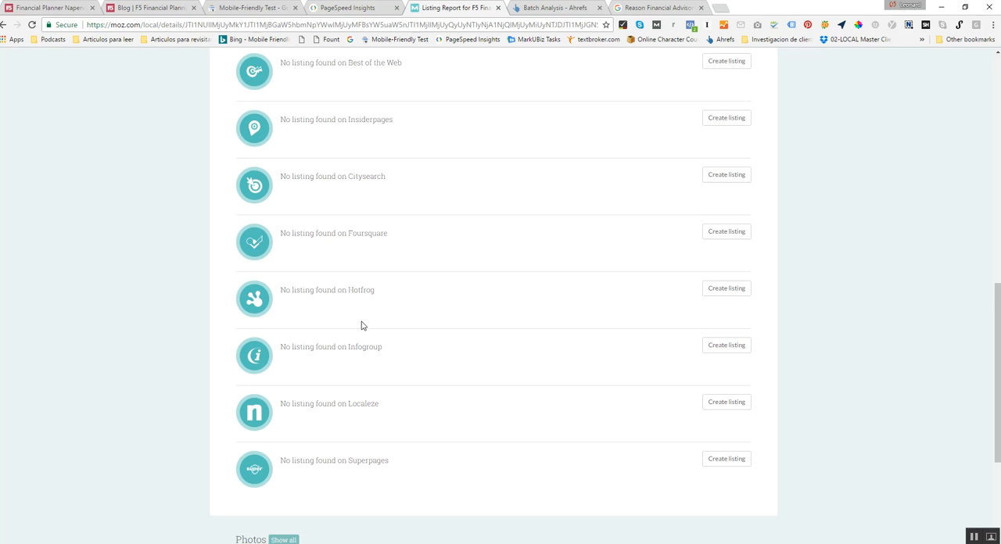
{"action": "scroll", "scroll_direction": "up", "scroll_amount": 3}
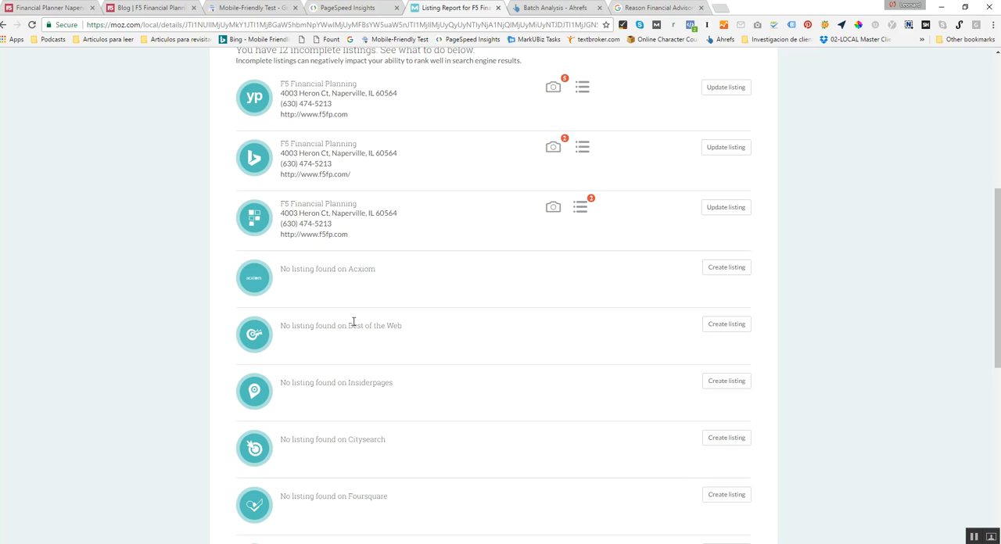
{"action": "scroll", "scroll_direction": "up", "scroll_amount": 3}
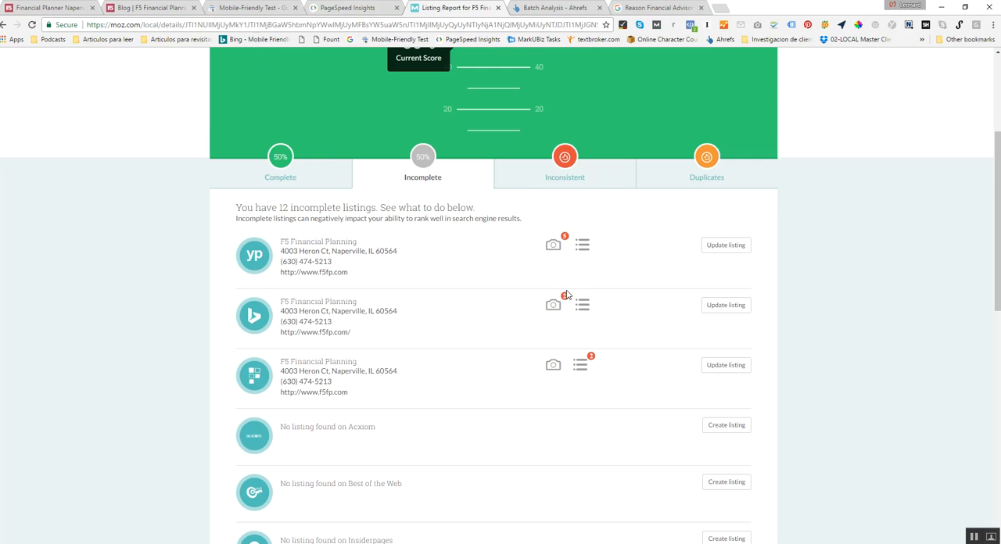
{"action": "mouse_move", "coordinate": [582, 366]}
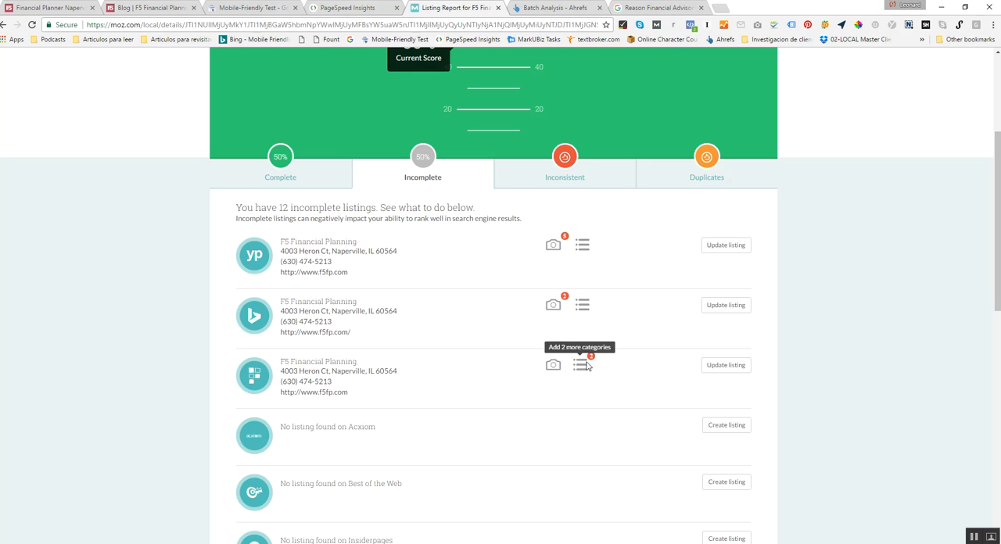
{"action": "mouse_move", "coordinate": [280, 283]}
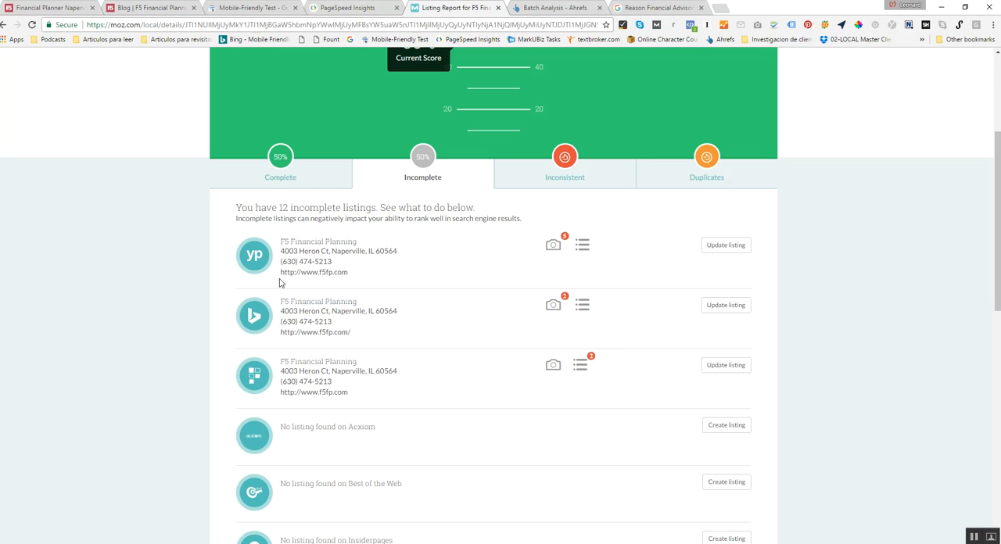
{"action": "mouse_move", "coordinate": [253, 316]}
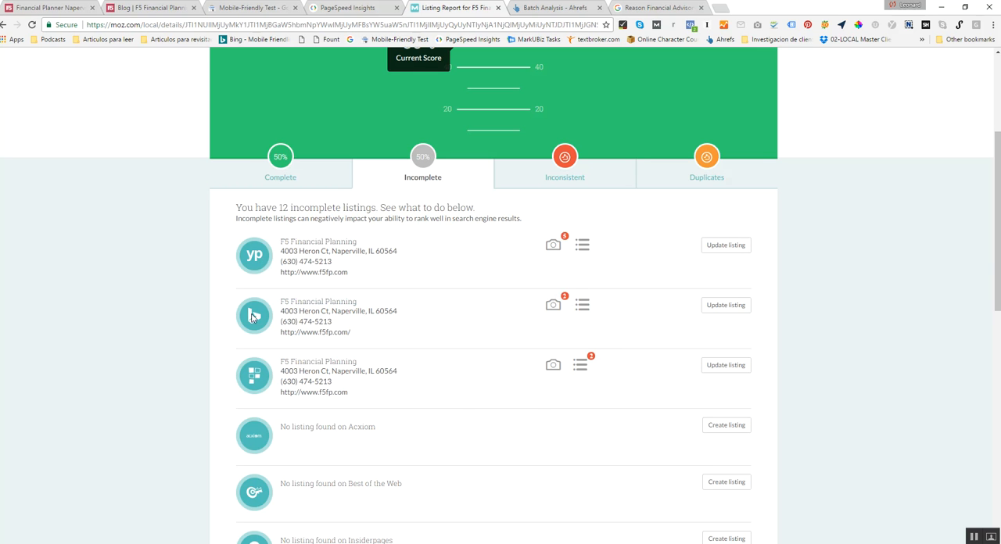
{"action": "mouse_move", "coordinate": [253, 375]}
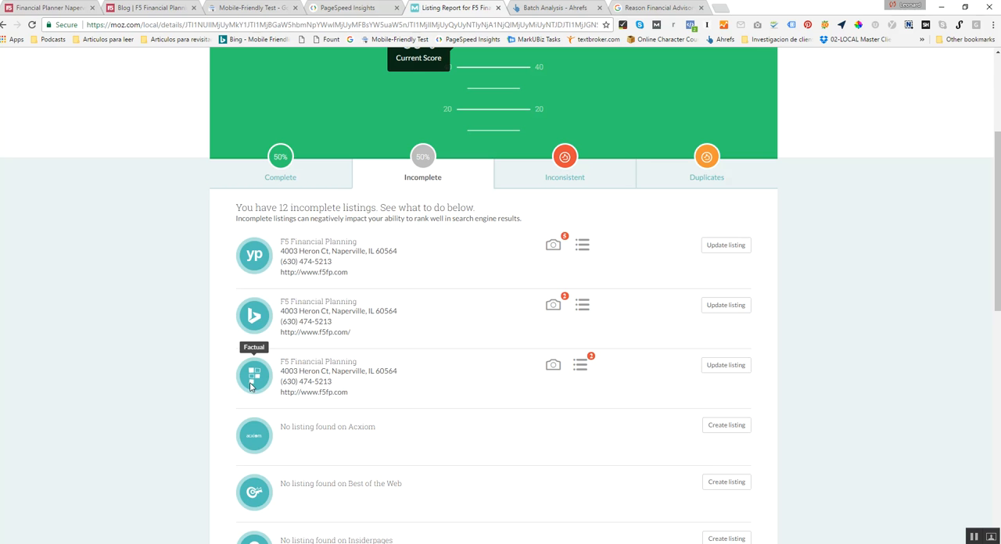
{"action": "mouse_move", "coordinate": [513, 423]}
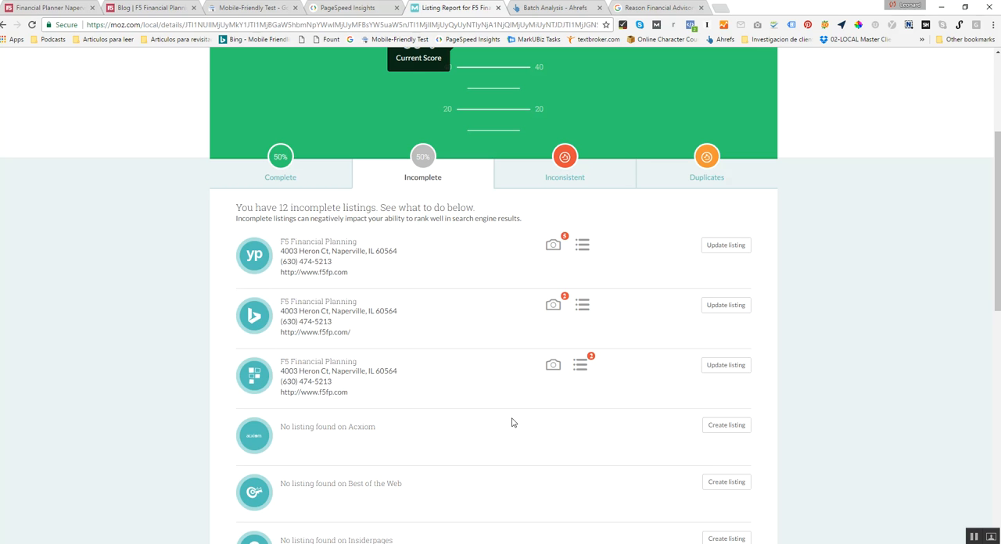
{"action": "mouse_move", "coordinate": [540, 310]}
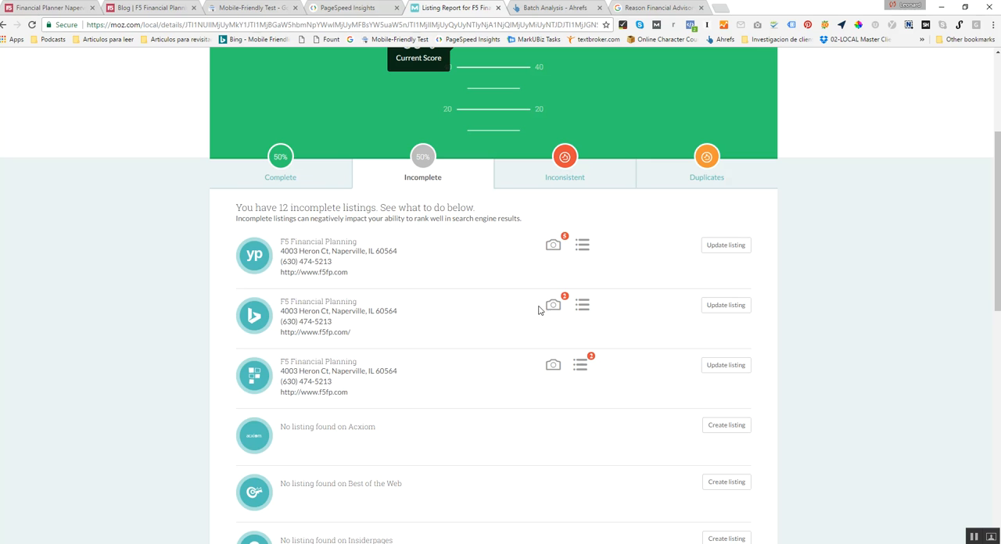
{"action": "mouse_move", "coordinate": [554, 244]}
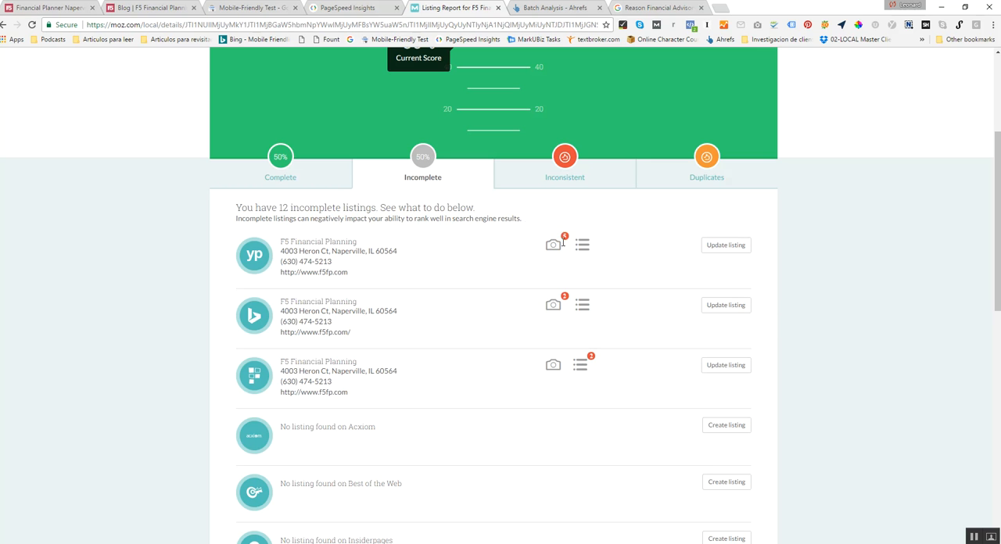
{"action": "mouse_move", "coordinate": [582, 219]}
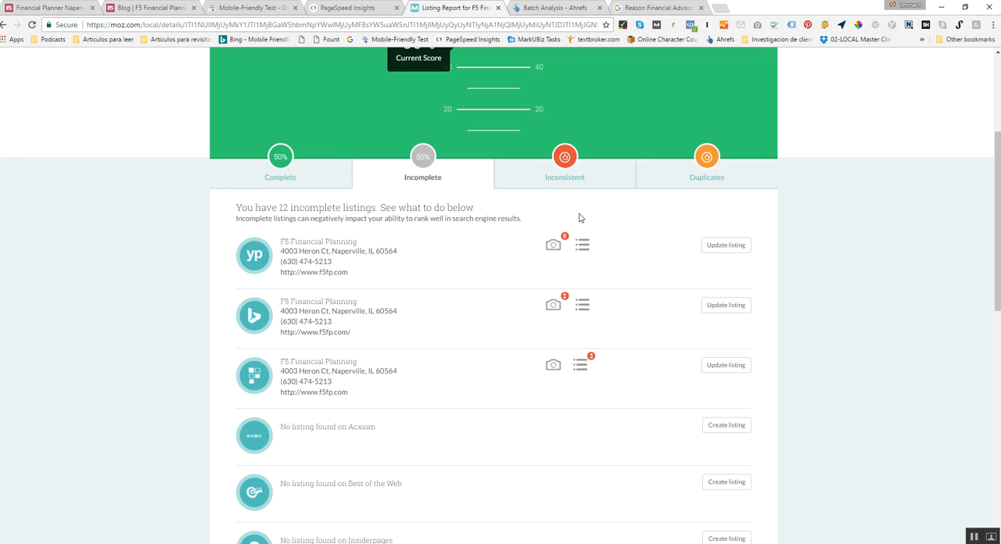
{"action": "mouse_move", "coordinate": [469, 291]}
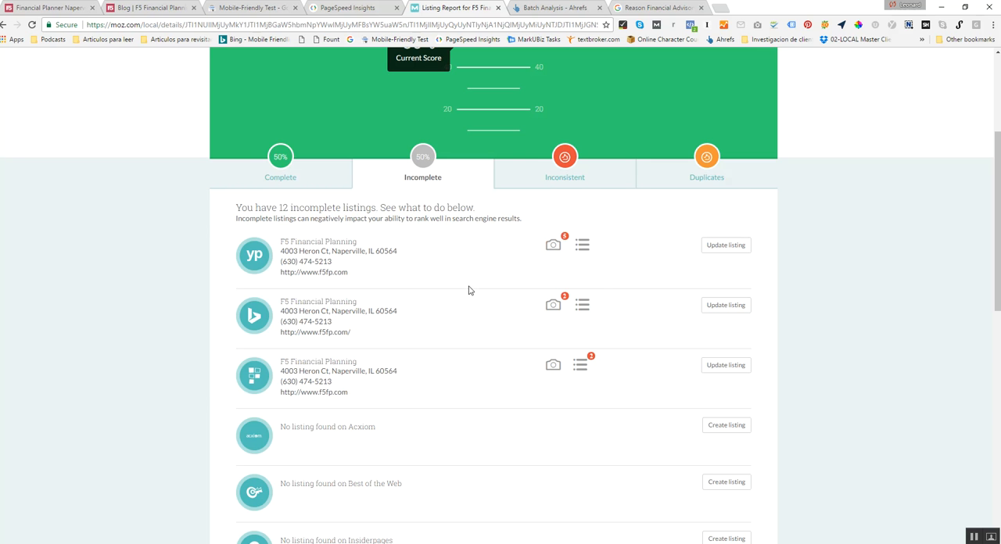
{"action": "scroll", "scroll_direction": "up", "scroll_amount": 3}
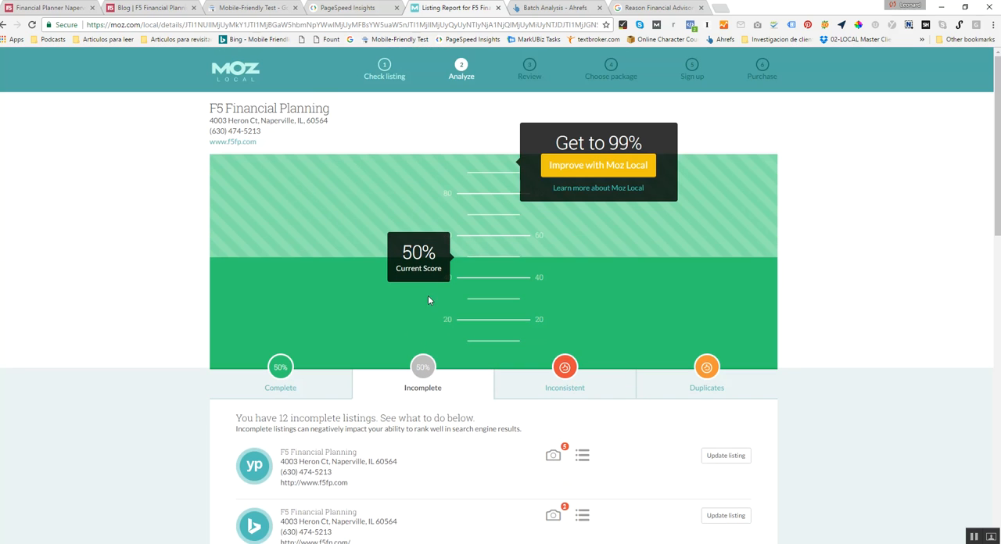
{"action": "mouse_move", "coordinate": [428, 372]}
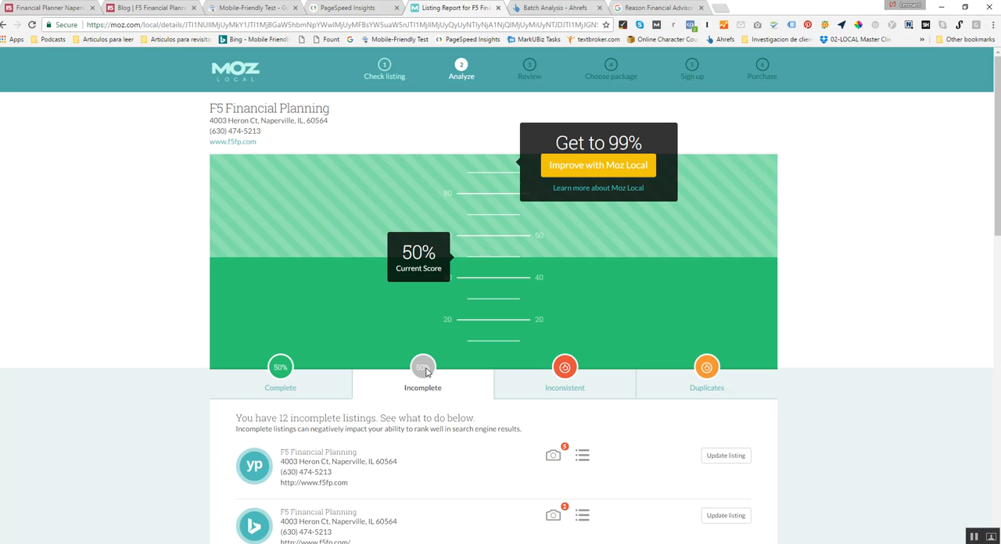
{"action": "mouse_move", "coordinate": [304, 97]}
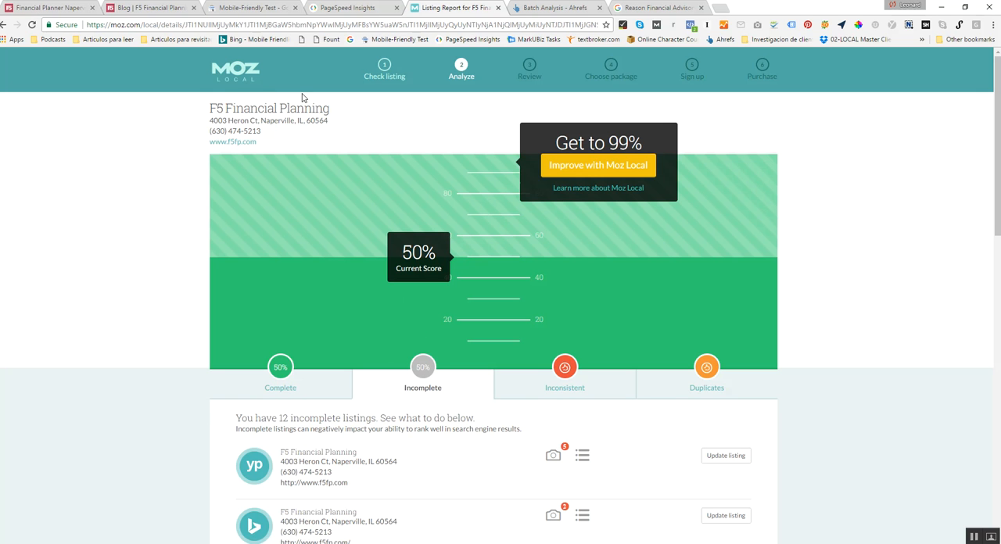
{"action": "mouse_move", "coordinate": [126, 75]}
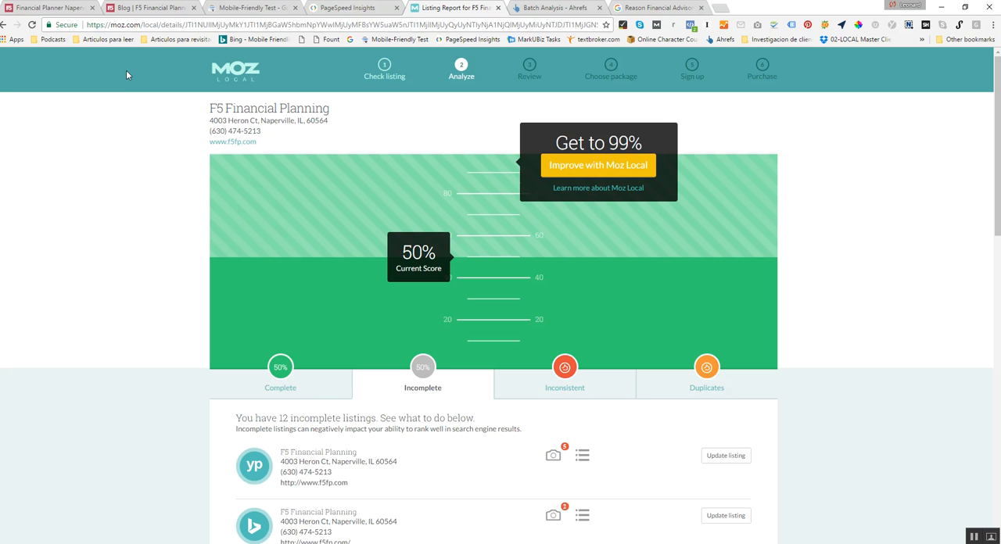
{"action": "mouse_move", "coordinate": [135, 94]}
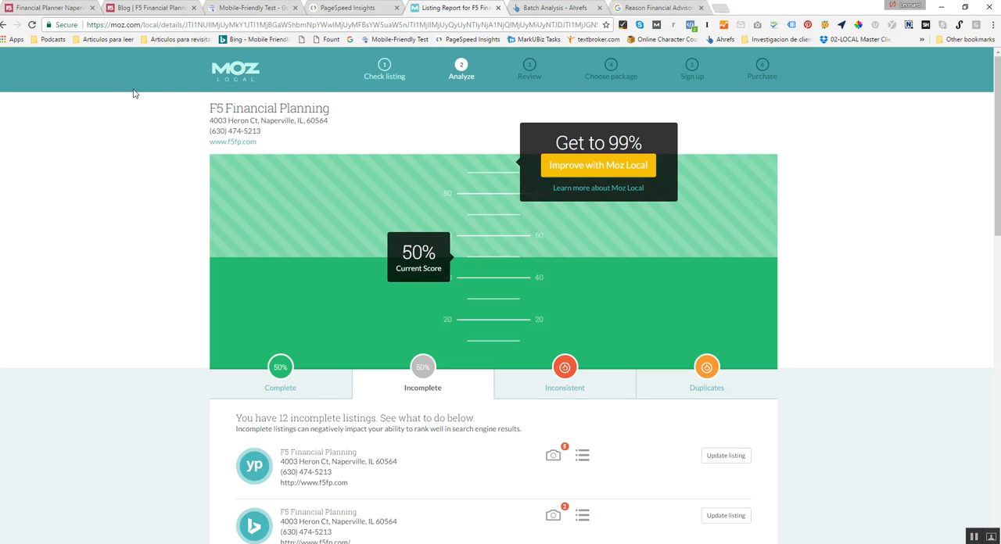
{"action": "mouse_move", "coordinate": [106, 55]}
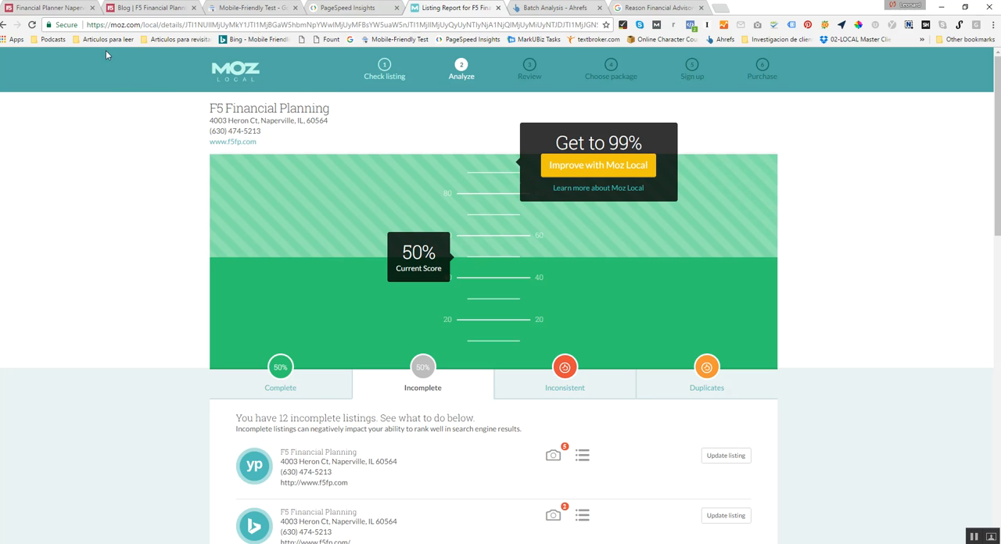
{"action": "mouse_move", "coordinate": [50, 6]}
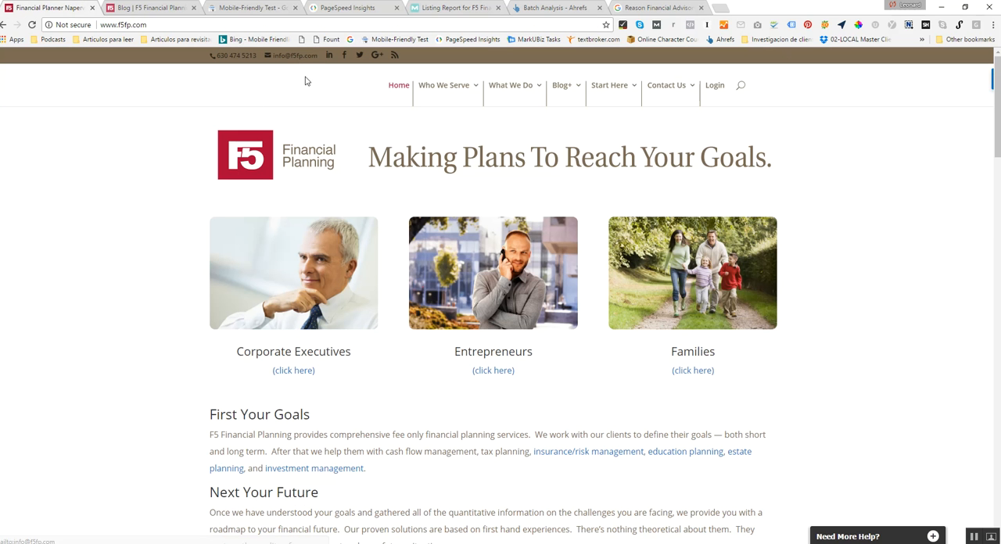
{"action": "mouse_move", "coordinate": [285, 267]}
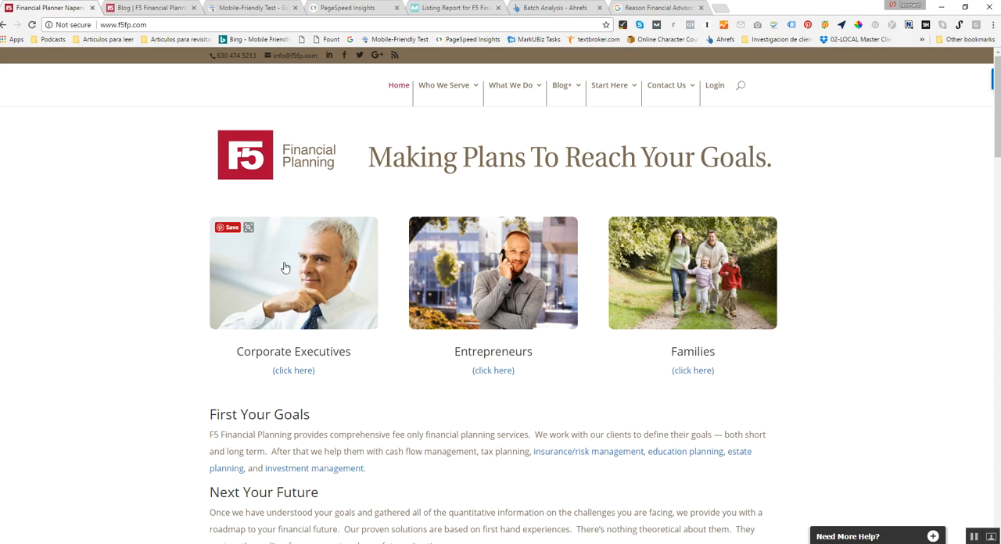
Scroll the homepage to the First Your Goals section with the Need More Help contact panel.
{"action": "scroll", "scroll_direction": "down", "scroll_amount": 3}
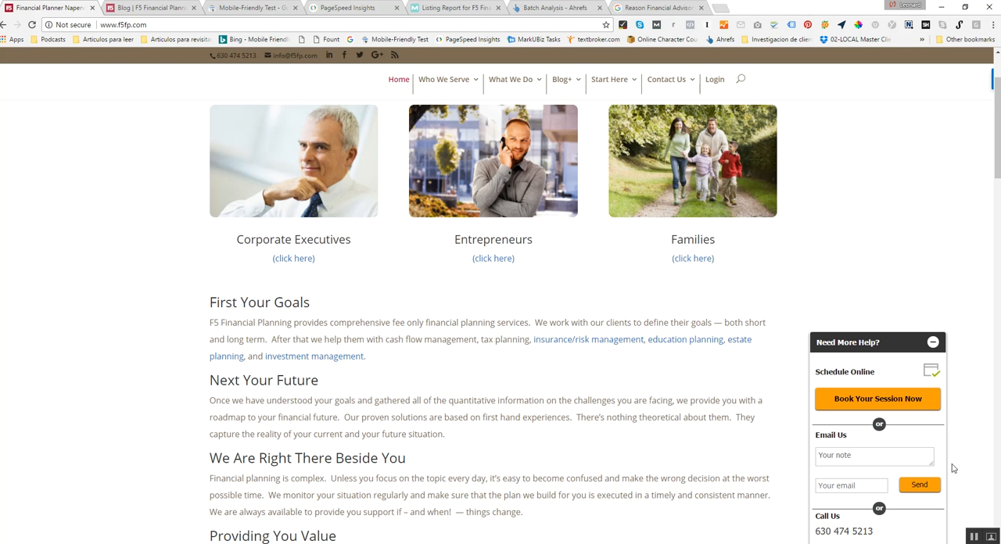
{"action": "mouse_move", "coordinate": [416, 16]}
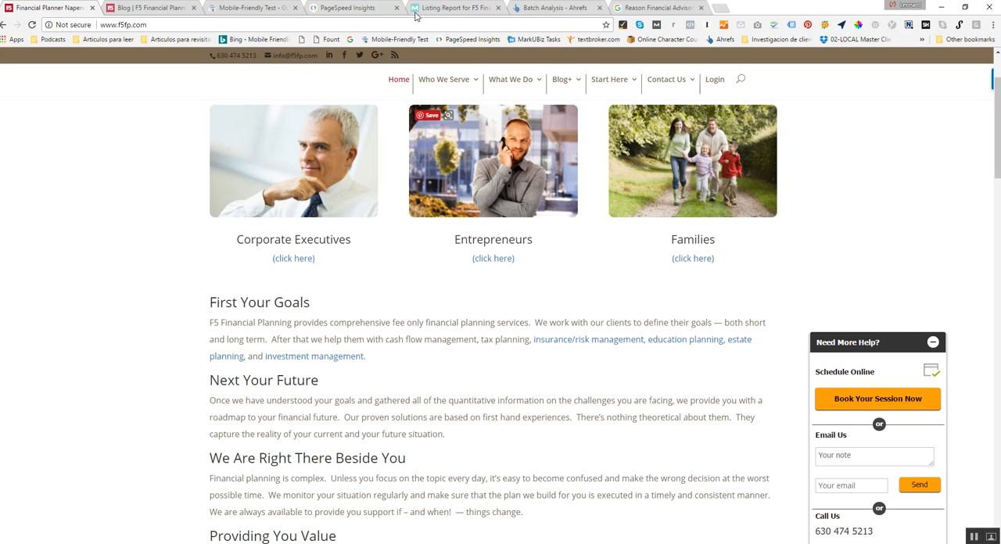
Return to the Moz Local report and review its incomplete listings and 50% current score.
{"action": "left_click", "coordinate": [454, 7]}
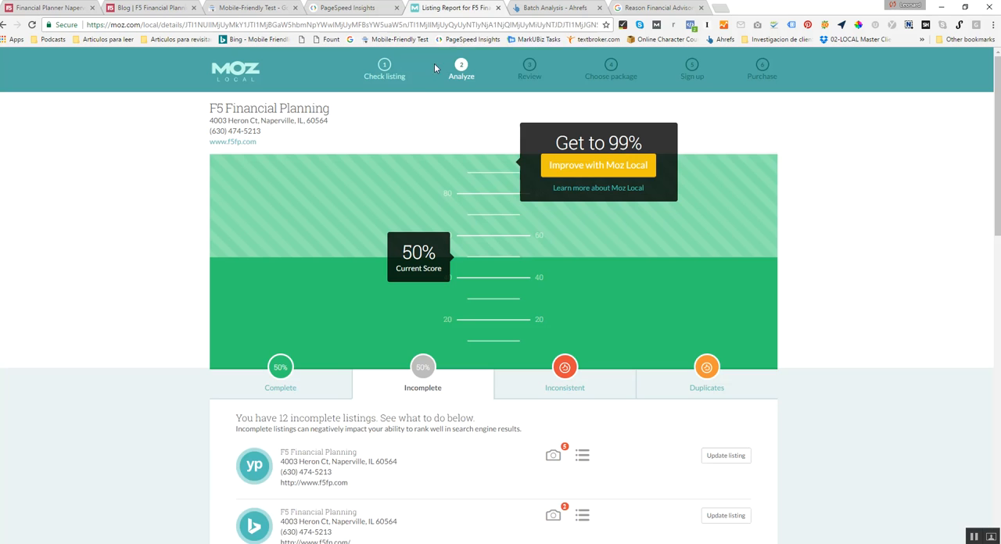
{"action": "mouse_move", "coordinate": [312, 382]}
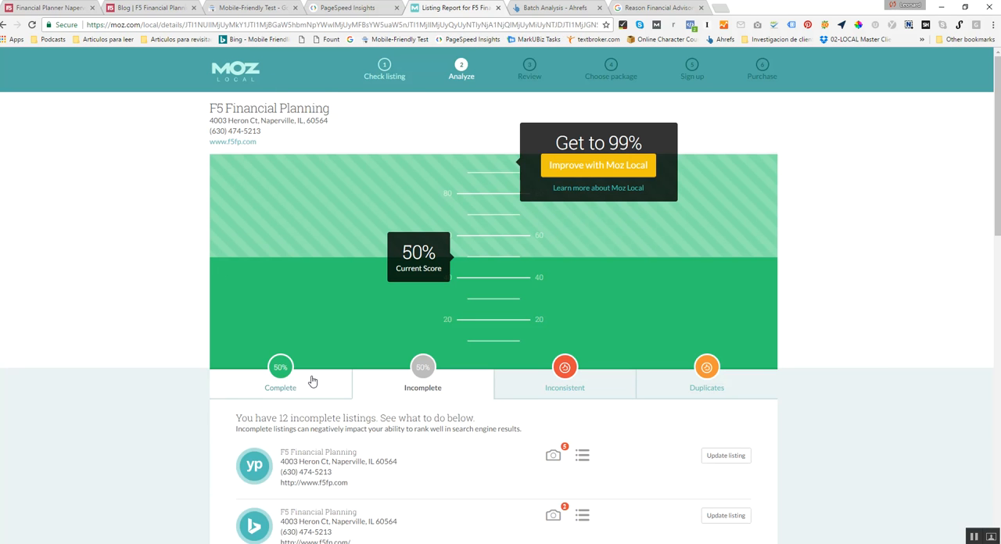
{"action": "mouse_move", "coordinate": [802, 198]}
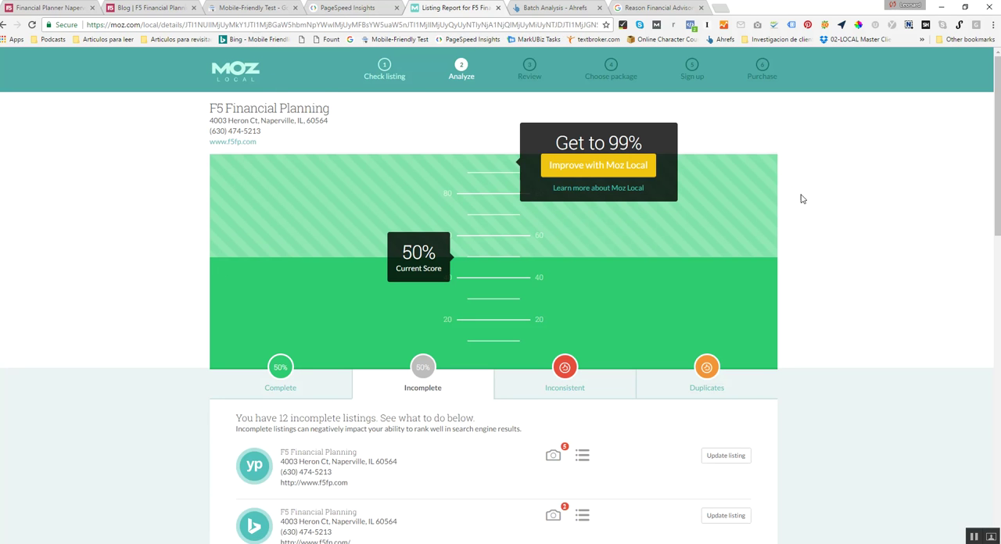
{"action": "mouse_move", "coordinate": [153, 272]}
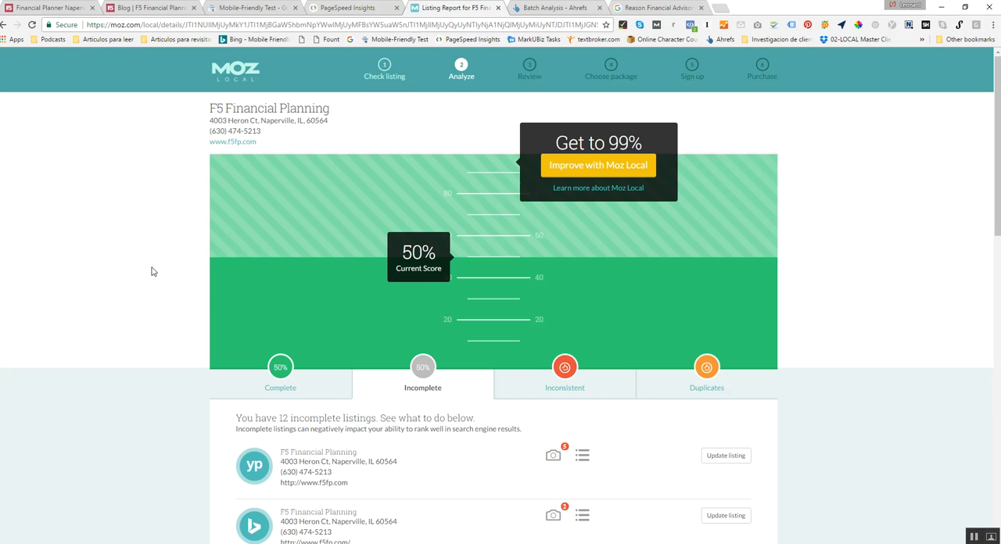
{"action": "scroll", "scroll_direction": "down", "scroll_amount": 3}
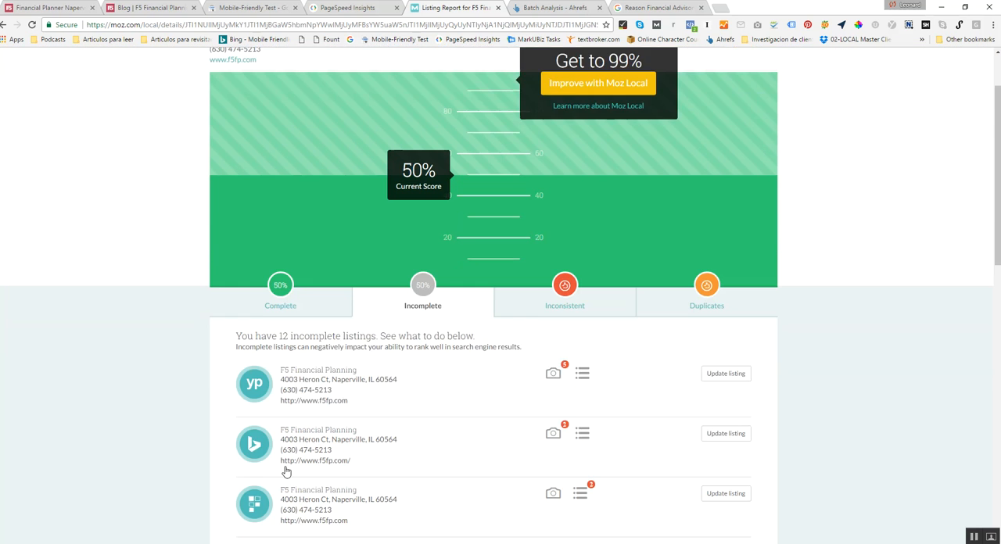
{"action": "scroll", "scroll_direction": "down", "scroll_amount": 3}
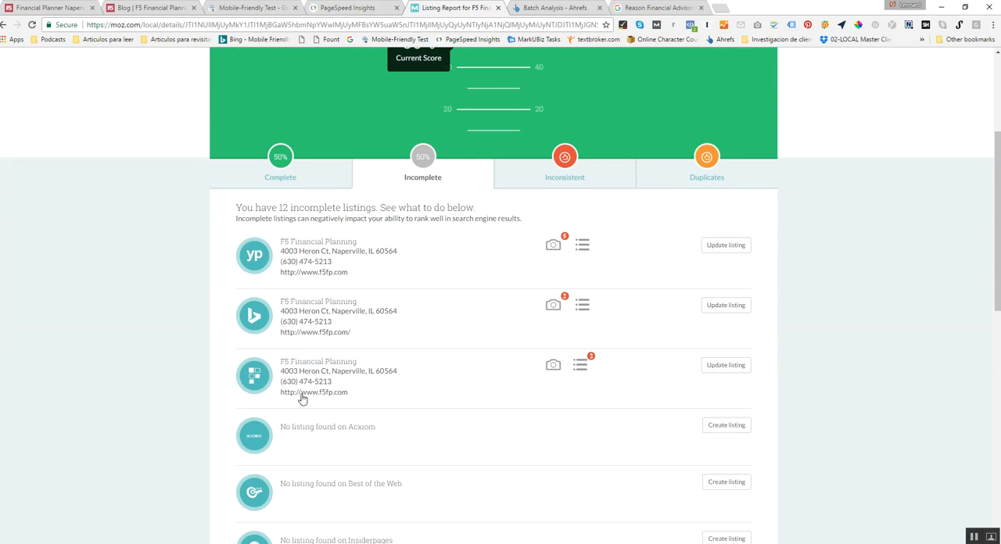
{"action": "mouse_move", "coordinate": [252, 285]}
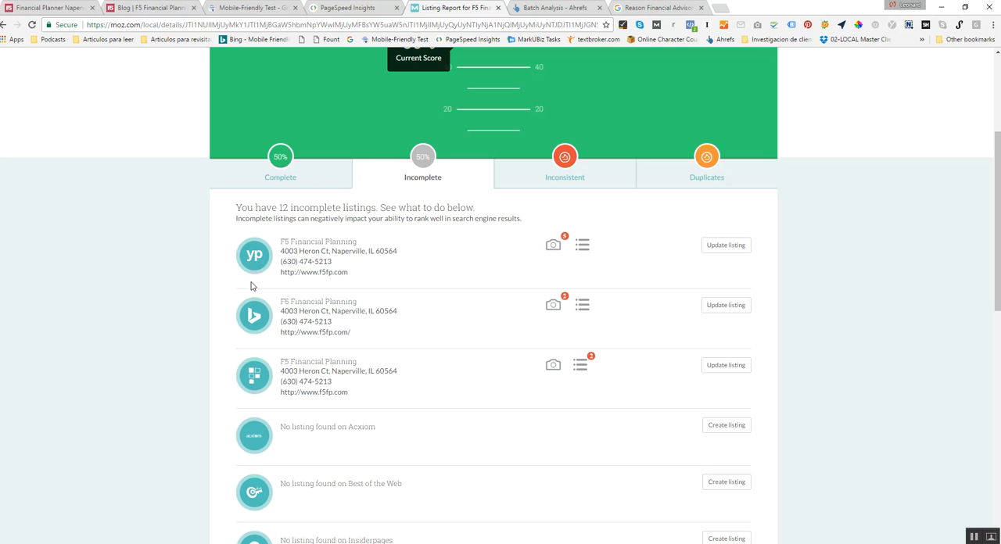
{"action": "mouse_move", "coordinate": [619, 278]}
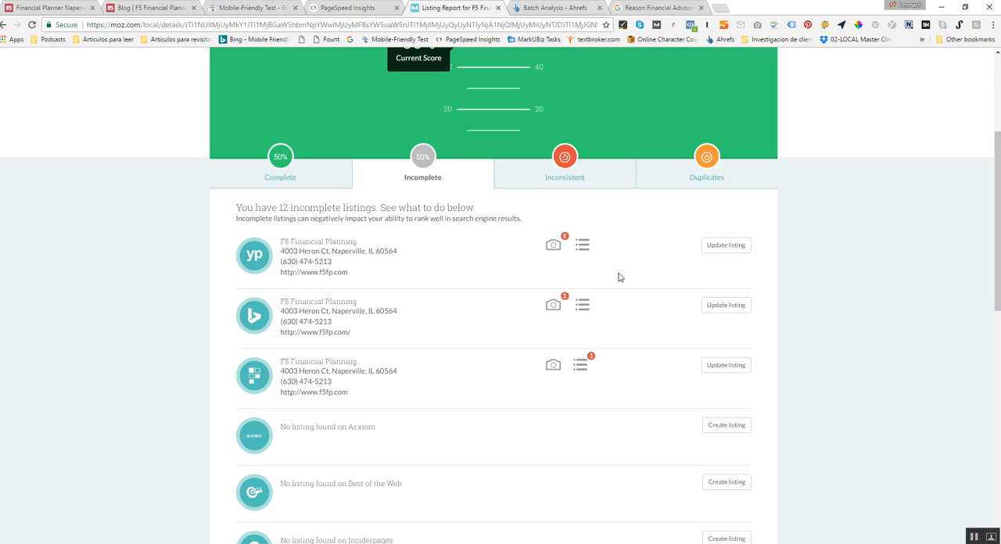
{"action": "scroll", "scroll_direction": "down", "scroll_amount": 3}
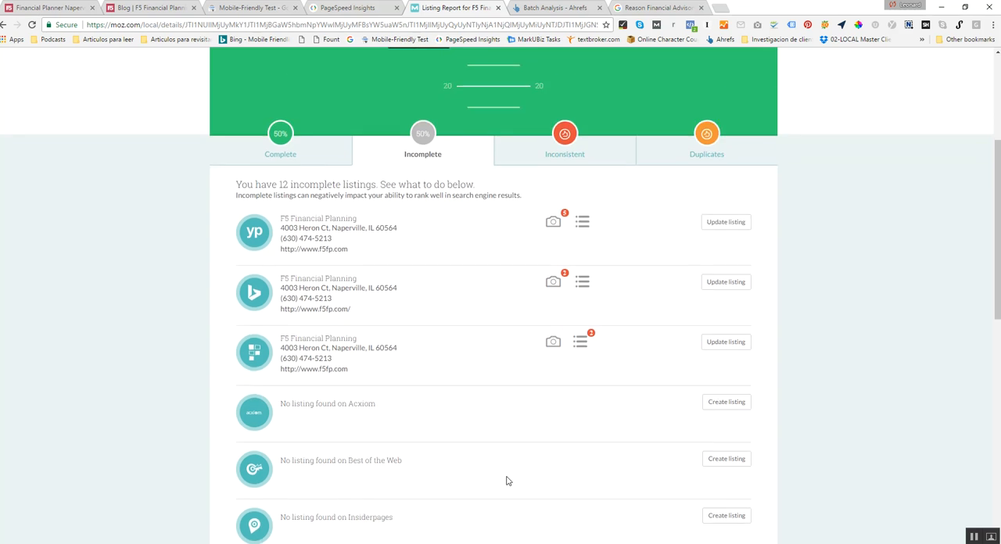
{"action": "scroll", "scroll_direction": "down", "scroll_amount": 3}
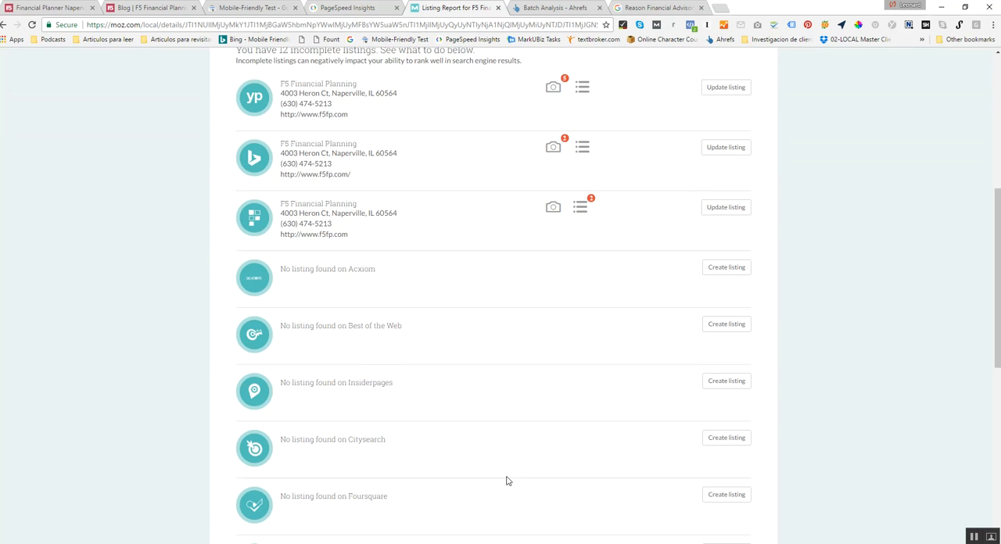
{"action": "scroll", "scroll_direction": "up", "scroll_amount": 3}
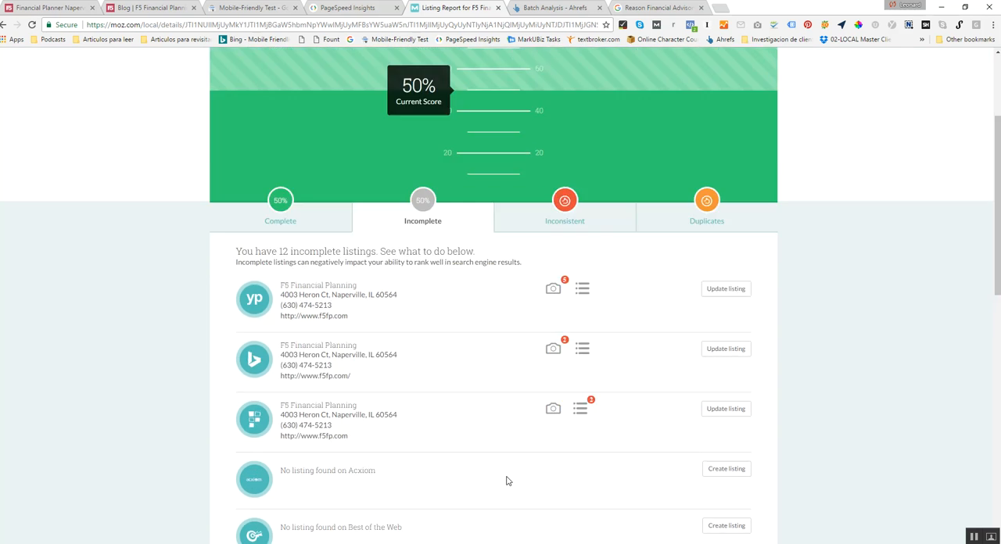
{"action": "scroll", "scroll_direction": "up", "scroll_amount": 3}
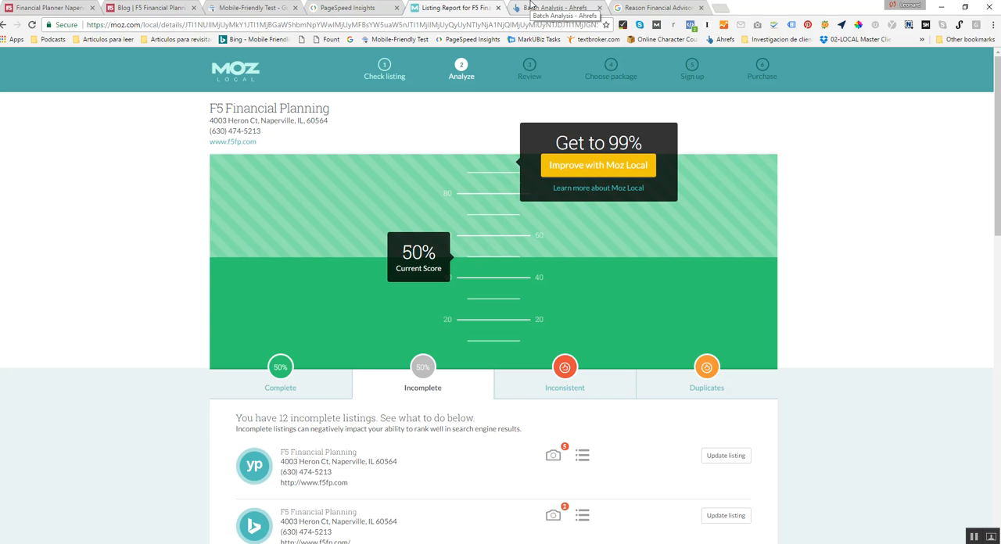
Show the Ahrefs Quick Batch Analysis and select the f5fp.com entry among the competitor domains.
{"action": "left_click", "coordinate": [555, 7]}
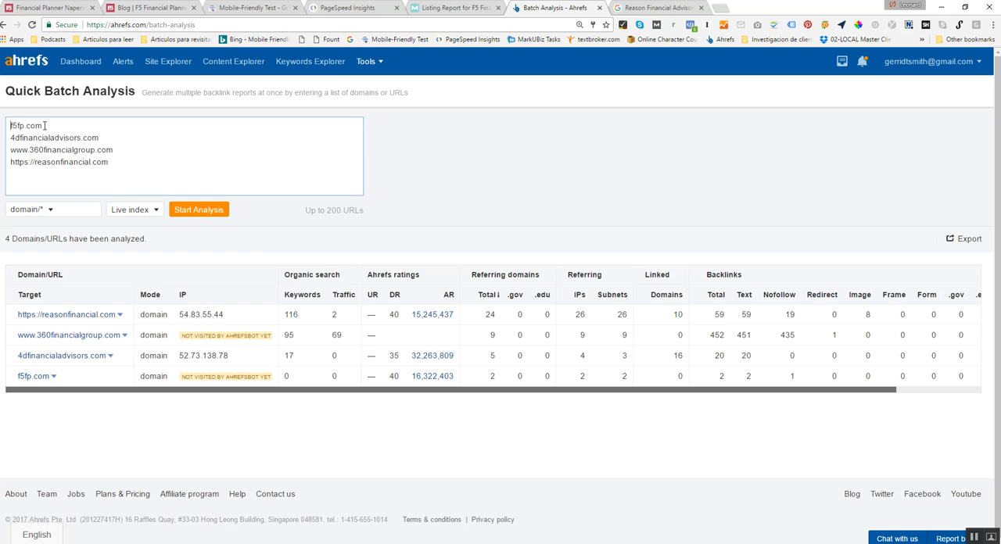
{"action": "double_click", "coordinate": [25, 125]}
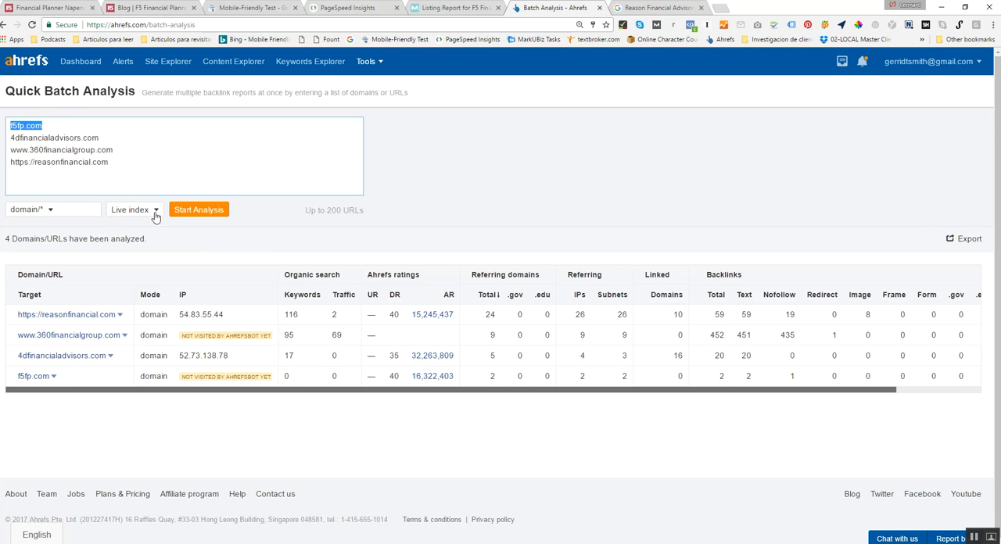
{"action": "mouse_move", "coordinate": [474, 286]}
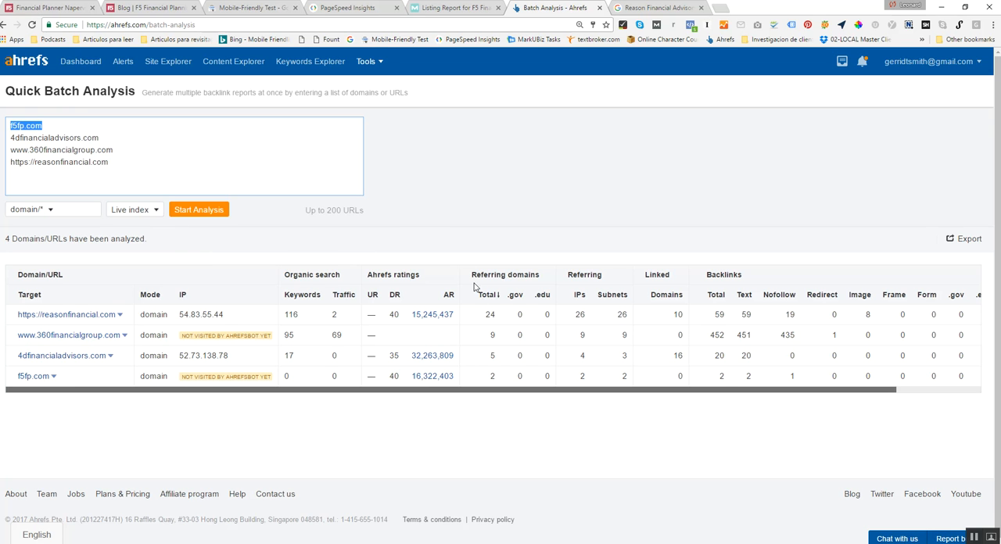
{"action": "mouse_move", "coordinate": [497, 295]}
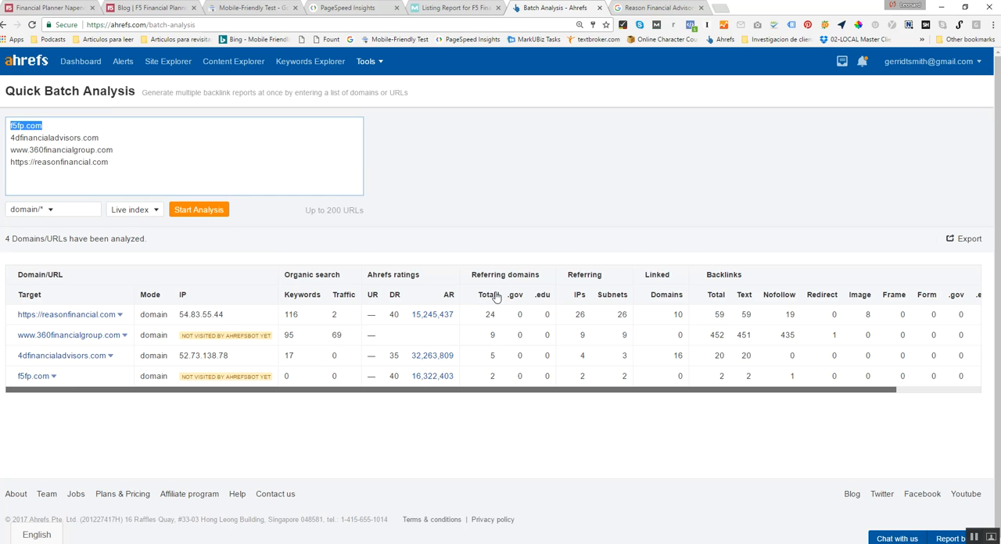
{"action": "mouse_move", "coordinate": [494, 391]}
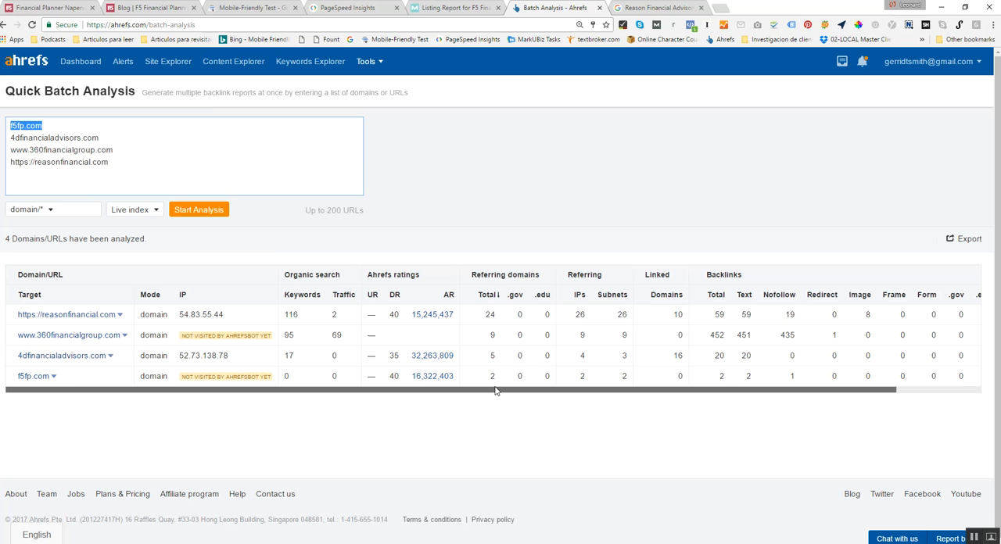
{"action": "mouse_move", "coordinate": [488, 372]}
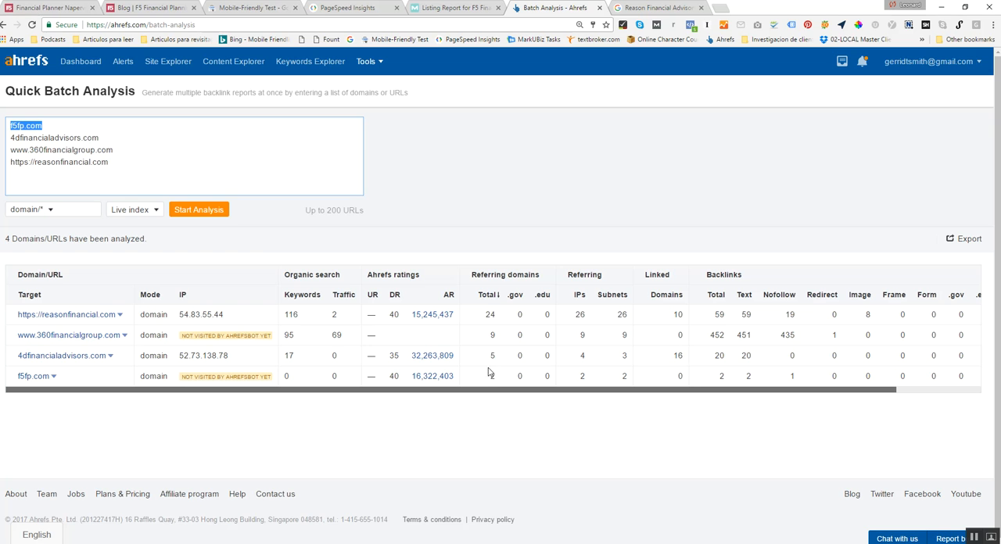
{"action": "mouse_move", "coordinate": [581, 203]}
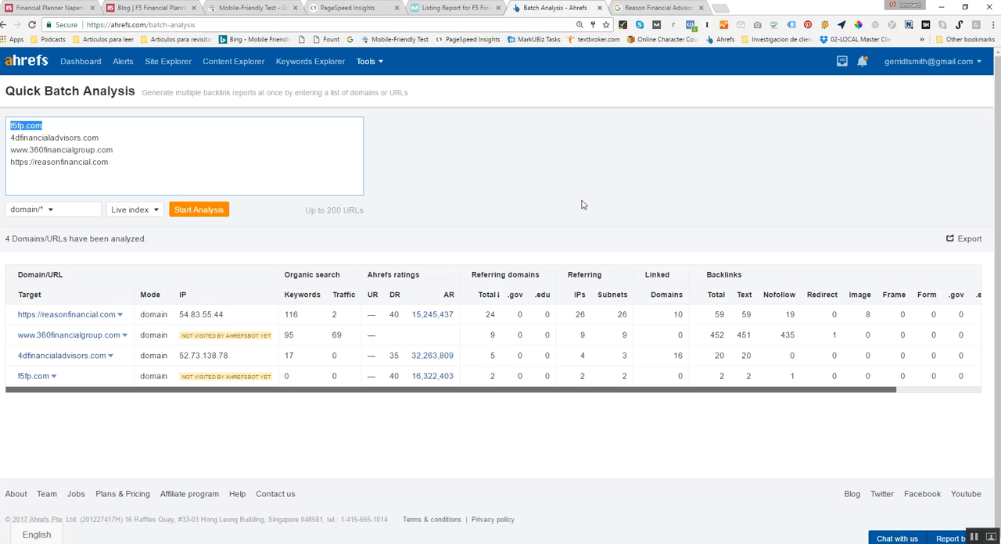
{"action": "mouse_move", "coordinate": [504, 216]}
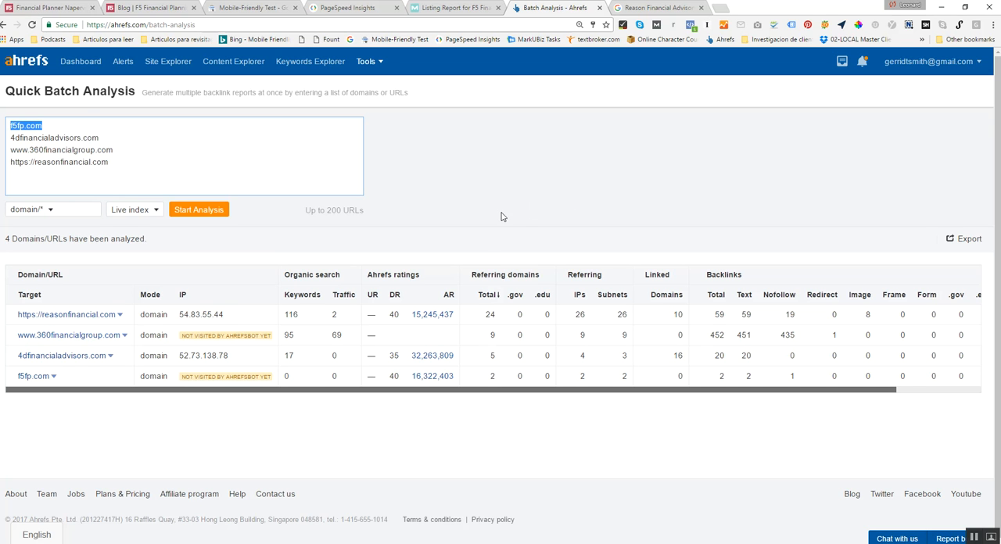
{"action": "mouse_move", "coordinate": [499, 252]}
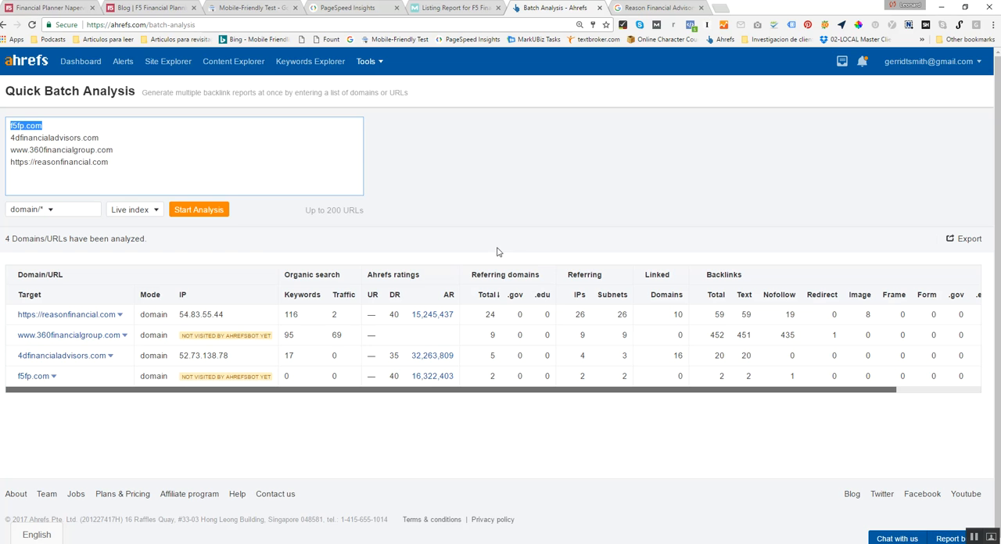
{"action": "mouse_move", "coordinate": [666, 212]}
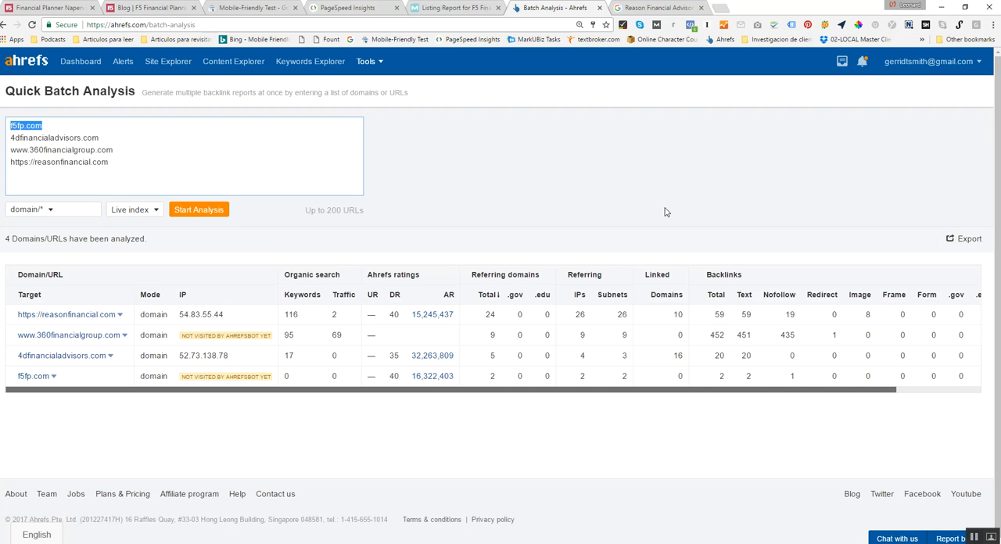
{"action": "mouse_move", "coordinate": [552, 266]}
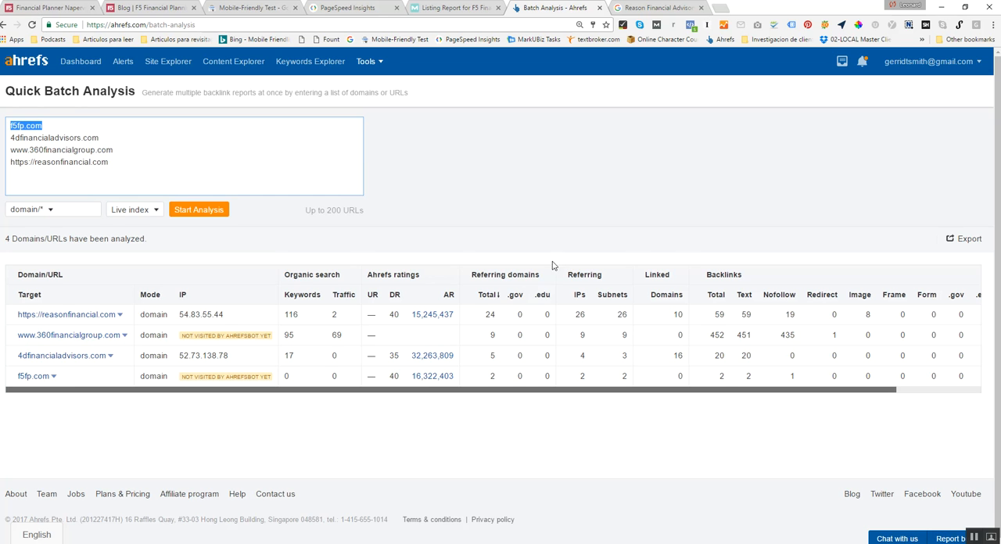
{"action": "mouse_move", "coordinate": [481, 285]}
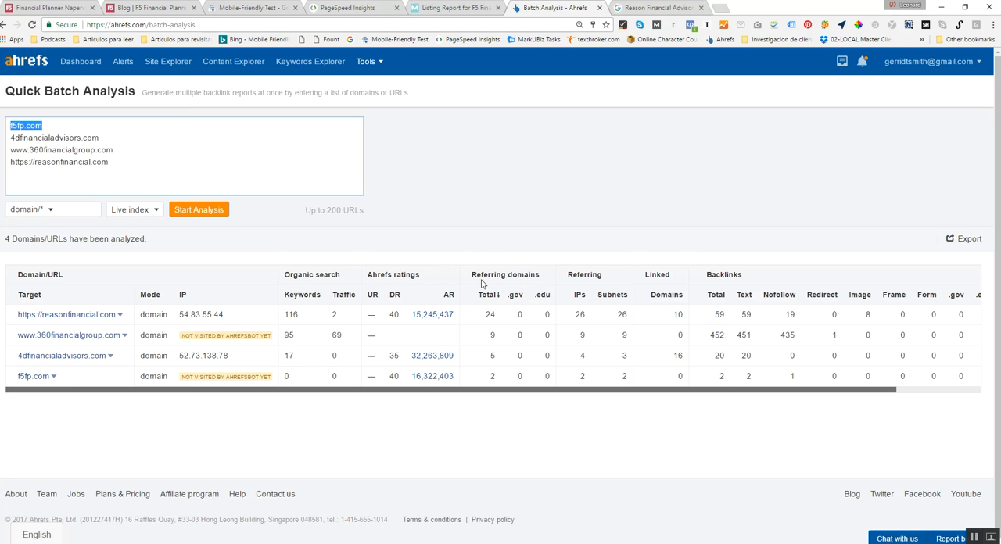
{"action": "mouse_move", "coordinate": [695, 285]}
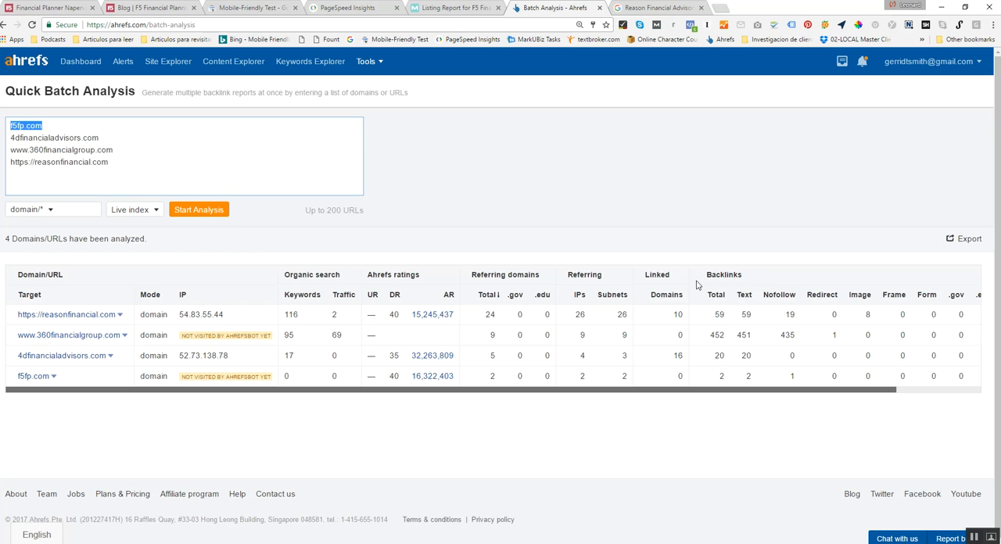
{"action": "mouse_move", "coordinate": [751, 259]}
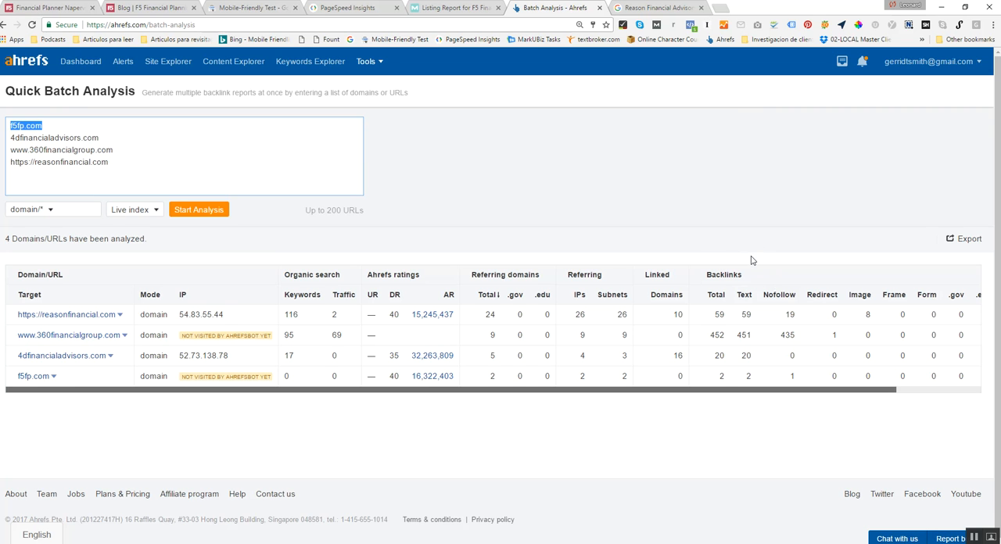
{"action": "mouse_move", "coordinate": [469, 308]}
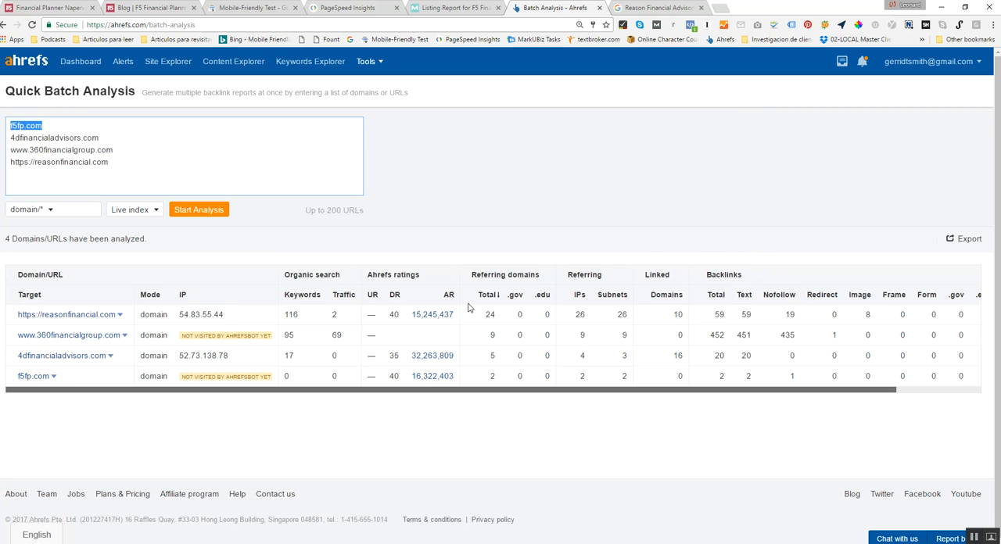
{"action": "mouse_move", "coordinate": [710, 322]}
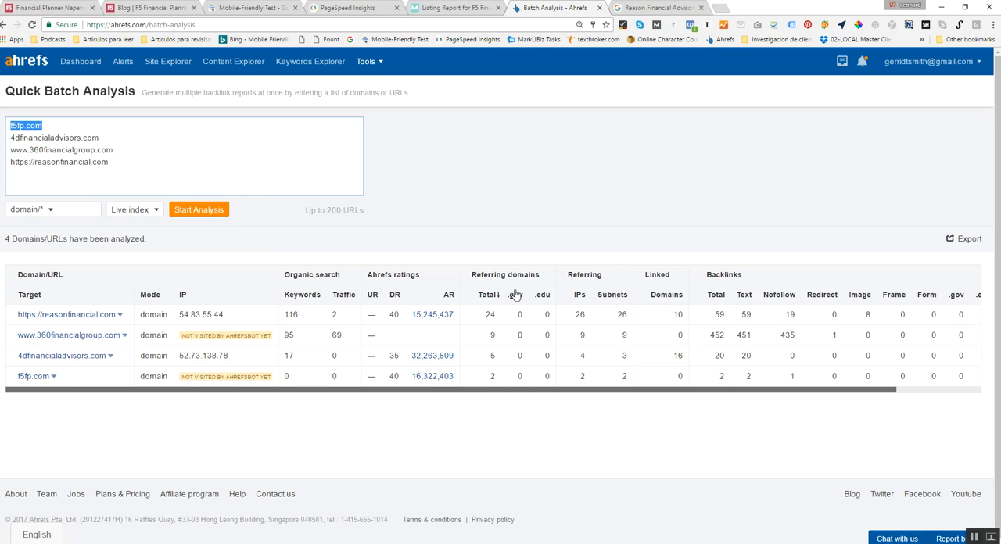
{"action": "mouse_move", "coordinate": [273, 327]}
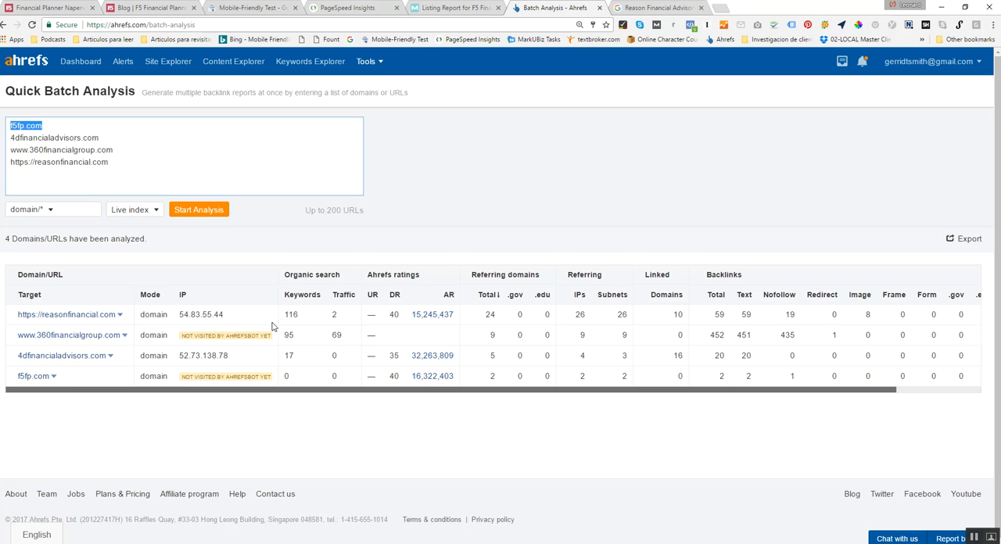
{"action": "mouse_move", "coordinate": [491, 380]}
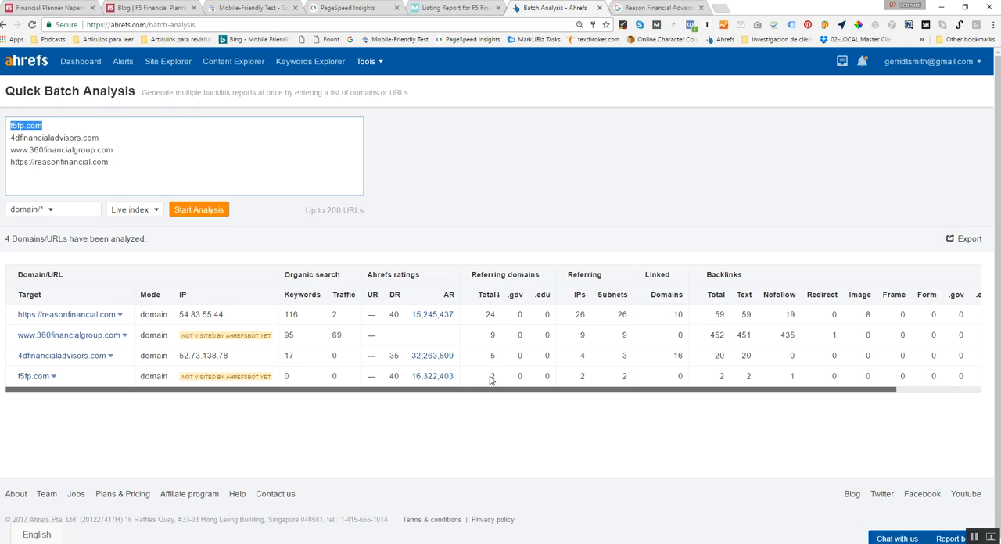
{"action": "mouse_move", "coordinate": [493, 427]}
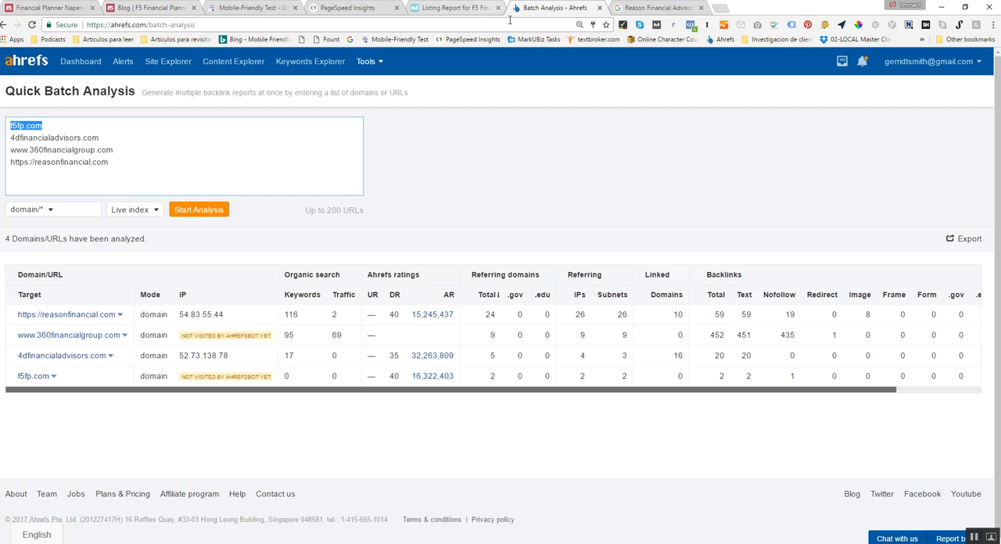
{"action": "mouse_move", "coordinate": [441, 290]}
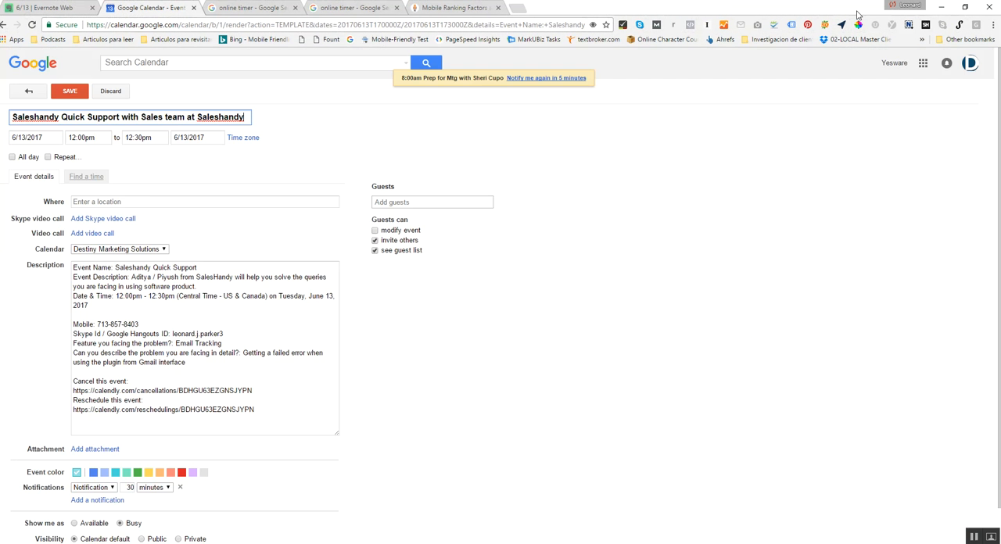
{"action": "left_click", "coordinate": [551, 6]}
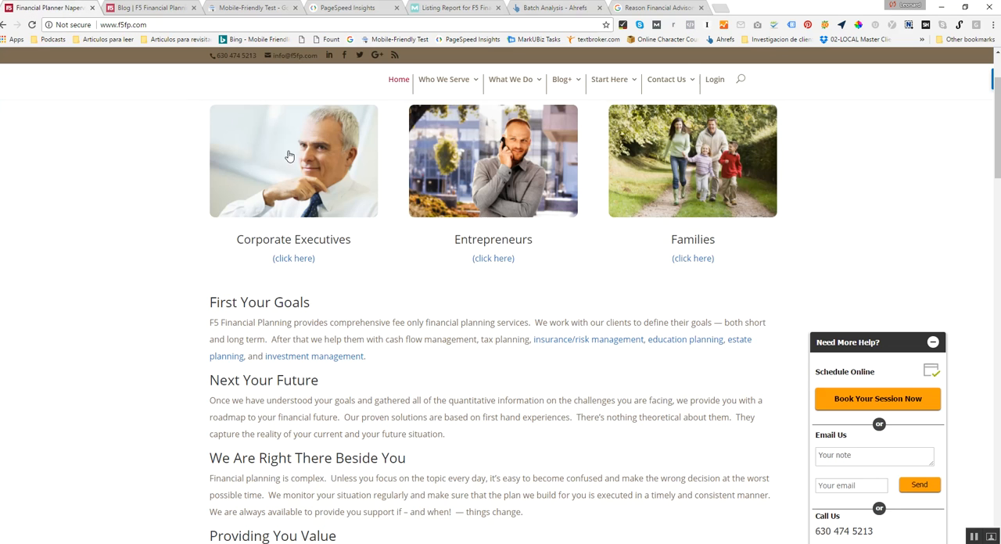
{"action": "mouse_move", "coordinate": [341, 197]}
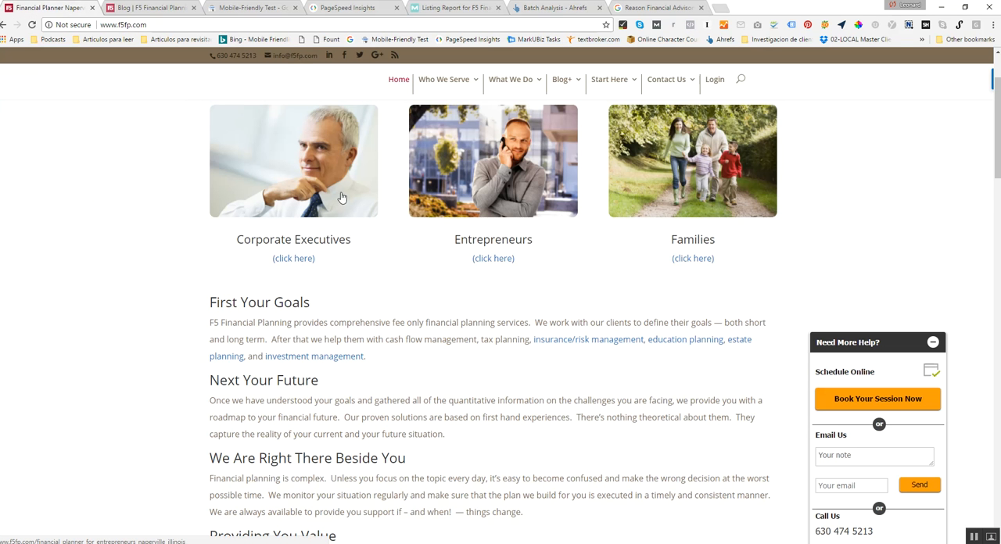
{"action": "mouse_move", "coordinate": [557, 6]}
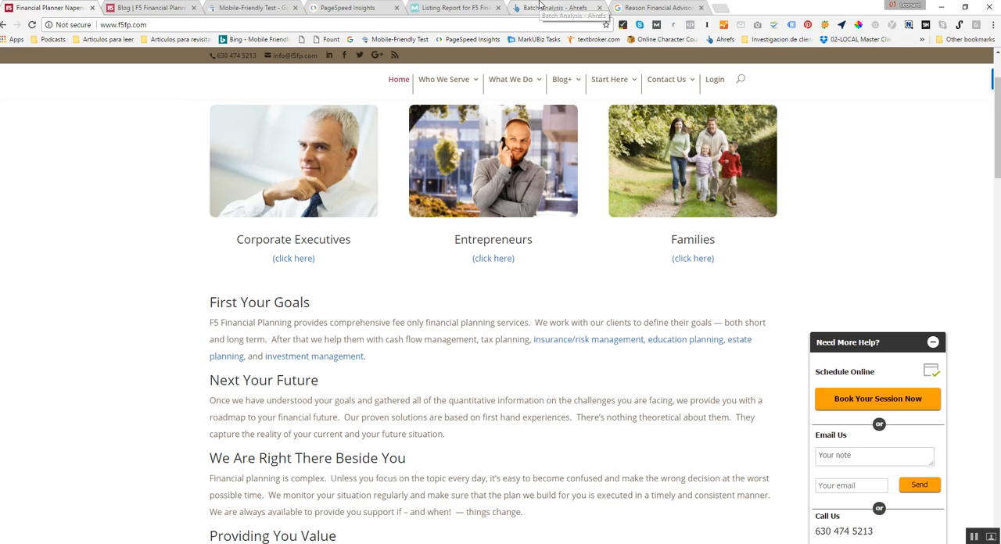
Return to the Ahrefs batch analysis comparing f5fp.com's backlinks with three competitors.
{"action": "left_click", "coordinate": [547, 7]}
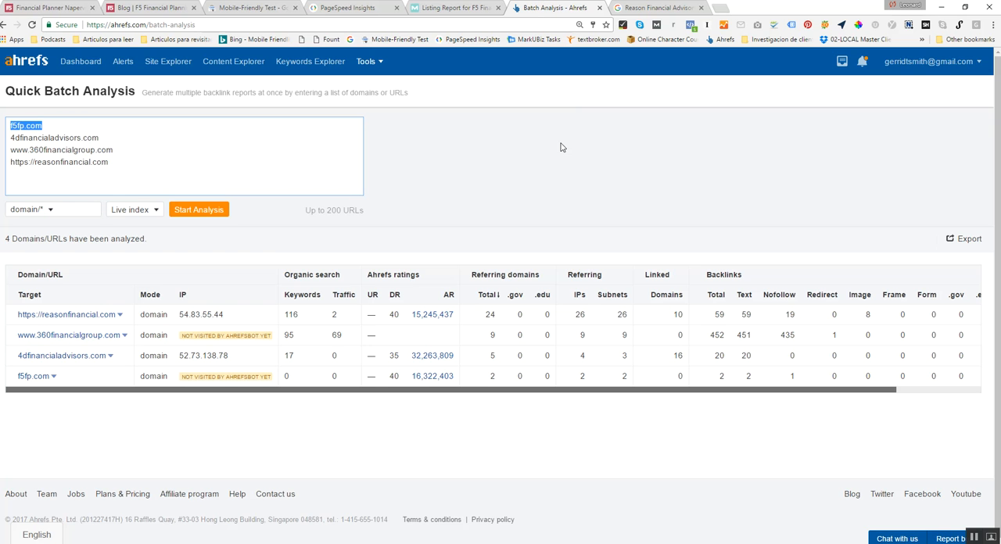